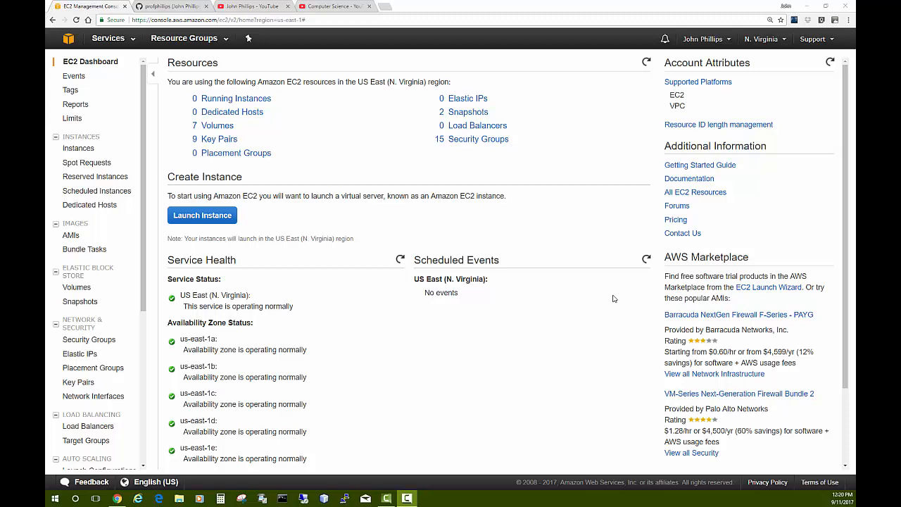
{"action": "mouse_move", "coordinate": [551, 256]}
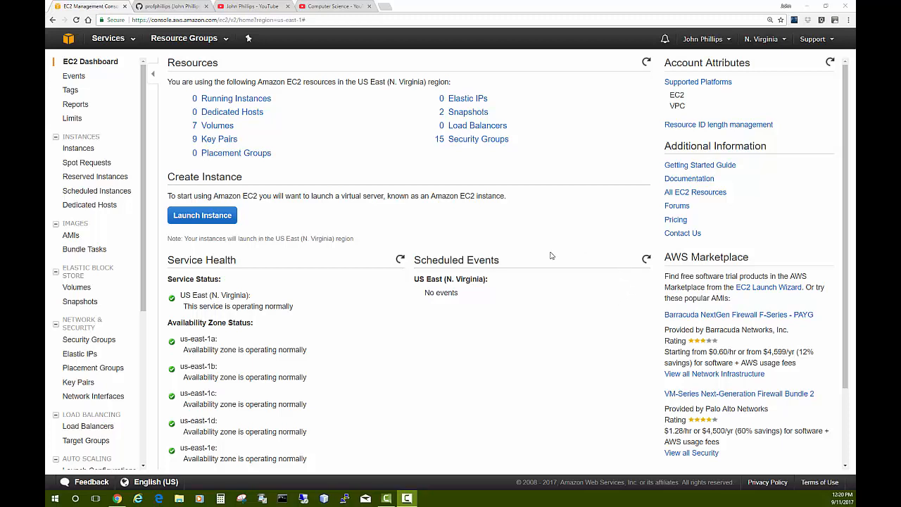
{"action": "mouse_move", "coordinate": [399, 236]}
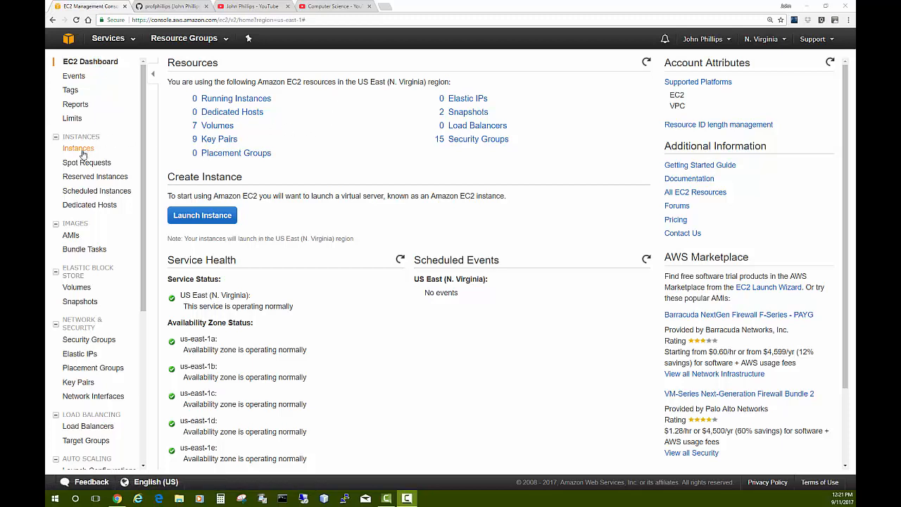
Step: Start launching a new instance from the Instances list and scroll the image choices
{"action": "left_click", "coordinate": [79, 147]}
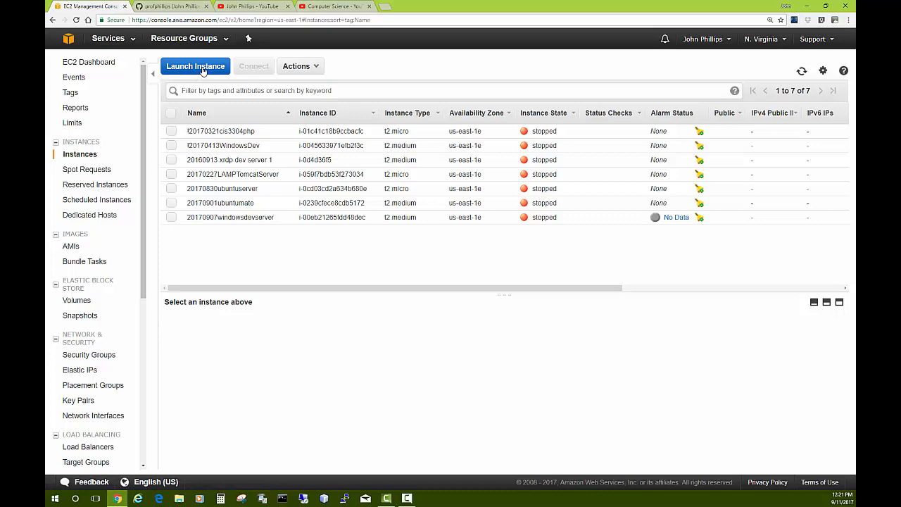
{"action": "left_click", "coordinate": [194, 66]}
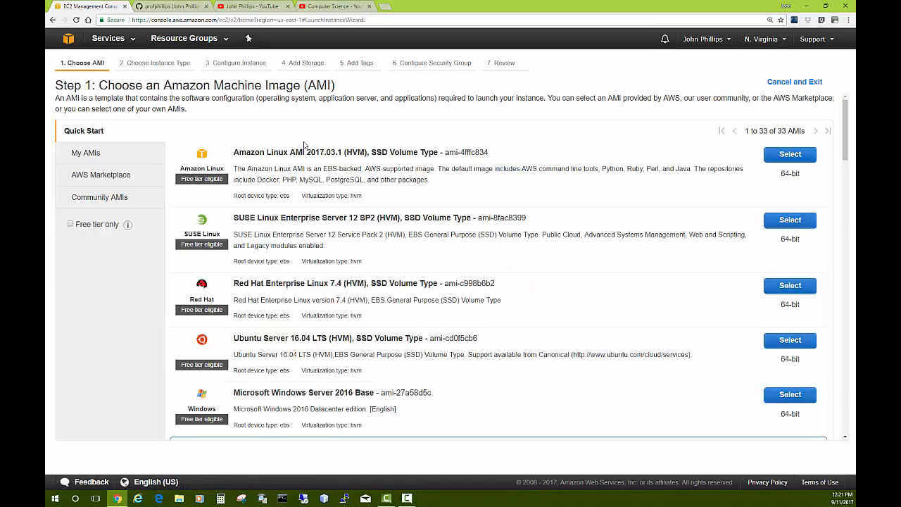
{"action": "scroll", "scroll_direction": "down", "scroll_amount": 3}
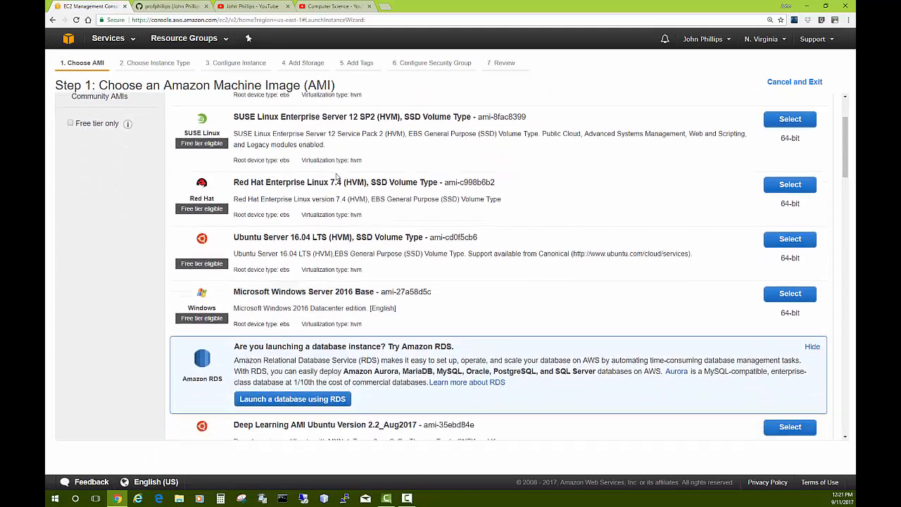
{"action": "scroll", "scroll_direction": "down", "scroll_amount": 3}
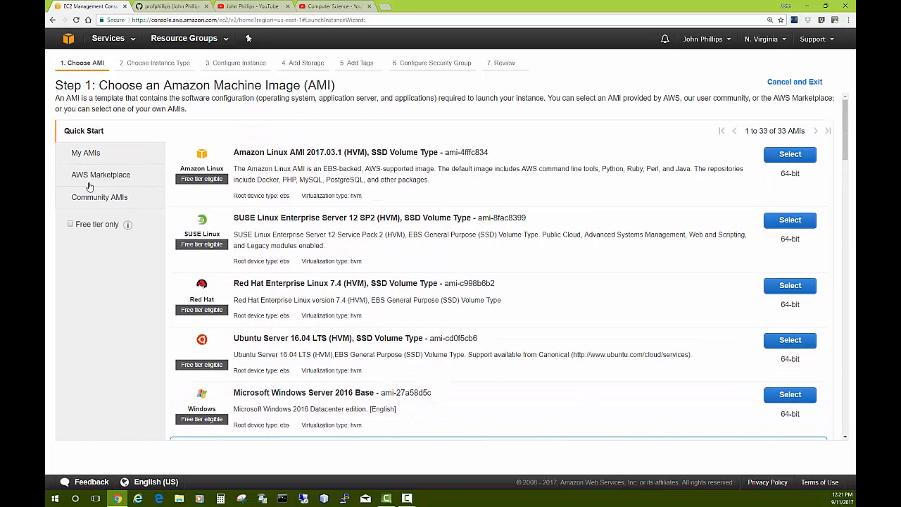
{"action": "mouse_move", "coordinate": [90, 200]}
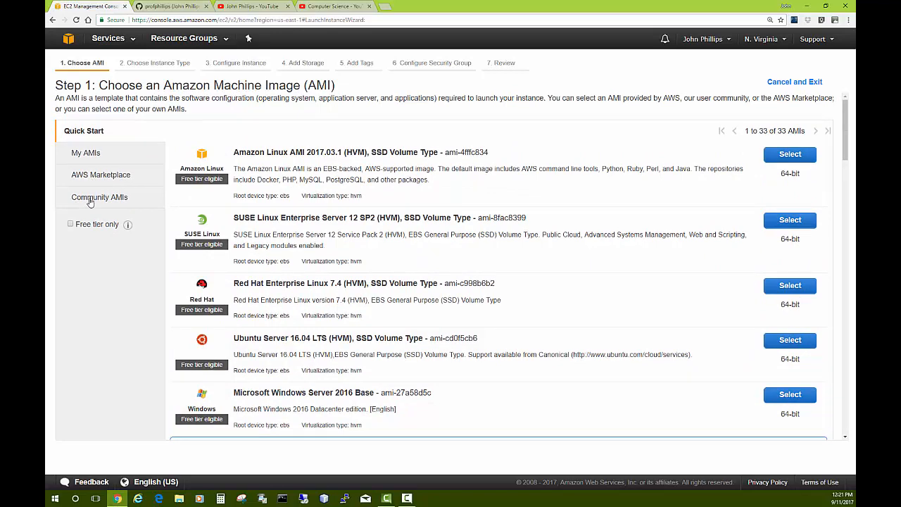
Step: Browse Community AMIs and My AMIs, then return to Quick Start highlighting Ubuntu 16.04
{"action": "left_click", "coordinate": [98, 197]}
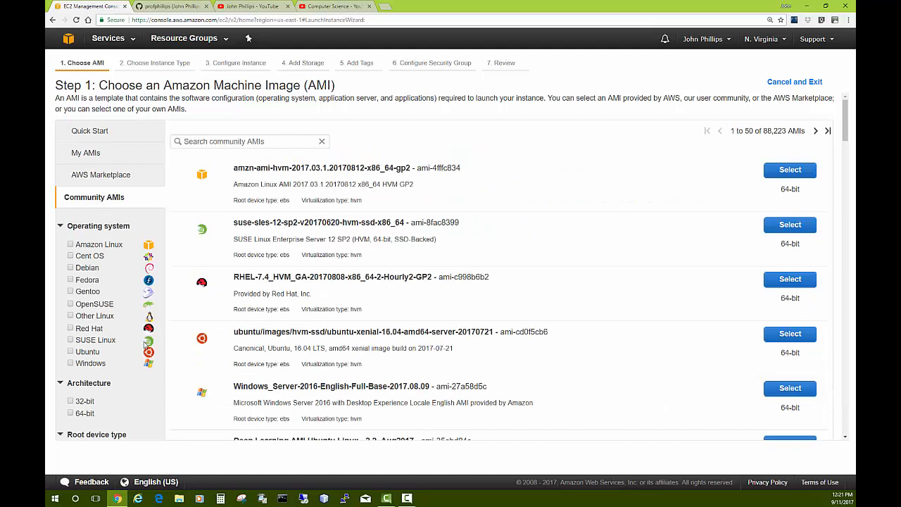
{"action": "left_click", "coordinate": [251, 140]}
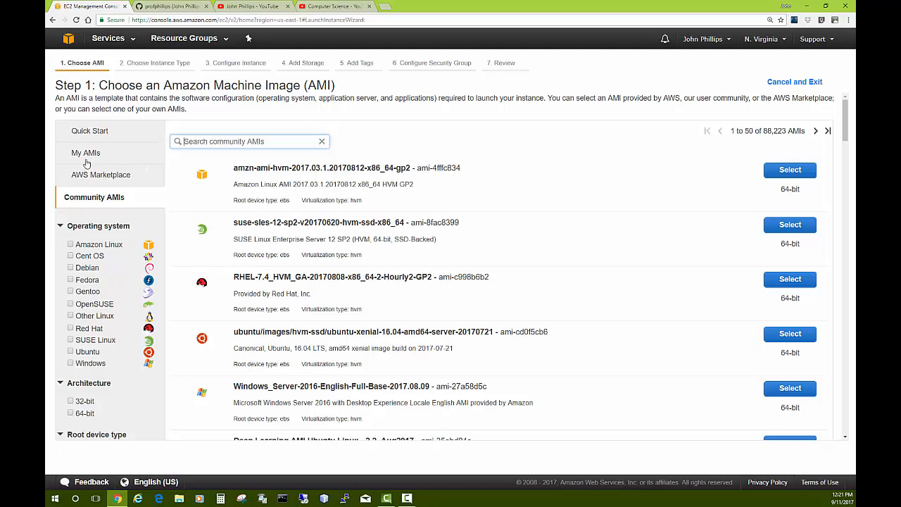
{"action": "left_click", "coordinate": [86, 152]}
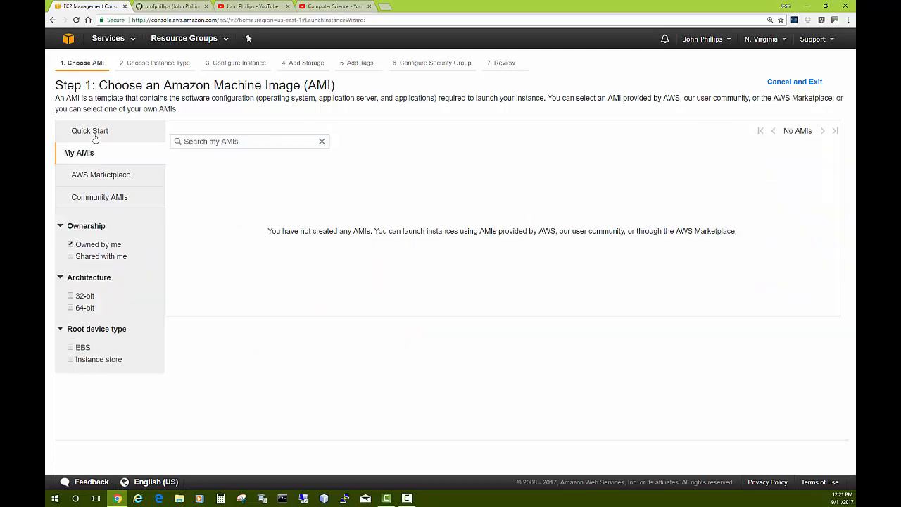
{"action": "left_click", "coordinate": [90, 130]}
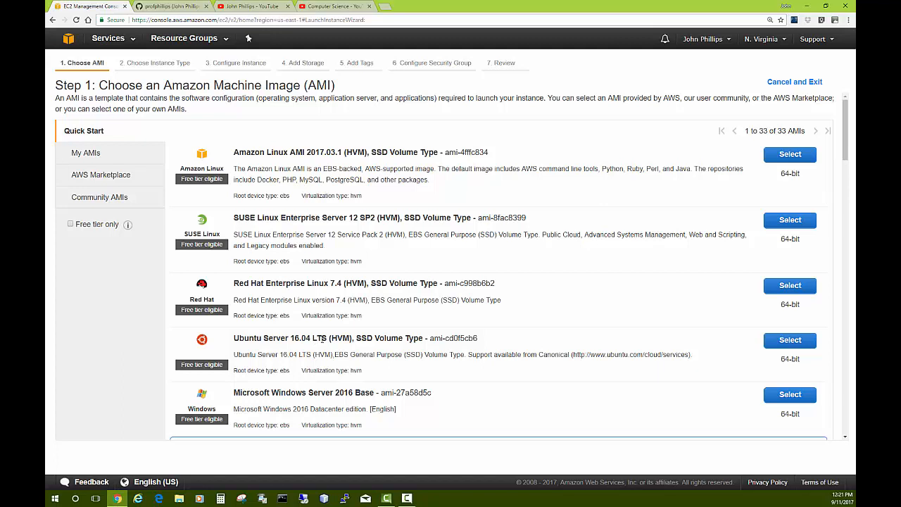
{"action": "double_click", "coordinate": [292, 338]}
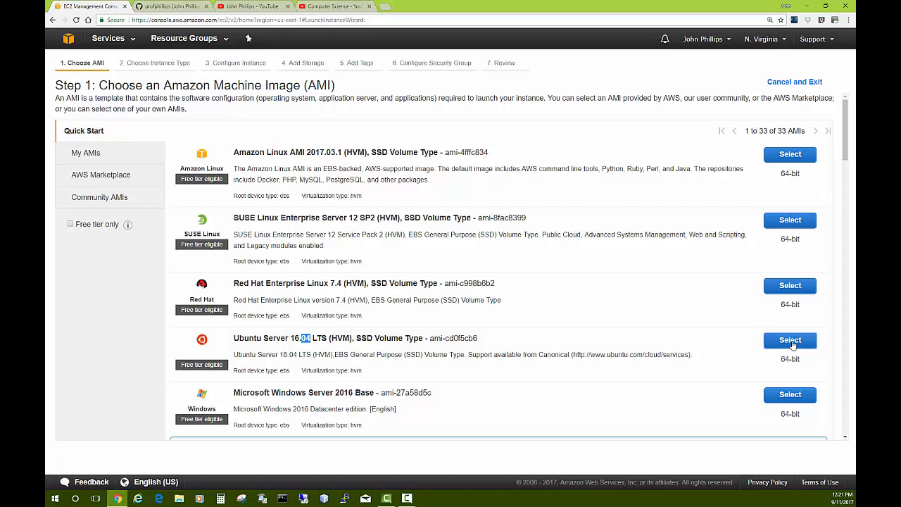
Step: Choose Ubuntu Server 16.04 LTS as the machine image, keeping t2.micro as the instance type
{"action": "left_click", "coordinate": [788, 339]}
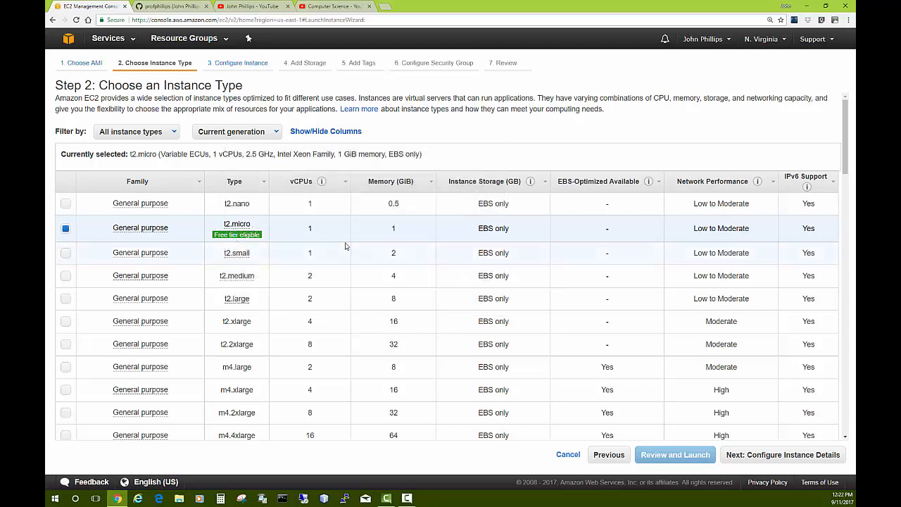
{"action": "mouse_move", "coordinate": [781, 453]}
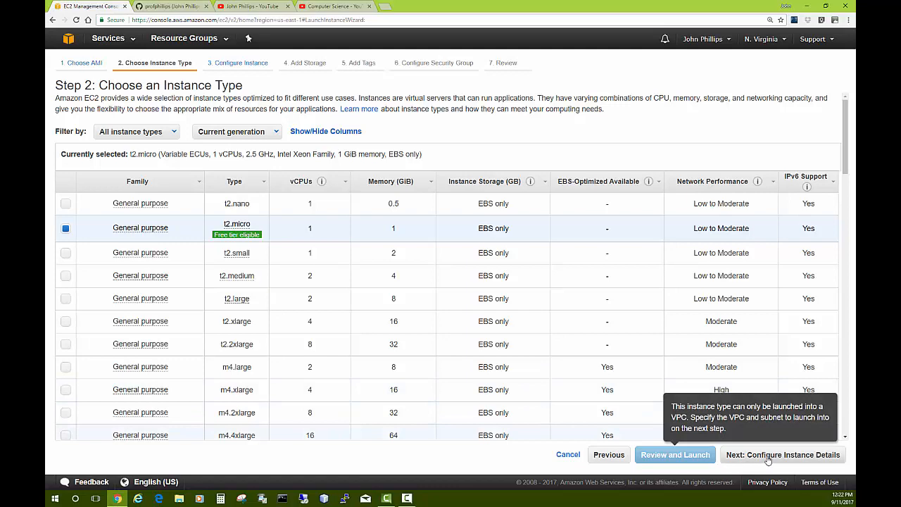
Step: Enable protection against accidental termination in instance details and continue to Add Storage
{"action": "left_click", "coordinate": [783, 453]}
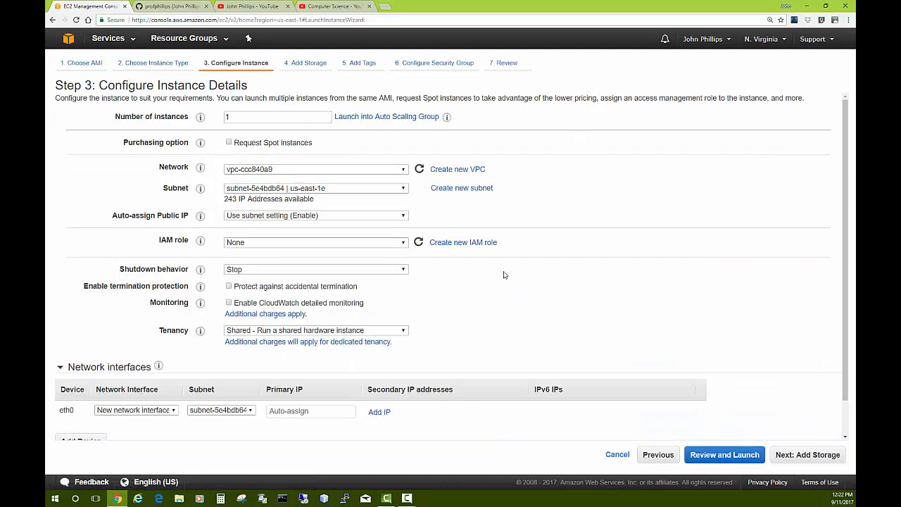
{"action": "mouse_move", "coordinate": [323, 269]}
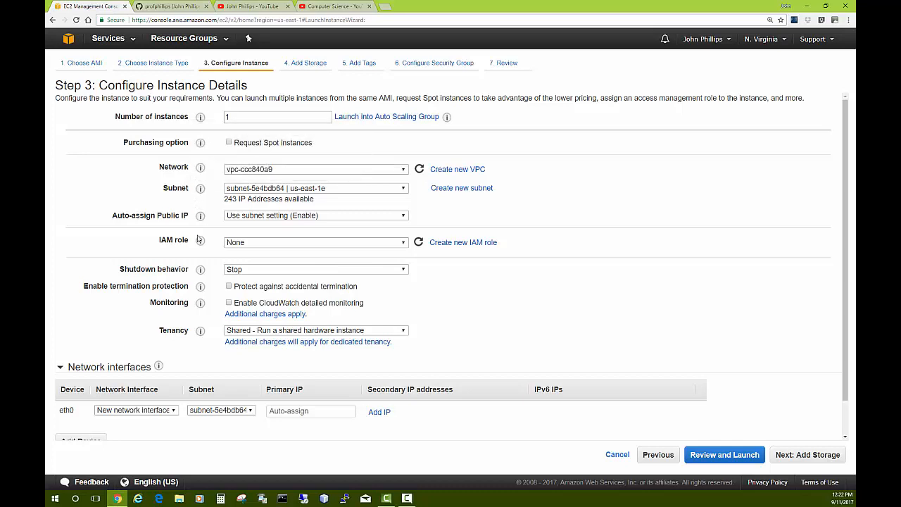
{"action": "mouse_move", "coordinate": [280, 290]}
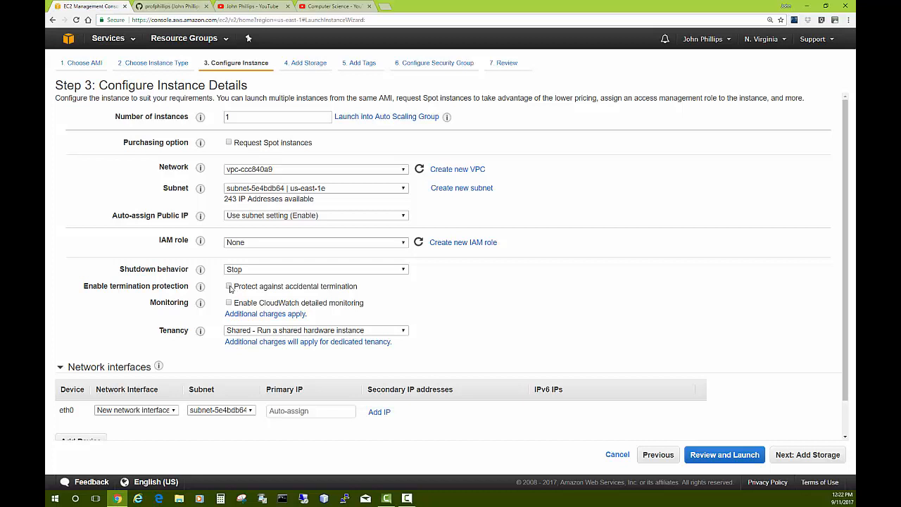
{"action": "left_click", "coordinate": [228, 287]}
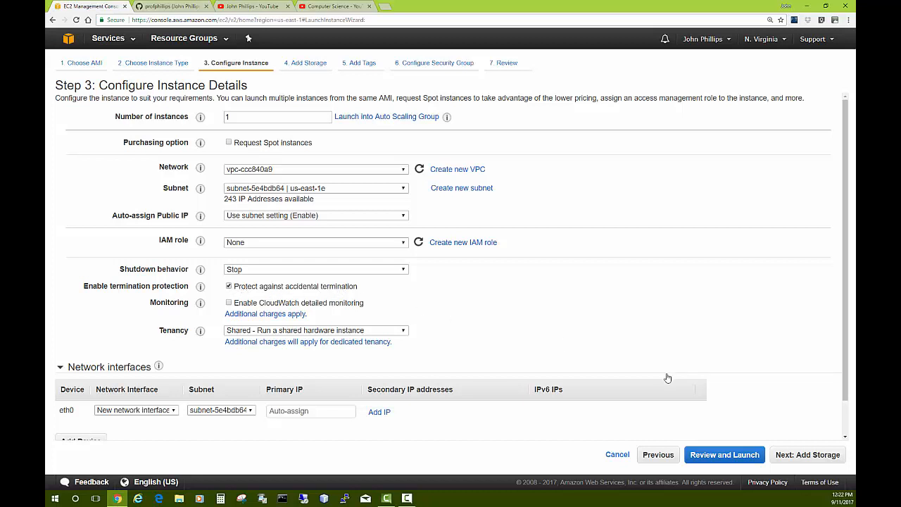
{"action": "left_click", "coordinate": [806, 453]}
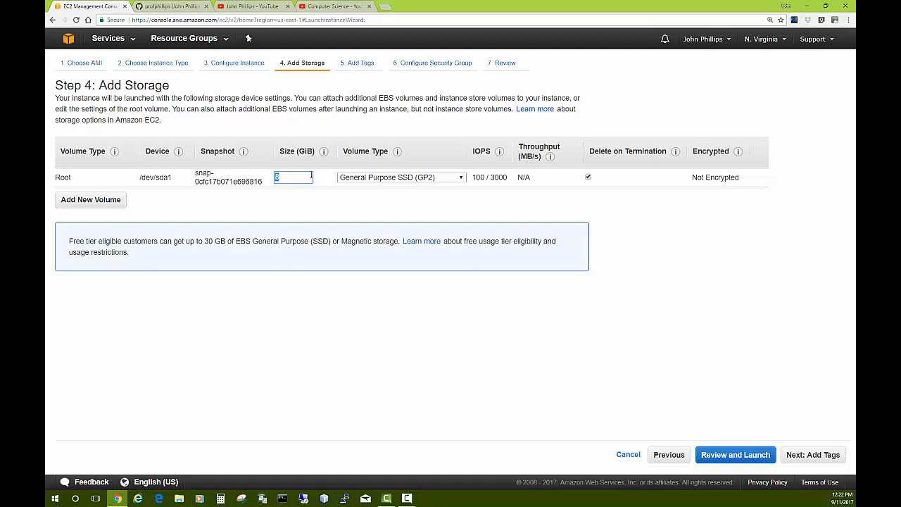
{"action": "mouse_move", "coordinate": [590, 273]}
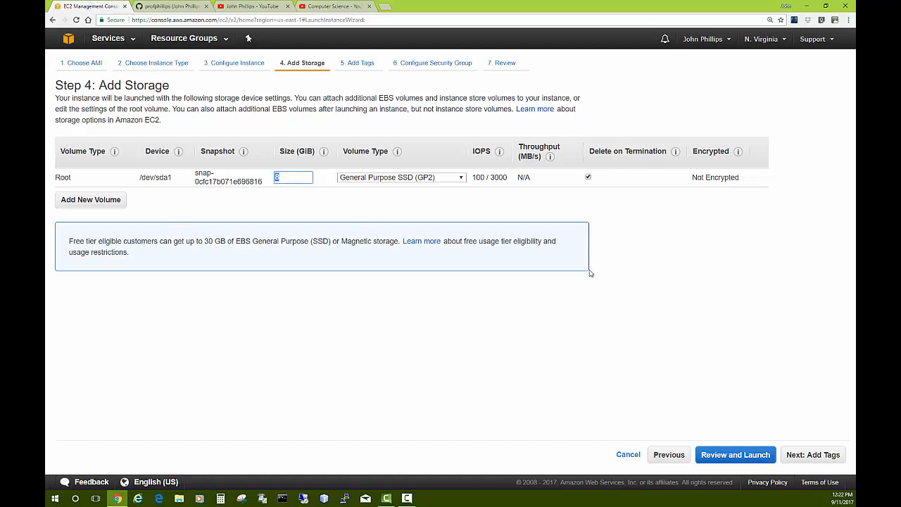
{"action": "mouse_move", "coordinate": [812, 453]}
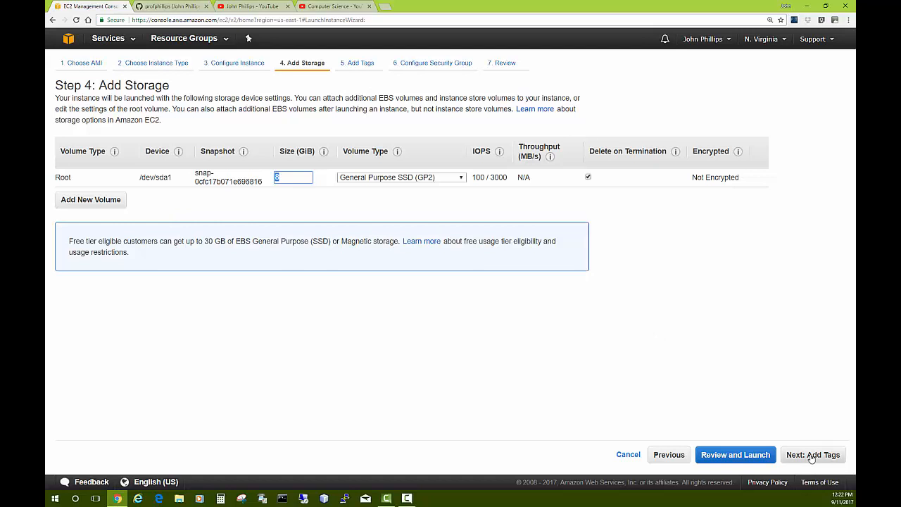
Step: Add a Name tag with value 20170911ubuntulampserver at the Add Tags step
{"action": "left_click", "coordinate": [812, 453]}
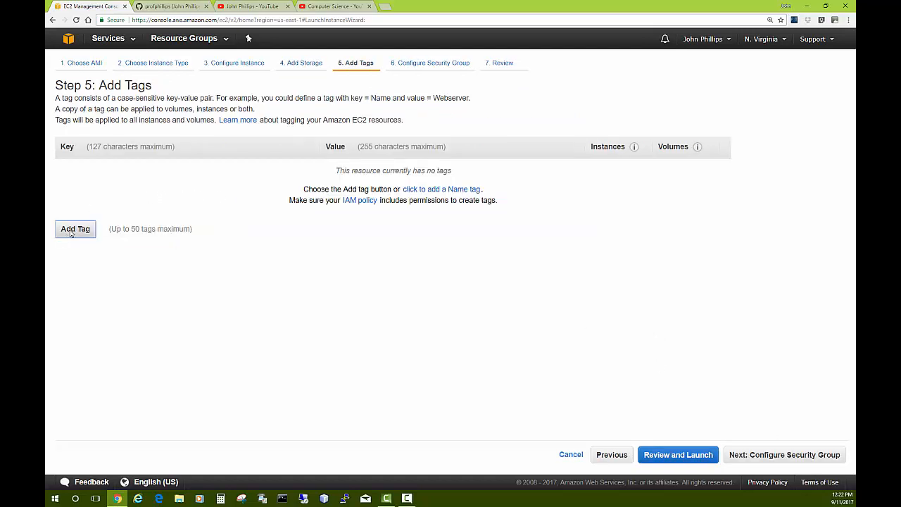
{"action": "left_click", "coordinate": [75, 228]}
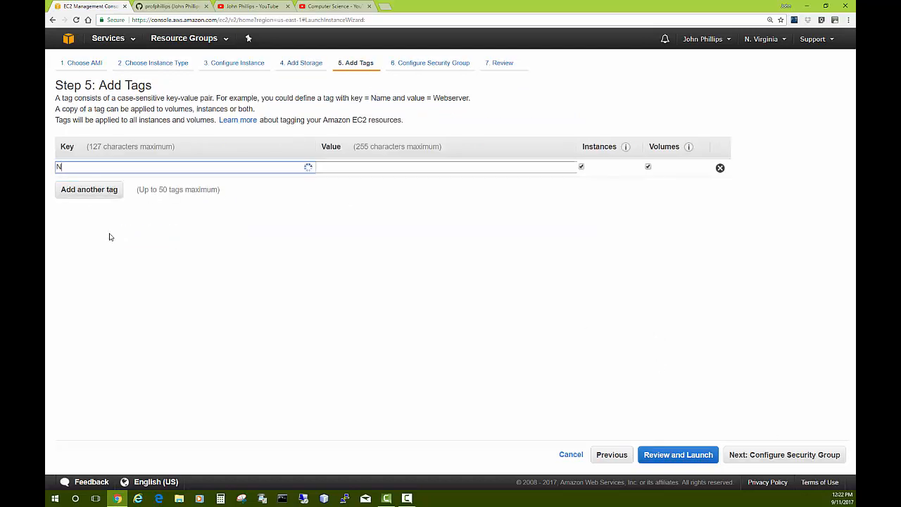
{"action": "type", "text": "ame"}
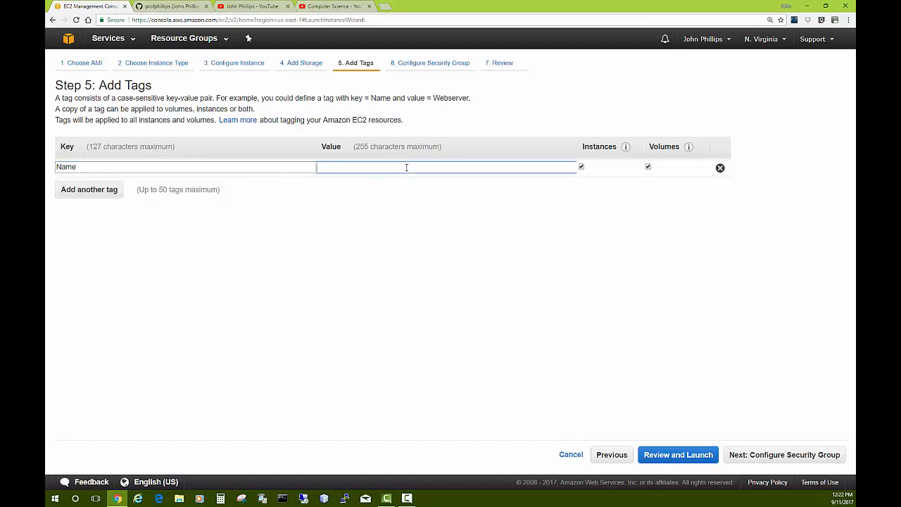
{"action": "type", "text": "20170911"}
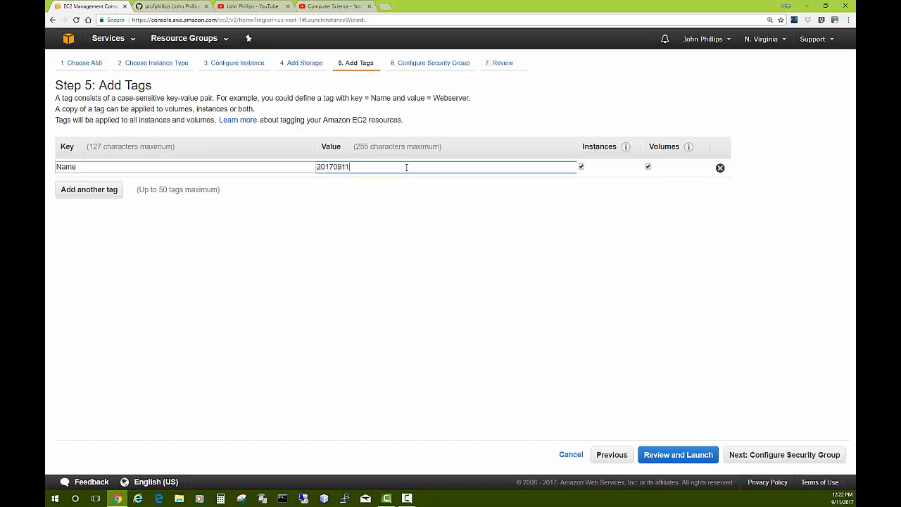
{"action": "type", "text": "ubuntu"}
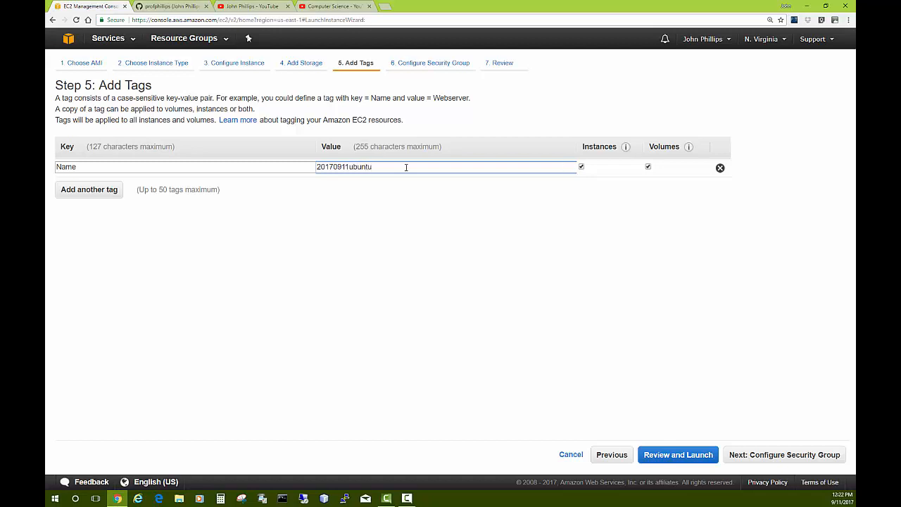
{"action": "type", "text": "lampserver"}
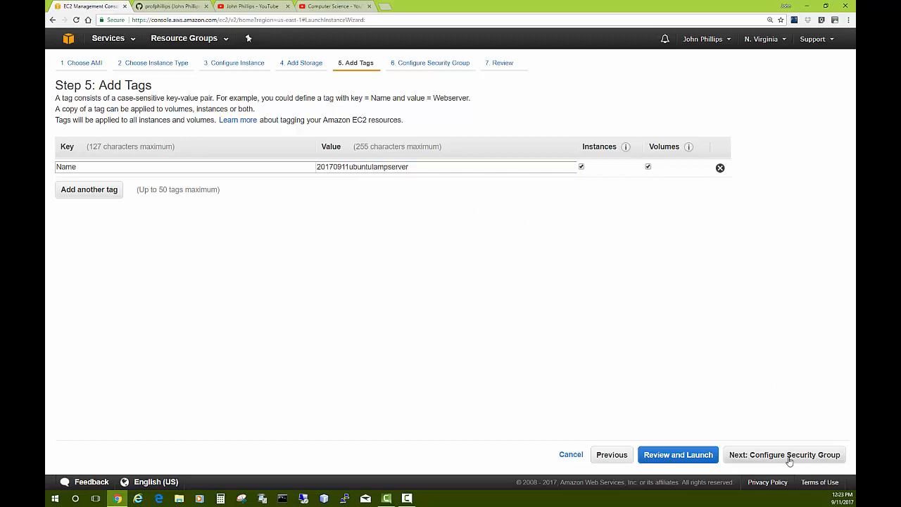
Step: Name the new security group 20170911ubuntusecurity and set its description to the same text
{"action": "left_click", "coordinate": [784, 453]}
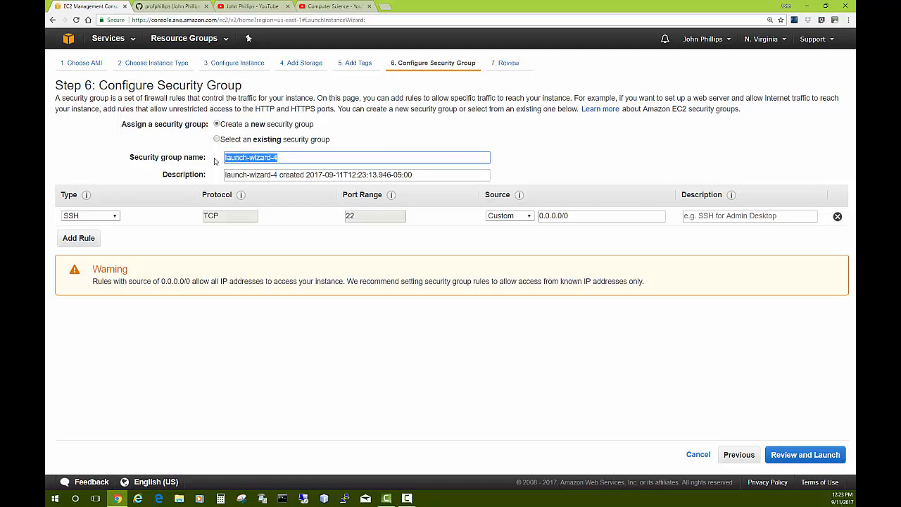
{"action": "type", "text": "20170911"}
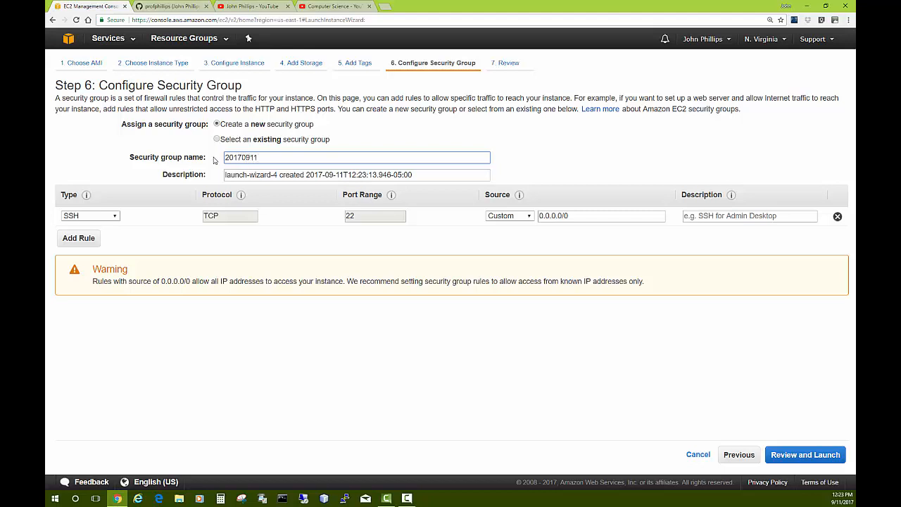
{"action": "type", "text": "ubuntu"}
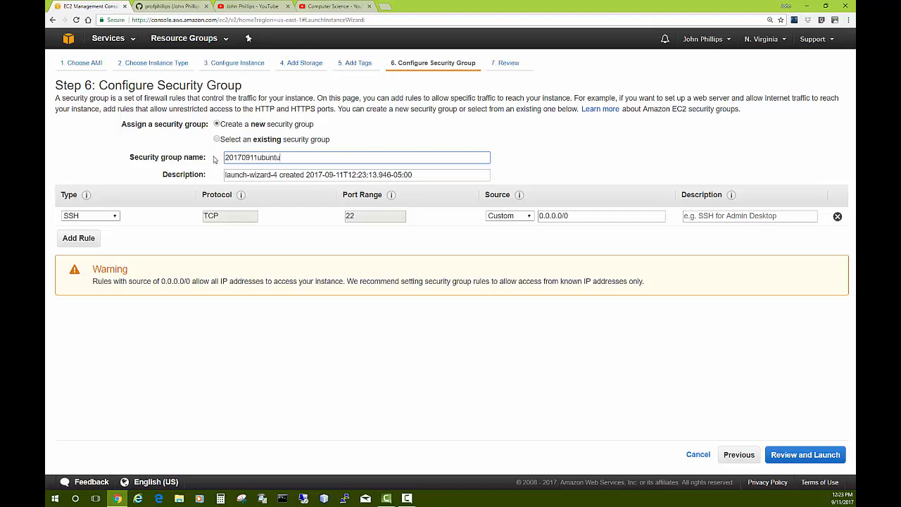
{"action": "type", "text": "security"}
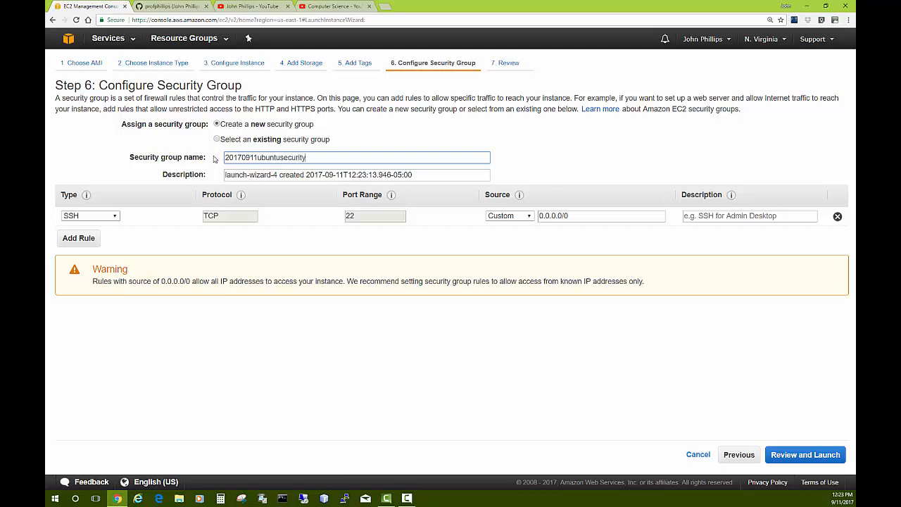
{"action": "mouse_move", "coordinate": [304, 158]}
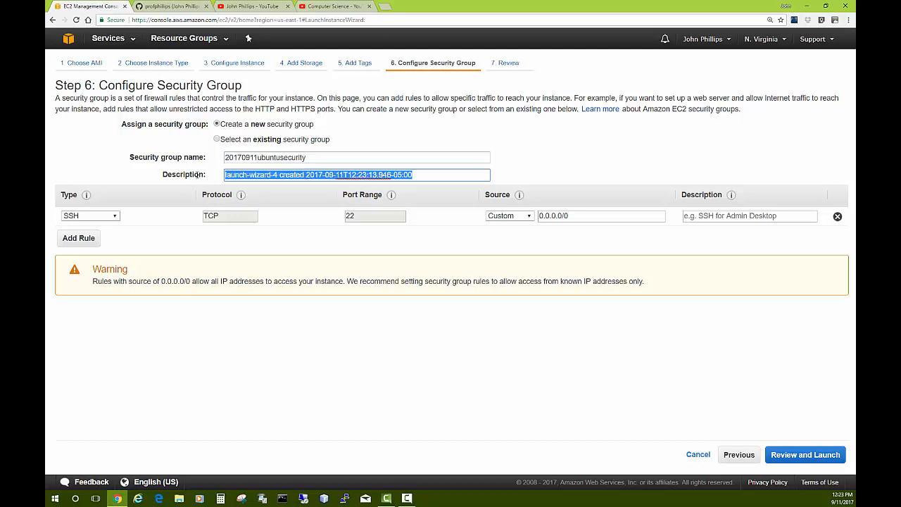
{"action": "type", "text": "20170911ubuntusecurity"}
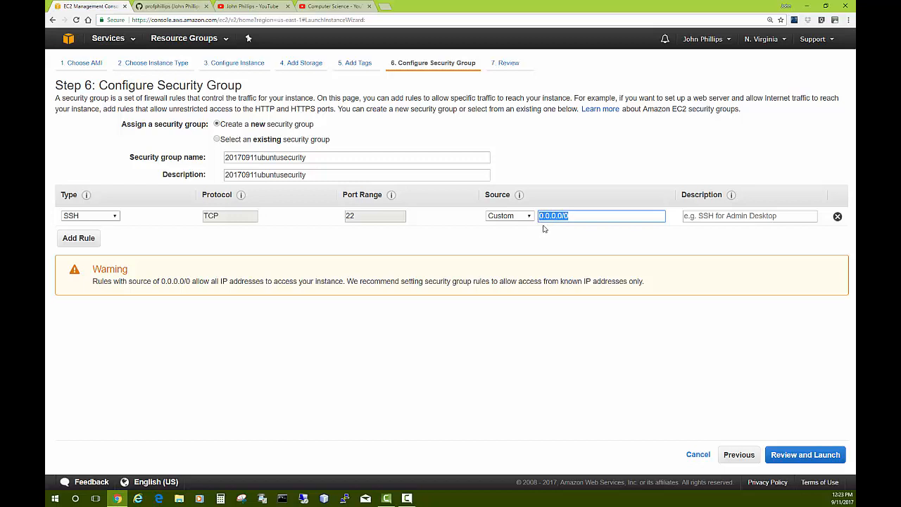
{"action": "mouse_move", "coordinate": [565, 228]}
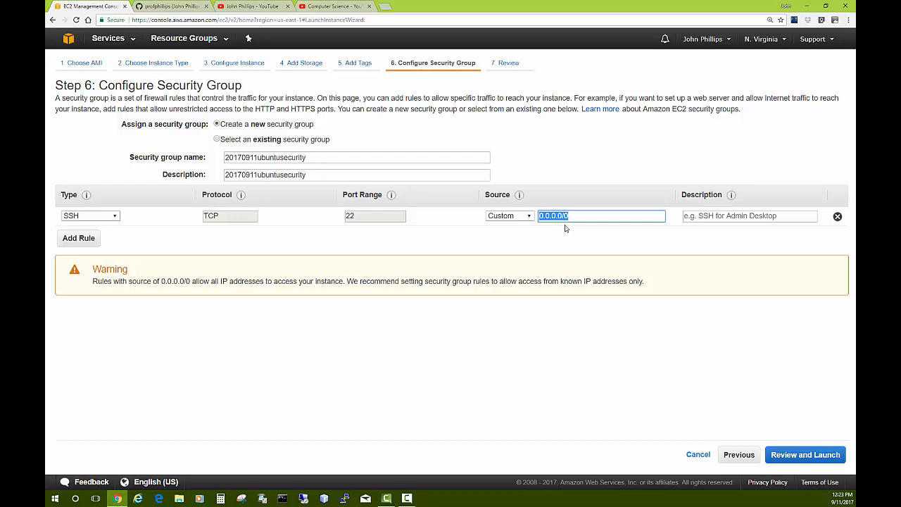
{"action": "mouse_move", "coordinate": [555, 233]}
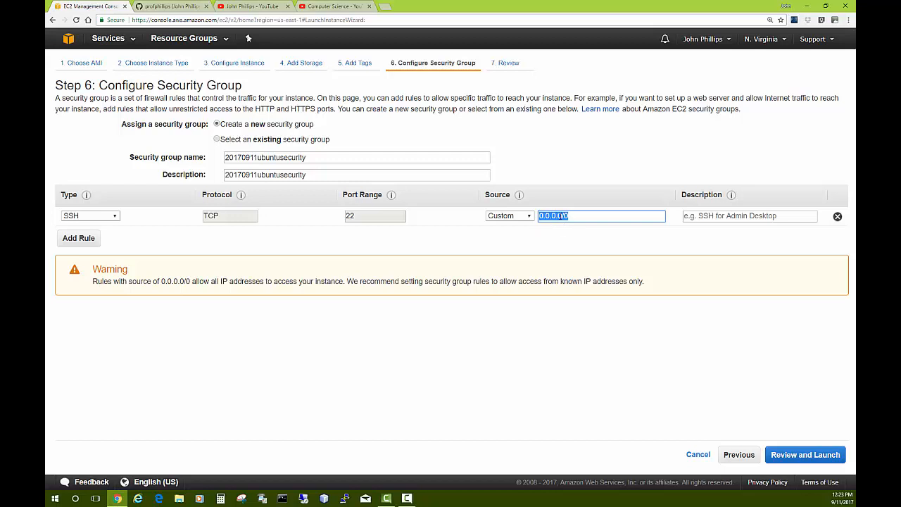
Step: Restrict the SSH rule's source to My IP and describe it as Home ip
{"action": "left_click", "coordinate": [509, 215]}
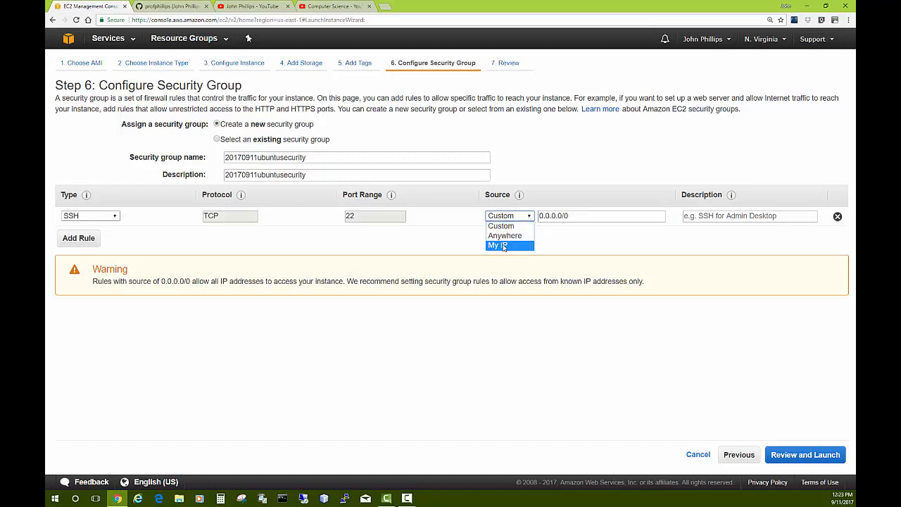
{"action": "left_click", "coordinate": [498, 245]}
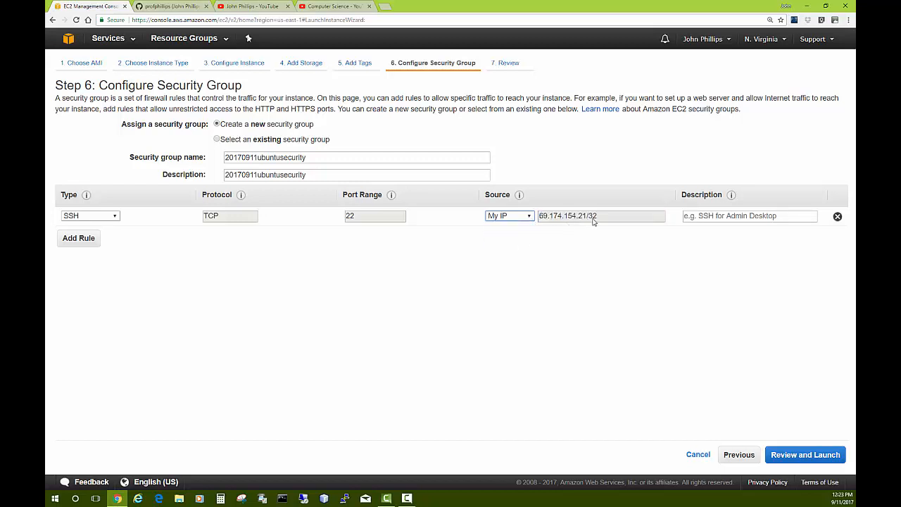
{"action": "left_click", "coordinate": [749, 216]}
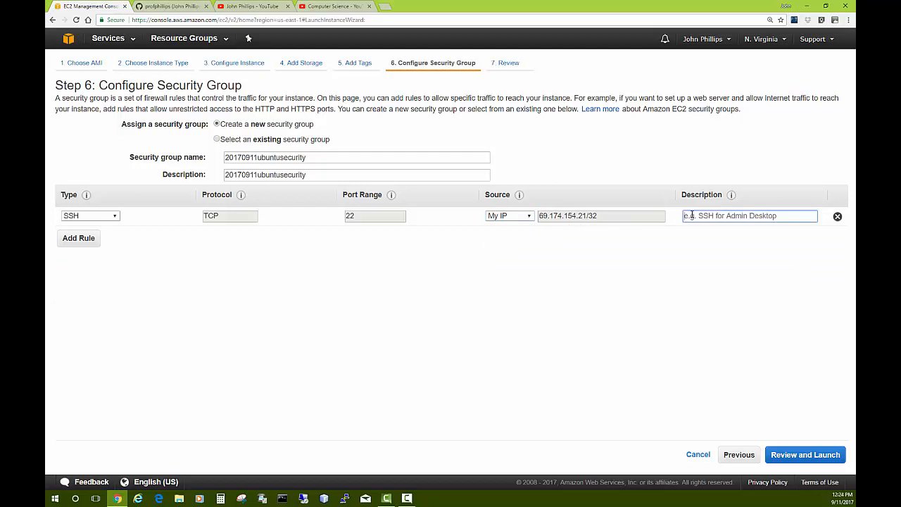
{"action": "type", "text": "Home ip"}
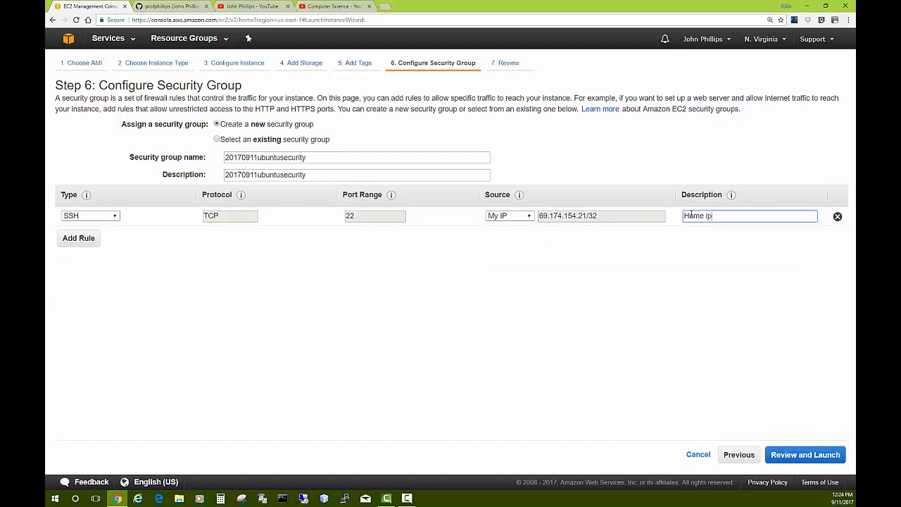
{"action": "mouse_move", "coordinate": [284, 273]}
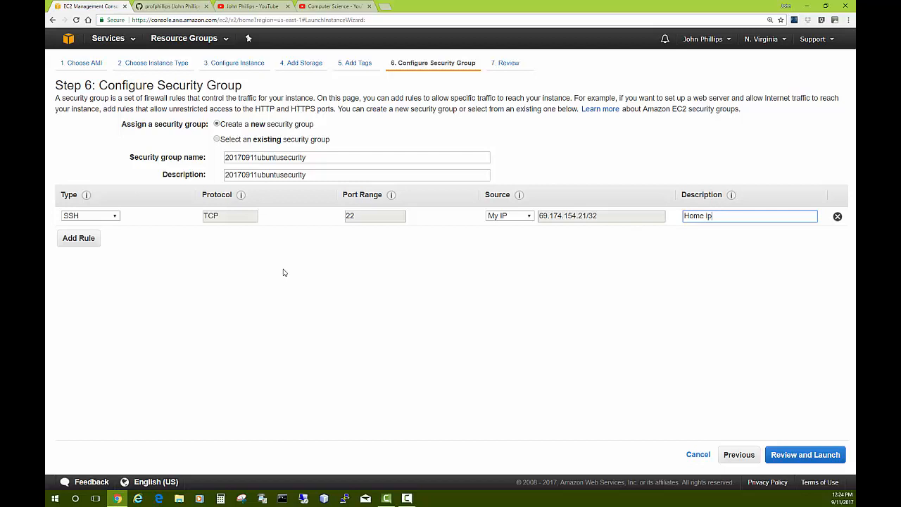
Step: Add a second SSH rule with custom source 157.62.0.0/16 described as MU Campus IP
{"action": "left_click", "coordinate": [79, 238]}
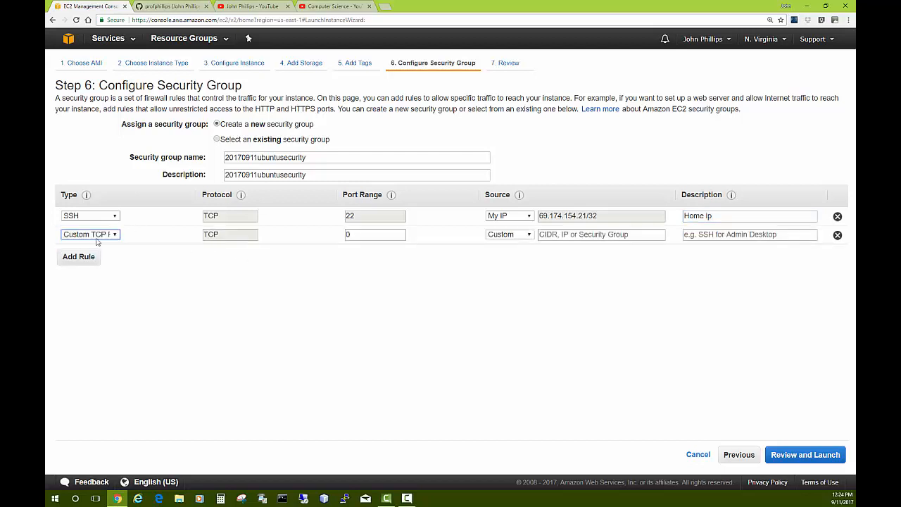
{"action": "left_click", "coordinate": [90, 233]}
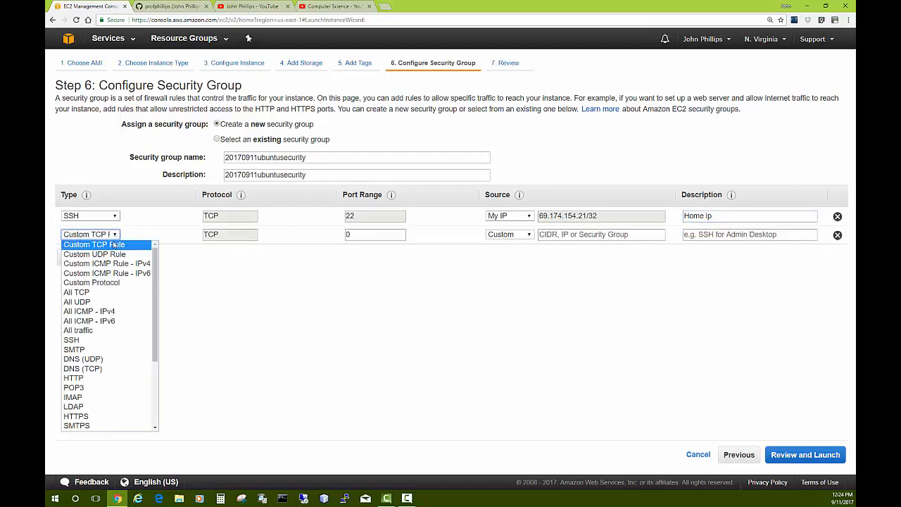
{"action": "left_click", "coordinate": [70, 339]}
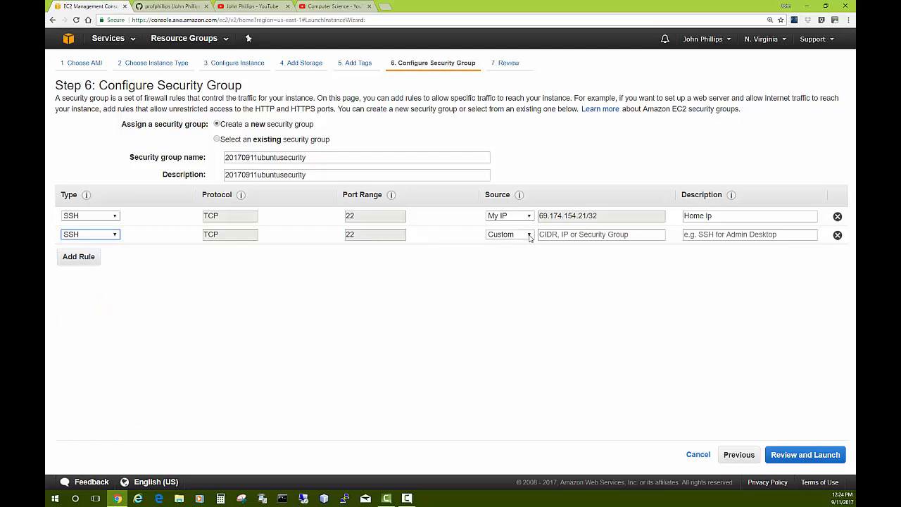
{"action": "left_click", "coordinate": [509, 234]}
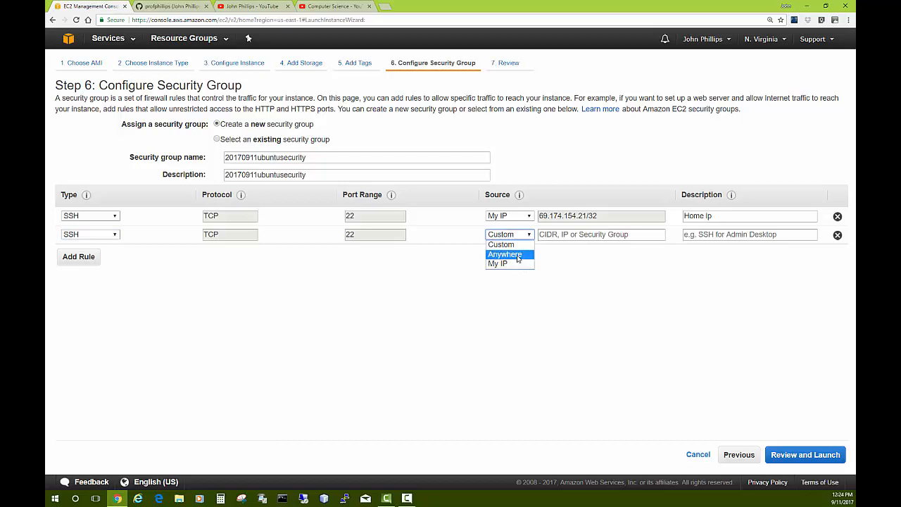
{"action": "left_click", "coordinate": [501, 245]}
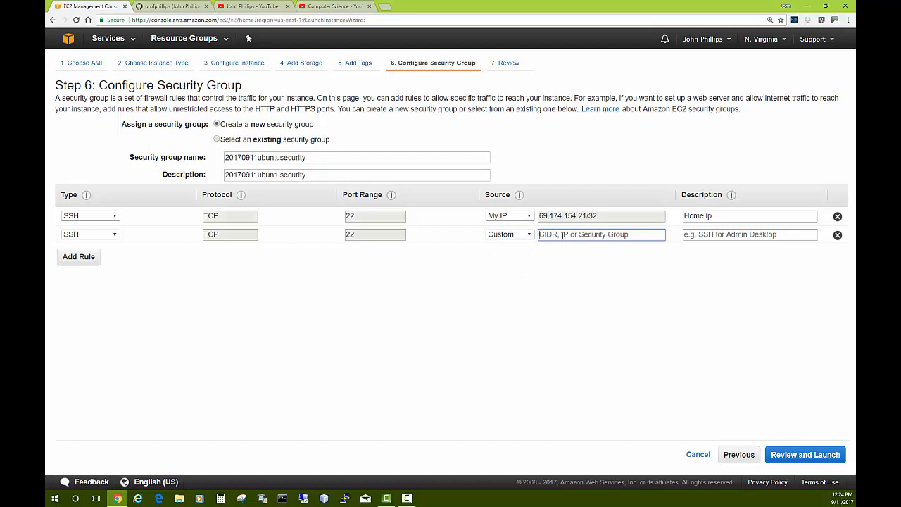
{"action": "type", "text": "157.62."}
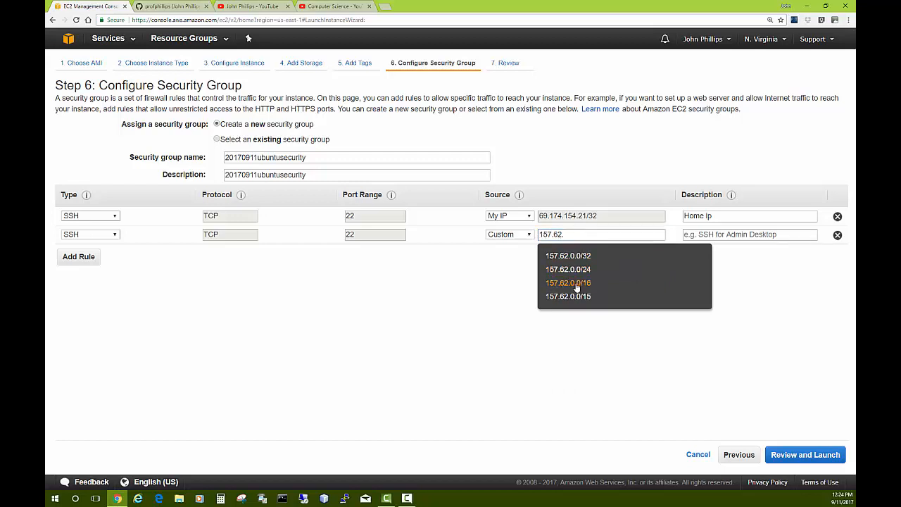
{"action": "left_click", "coordinate": [568, 282]}
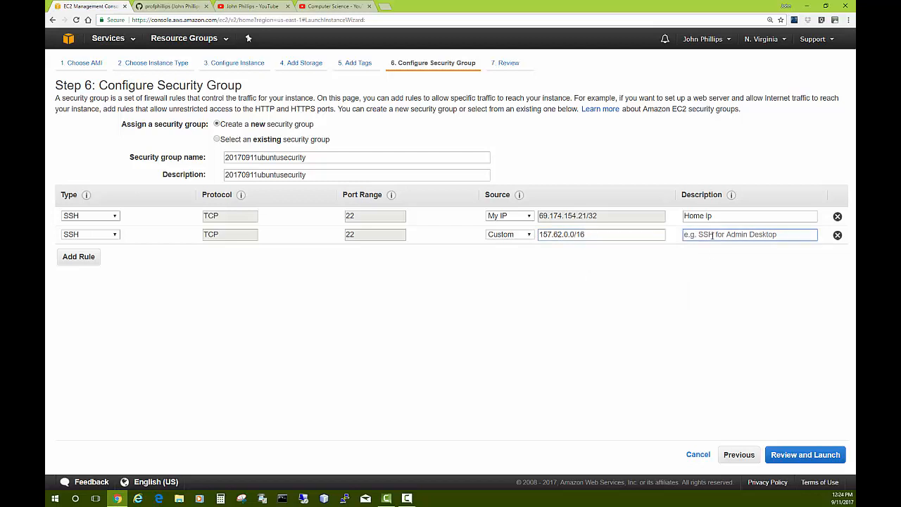
{"action": "type", "text": "MU Campus IP"}
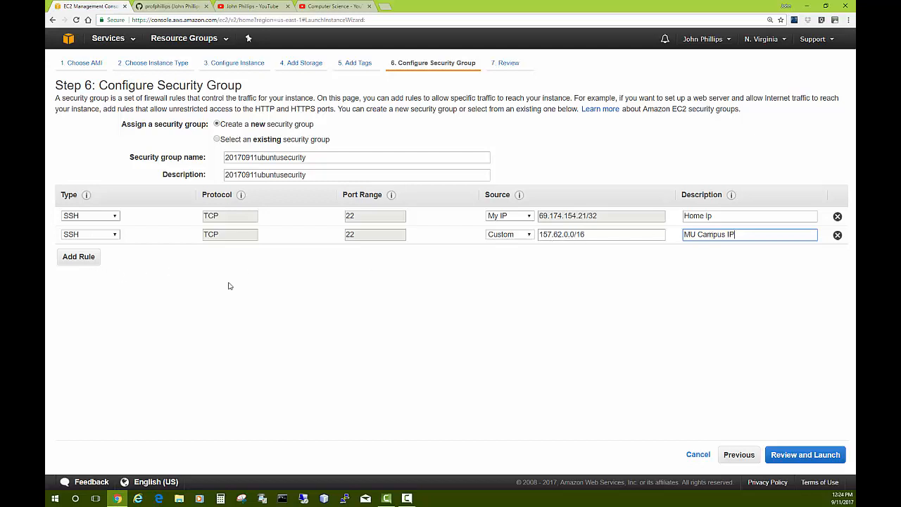
{"action": "mouse_move", "coordinate": [649, 278]}
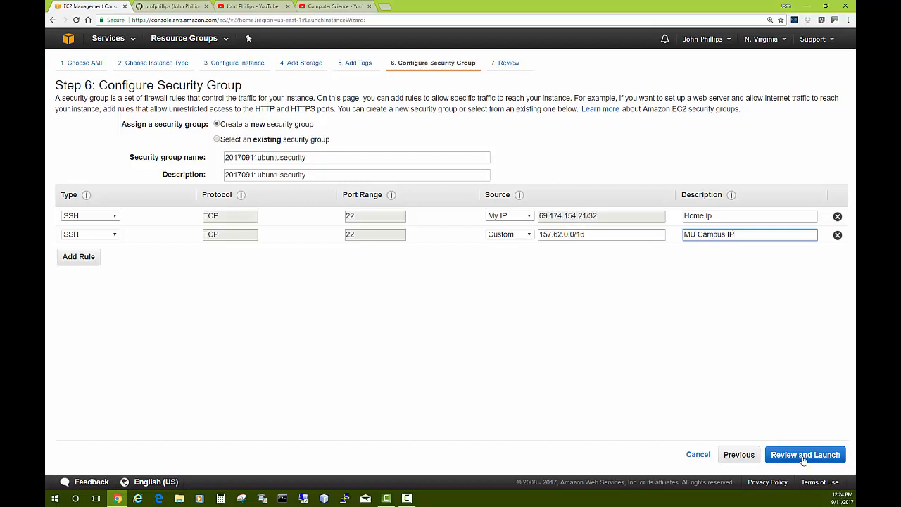
Step: Launch from the Review page and choose to create a new key pair in the key pair dialog
{"action": "left_click", "coordinate": [805, 453]}
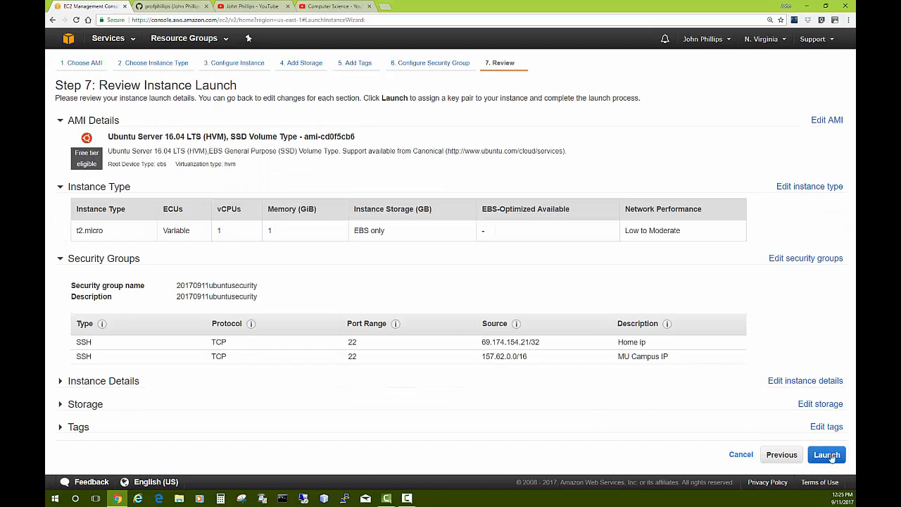
{"action": "mouse_move", "coordinate": [340, 188]}
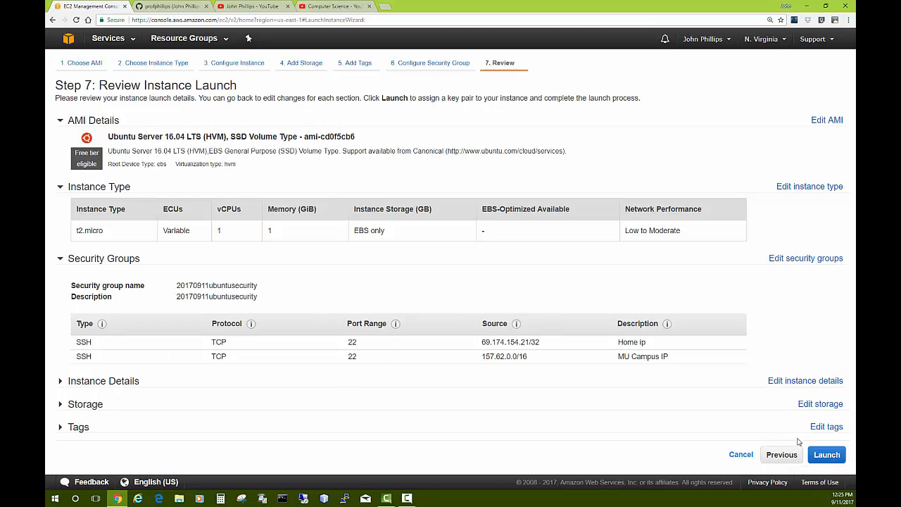
{"action": "mouse_move", "coordinate": [826, 453]}
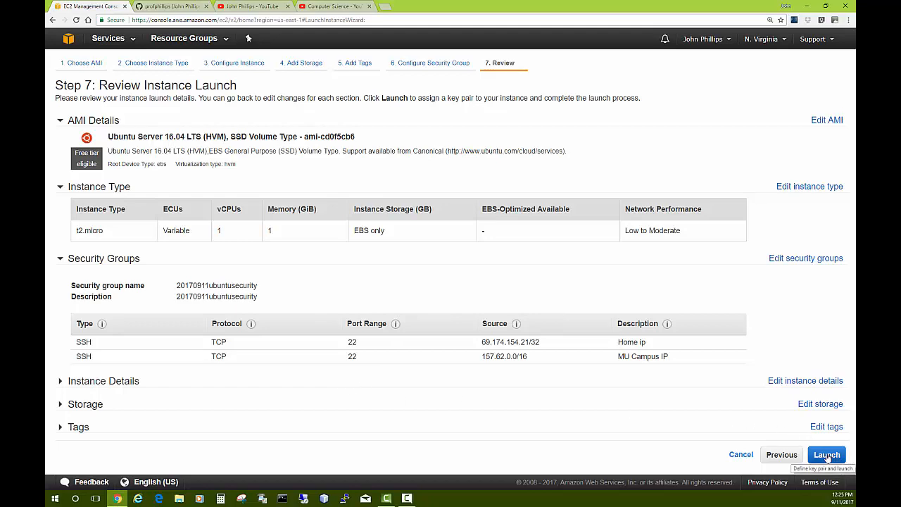
{"action": "left_click", "coordinate": [827, 454]}
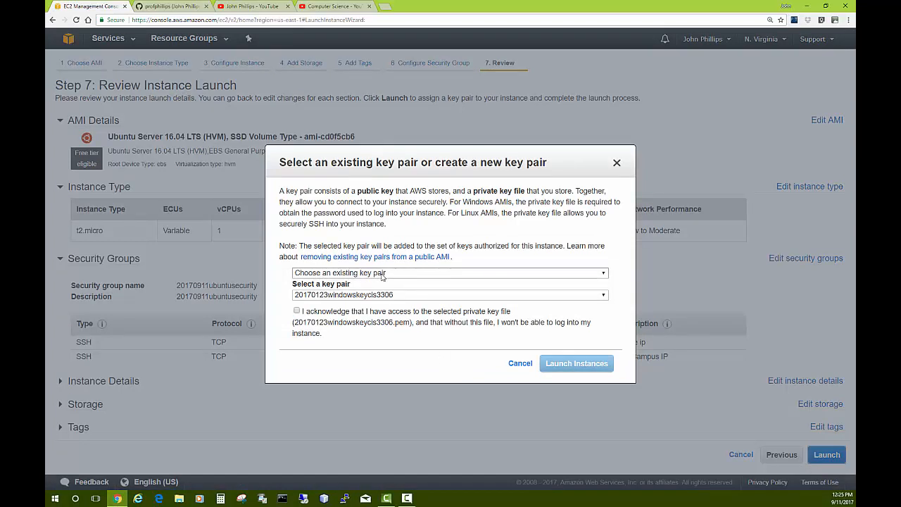
{"action": "mouse_move", "coordinate": [378, 289]}
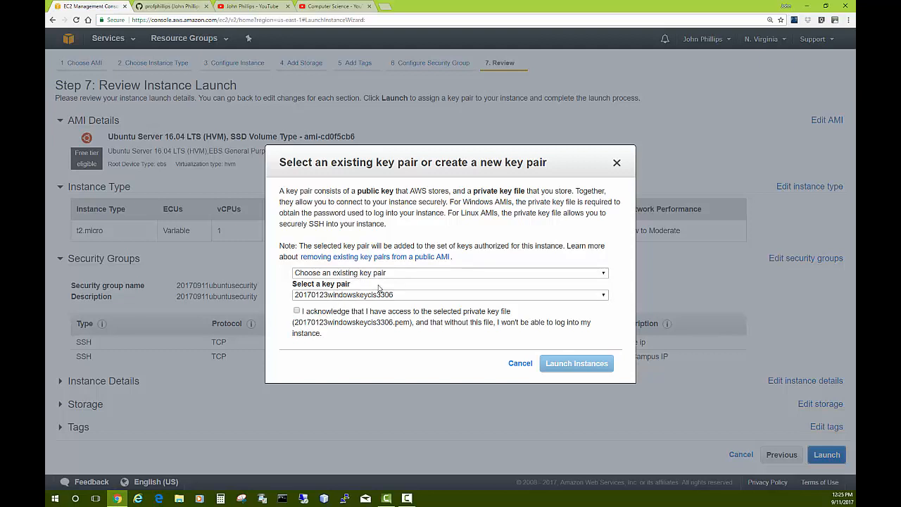
{"action": "left_click", "coordinate": [449, 273]}
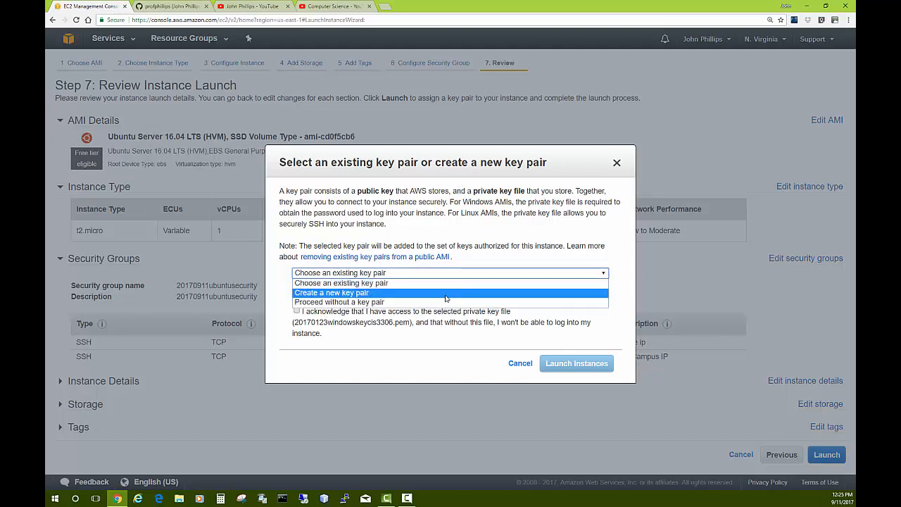
{"action": "mouse_move", "coordinate": [364, 302]}
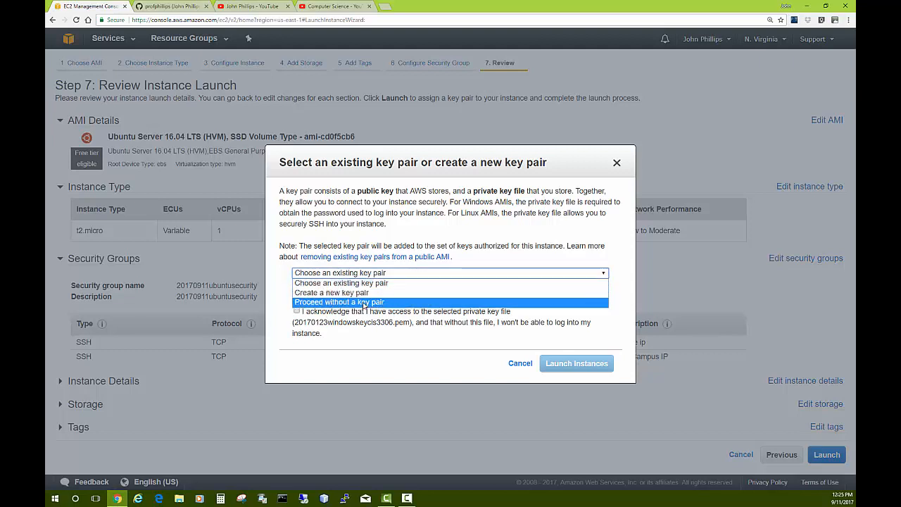
{"action": "mouse_move", "coordinate": [330, 292]}
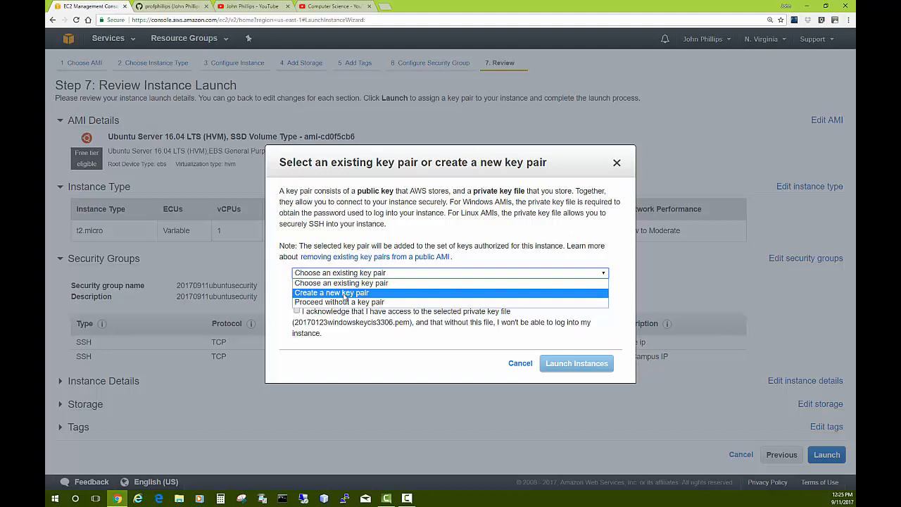
{"action": "left_click", "coordinate": [331, 291]}
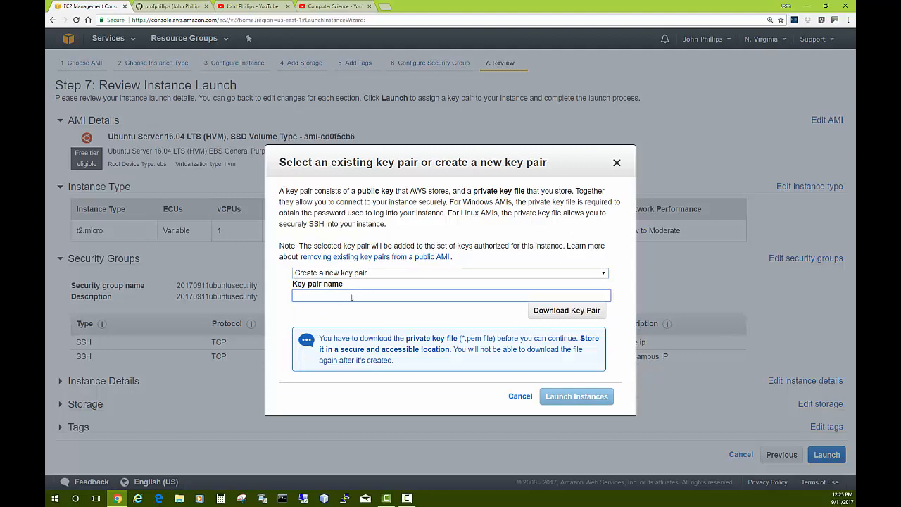
Step: Name the key pair 20170911ubuntukey and download its private key file
{"action": "type", "text": "20170911ubuntu"}
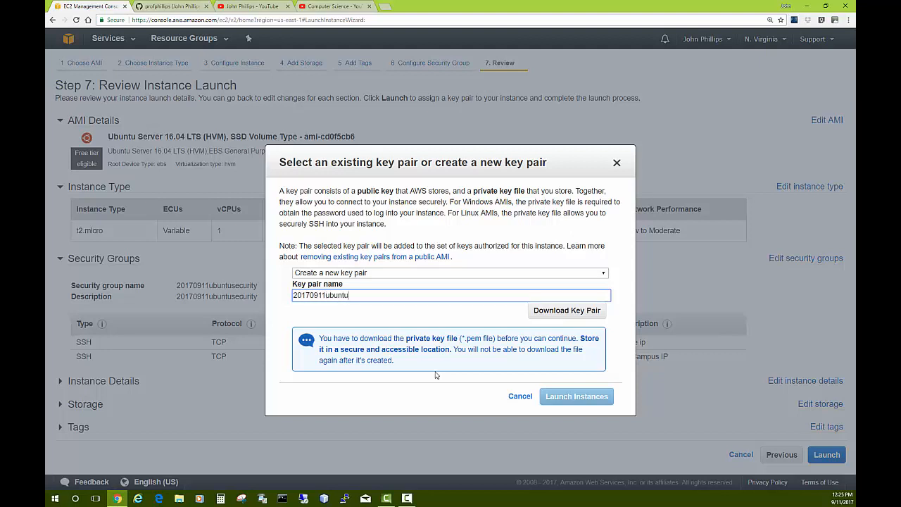
{"action": "type", "text": "key"}
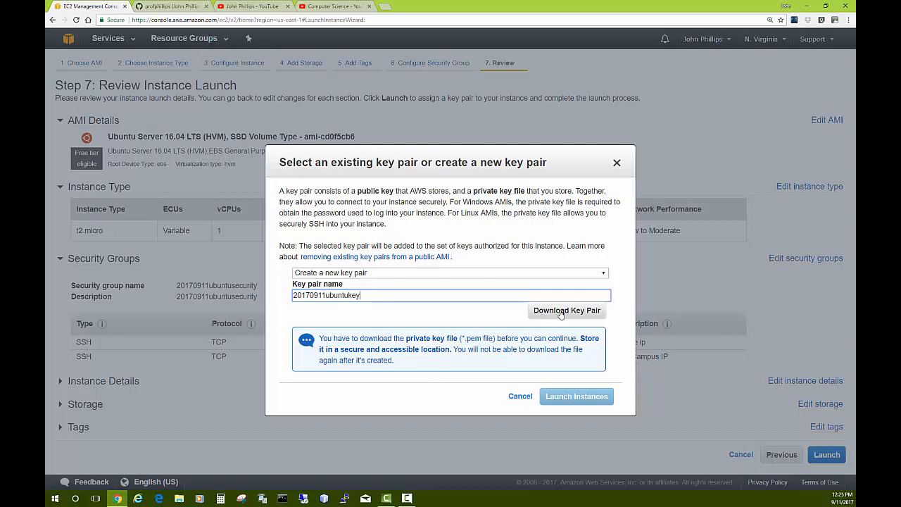
{"action": "left_click", "coordinate": [566, 312]}
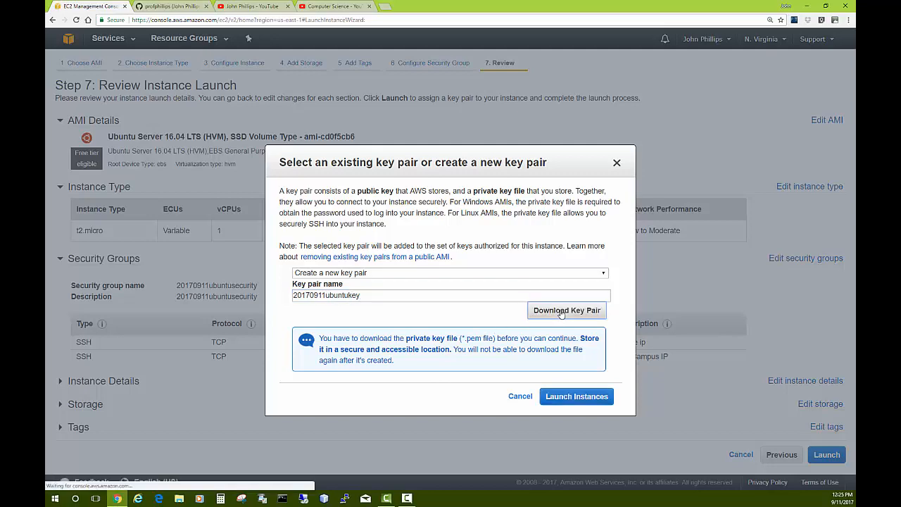
{"action": "left_click", "coordinate": [566, 311]}
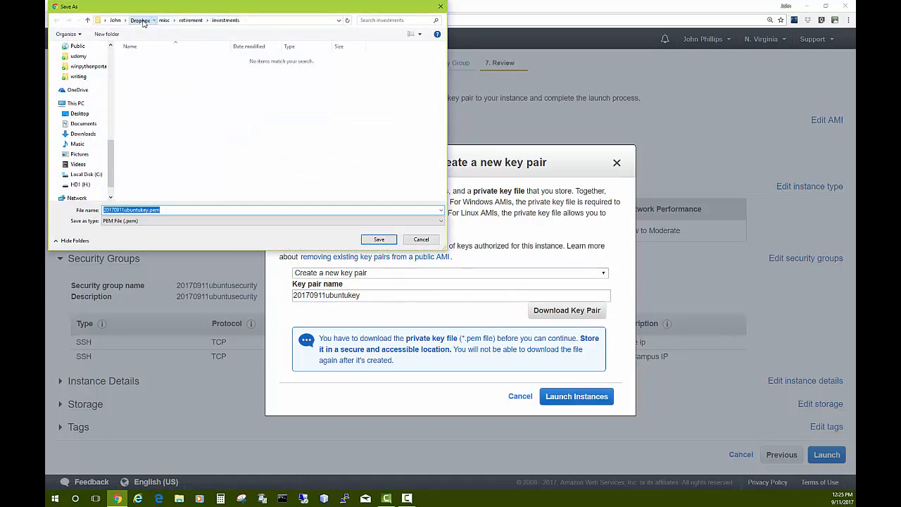
Step: Save the .pem key into the aws folder in Dropbox
{"action": "left_click", "coordinate": [138, 19]}
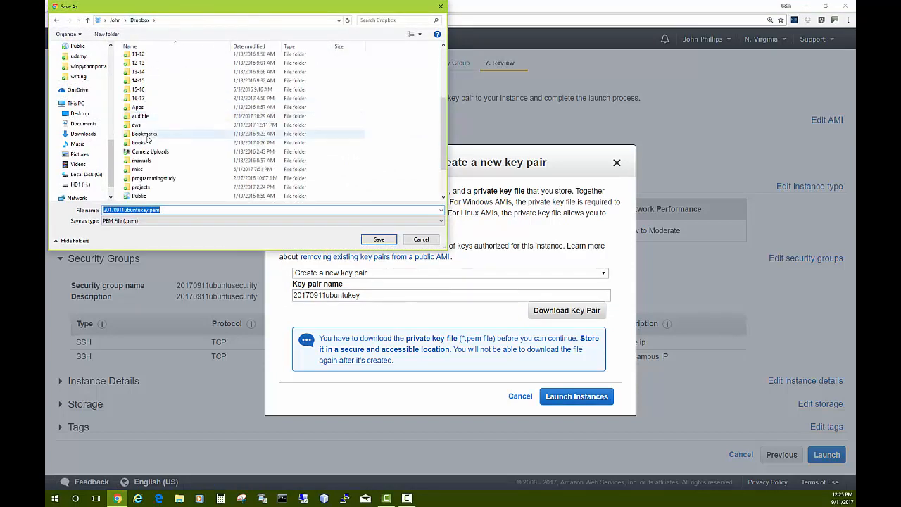
{"action": "double_click", "coordinate": [135, 124]}
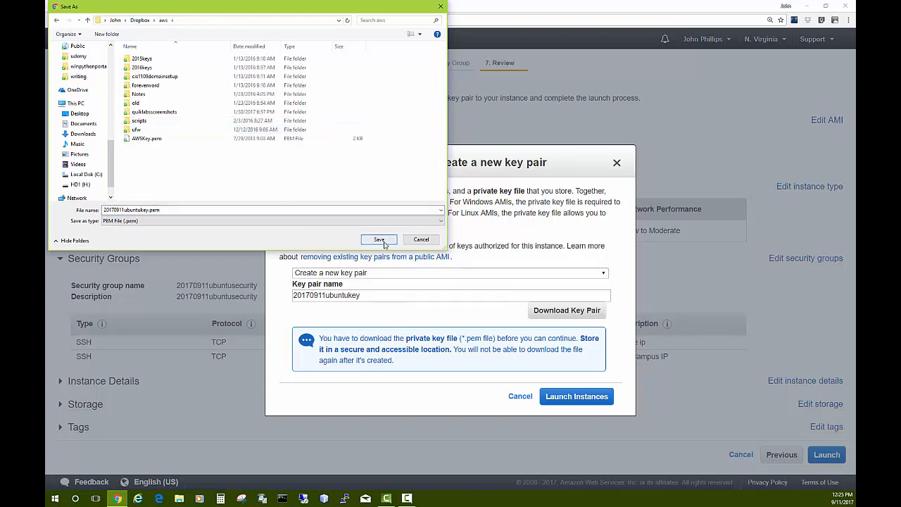
{"action": "left_click", "coordinate": [379, 239]}
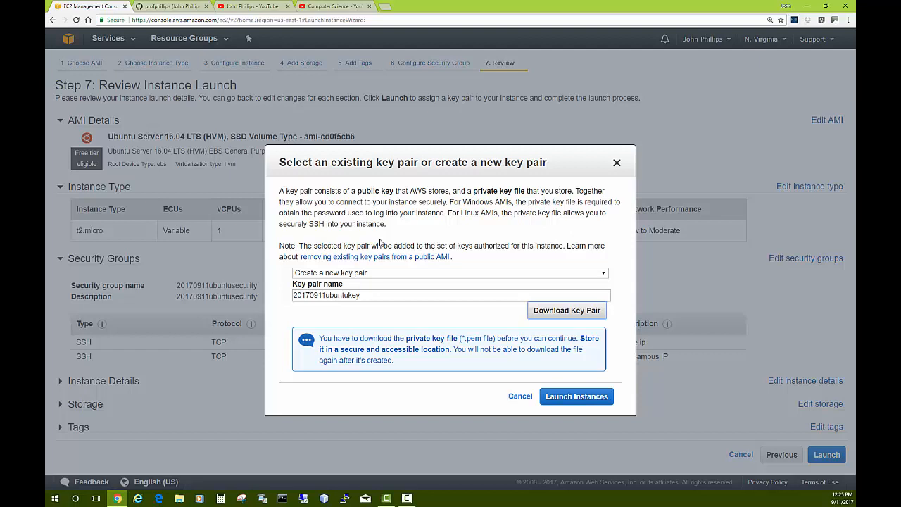
Step: Launch the instance with the new key pair, then minimize the browser to the desktop
{"action": "left_click", "coordinate": [566, 310]}
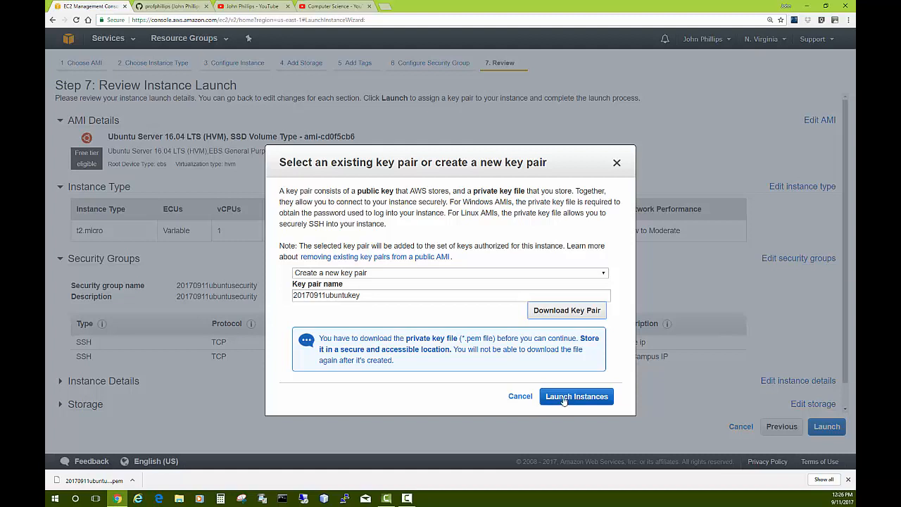
{"action": "mouse_move", "coordinate": [584, 401]}
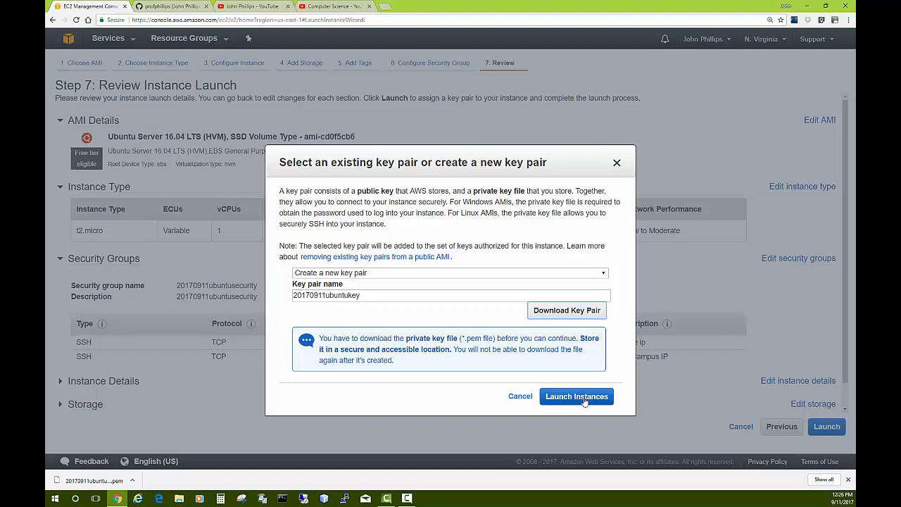
{"action": "left_click", "coordinate": [575, 397]}
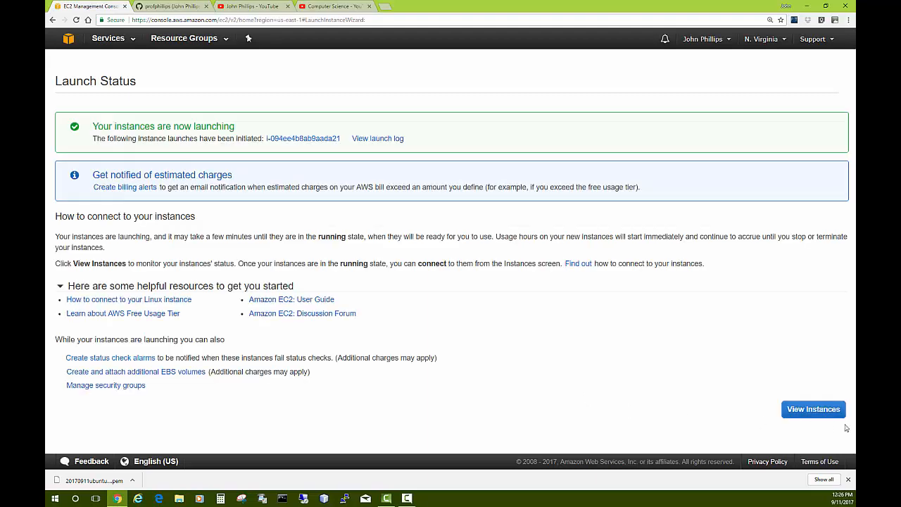
{"action": "left_click", "coordinate": [814, 408]}
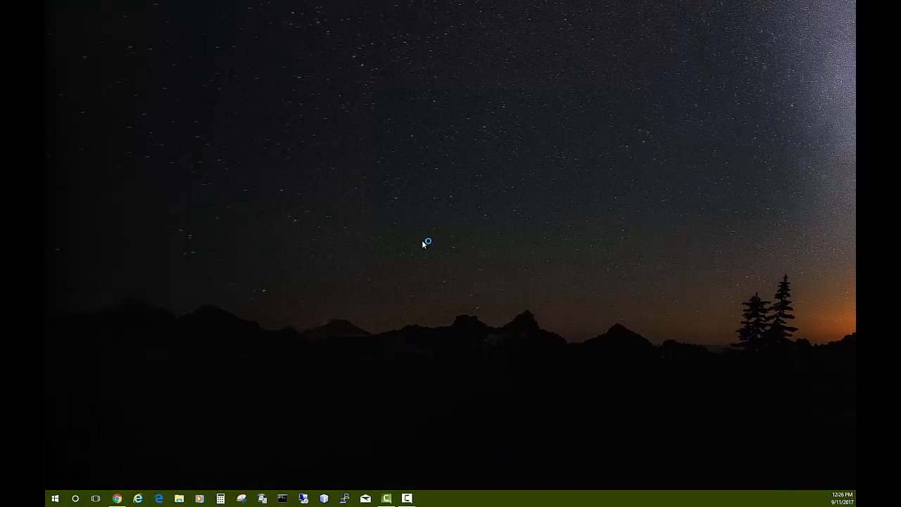
Step: Search Google for 'putty' in a new browser window
{"action": "left_click", "coordinate": [116, 498]}
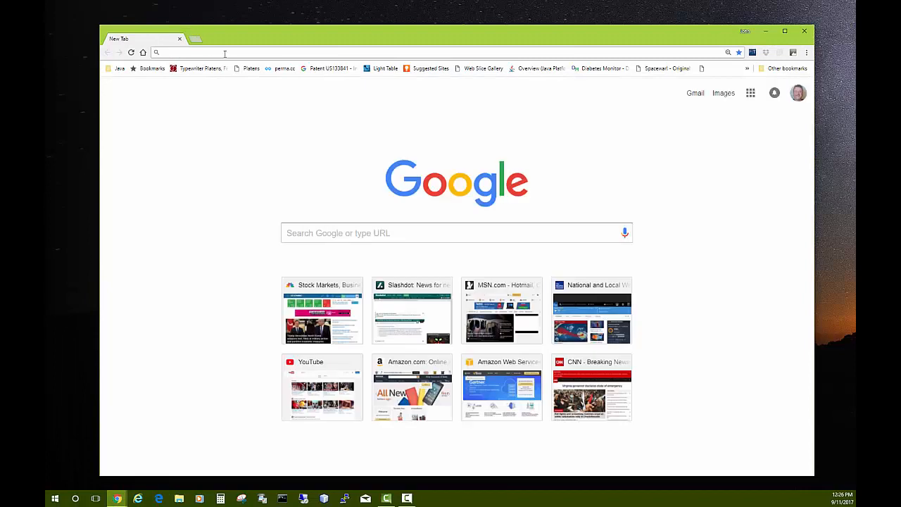
{"action": "type", "text": "putty&oq=putty&aqs=chrome..69i57j0l5.3007j0j7&sourceid=chrome&ie=UTF-8"}
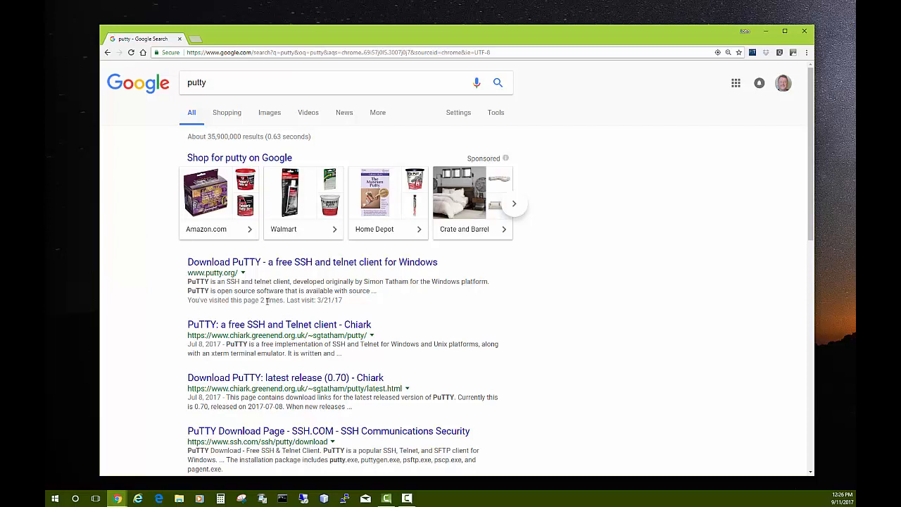
{"action": "mouse_move", "coordinate": [273, 300]}
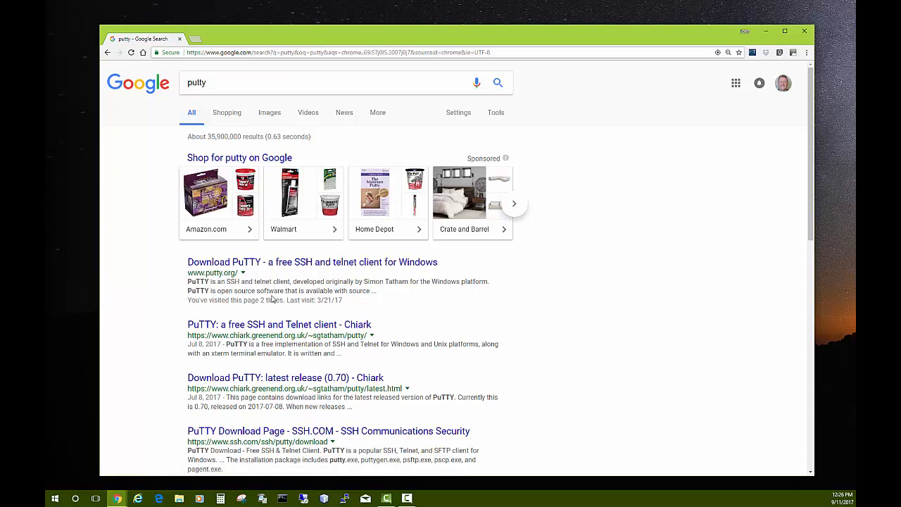
{"action": "mouse_move", "coordinate": [312, 262]}
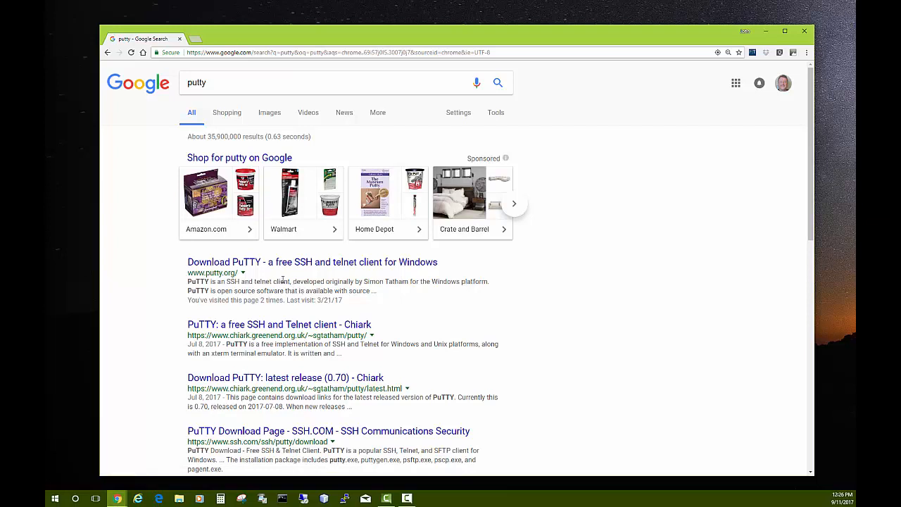
{"action": "mouse_move", "coordinate": [277, 266]}
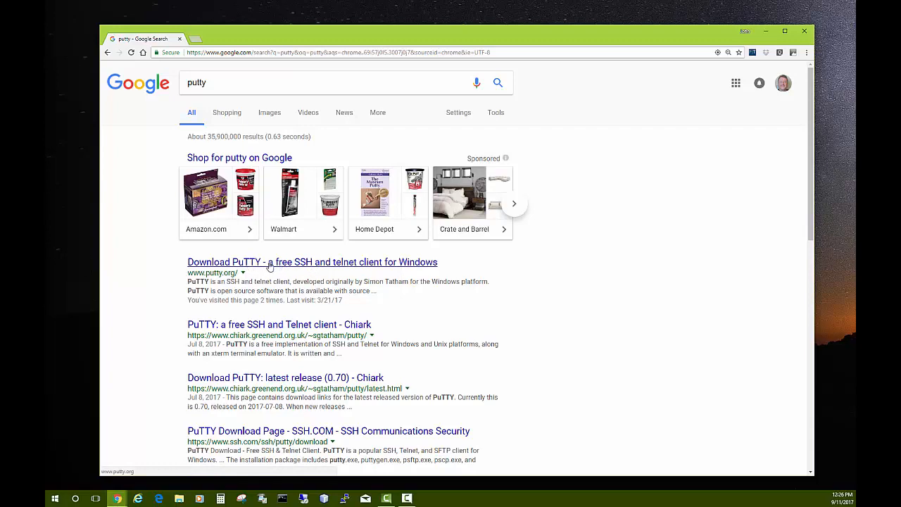
Step: Go from the Download PuTTY result on putty.org to the latest release (0.70) package files
{"action": "left_click", "coordinate": [311, 262]}
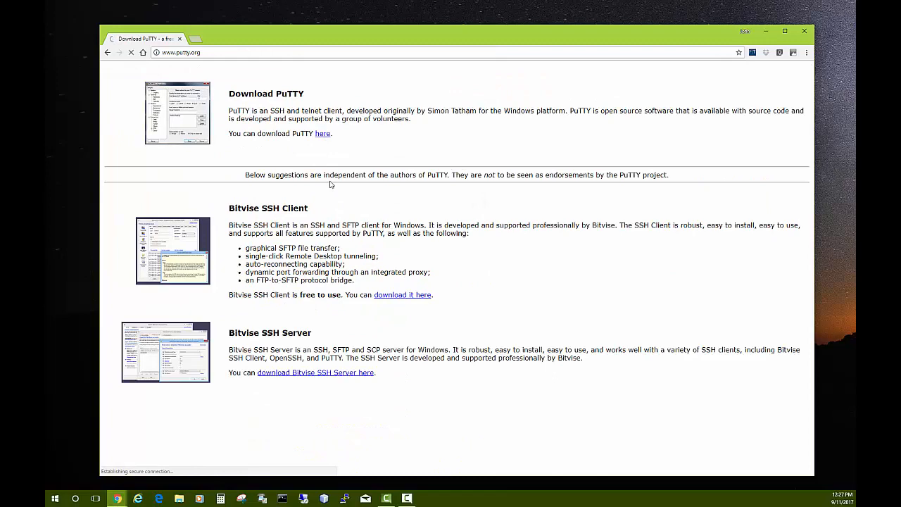
{"action": "left_click", "coordinate": [322, 132]}
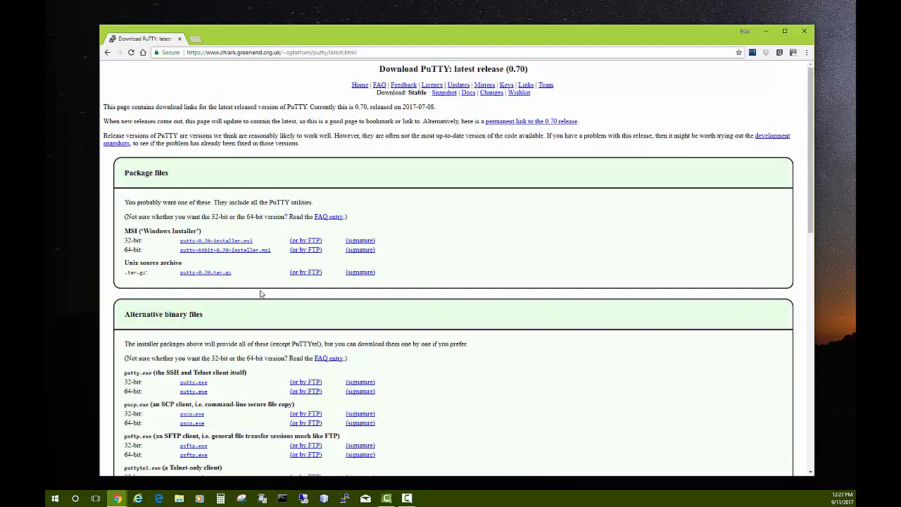
{"action": "scroll", "scroll_direction": "down", "scroll_amount": 3}
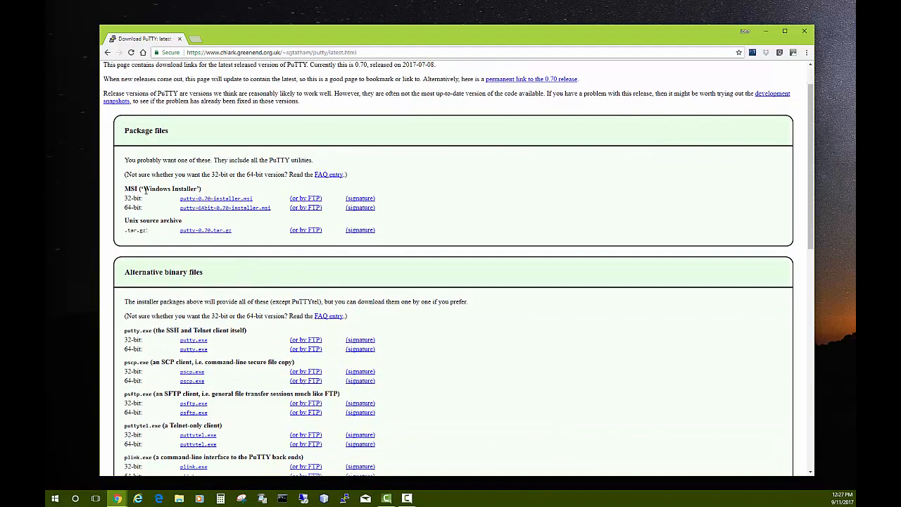
{"action": "mouse_move", "coordinate": [217, 197]}
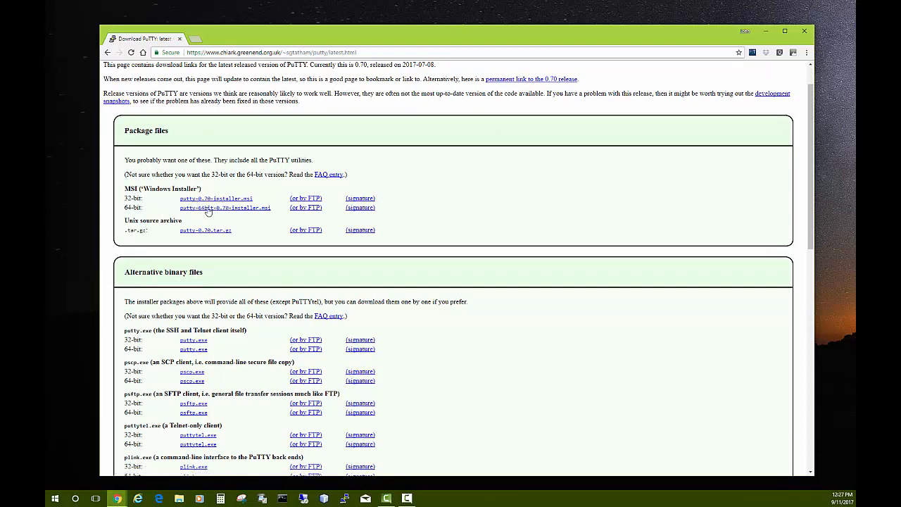
{"action": "mouse_move", "coordinate": [276, 263]}
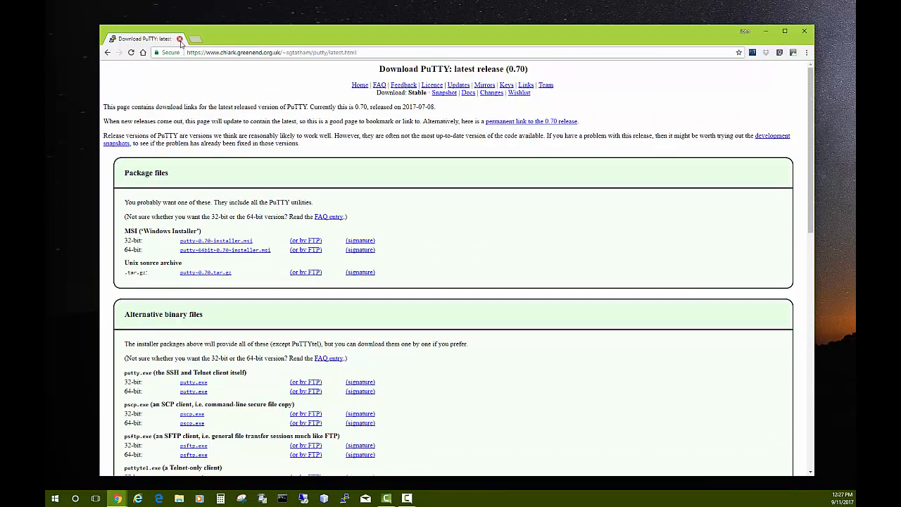
{"action": "mouse_move", "coordinate": [163, 43]}
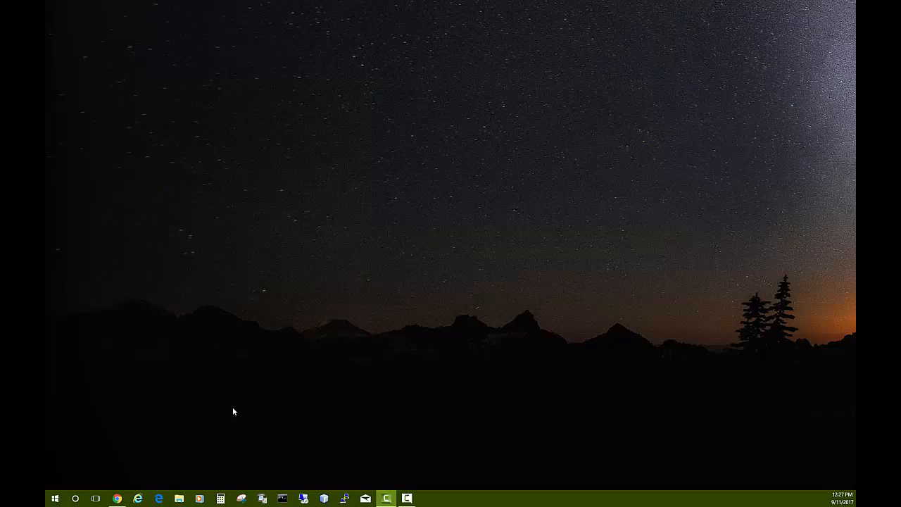
Step: Scroll the Start menu app list down to the PuTTY folder with PuTTYgen
{"action": "left_click", "coordinate": [53, 498]}
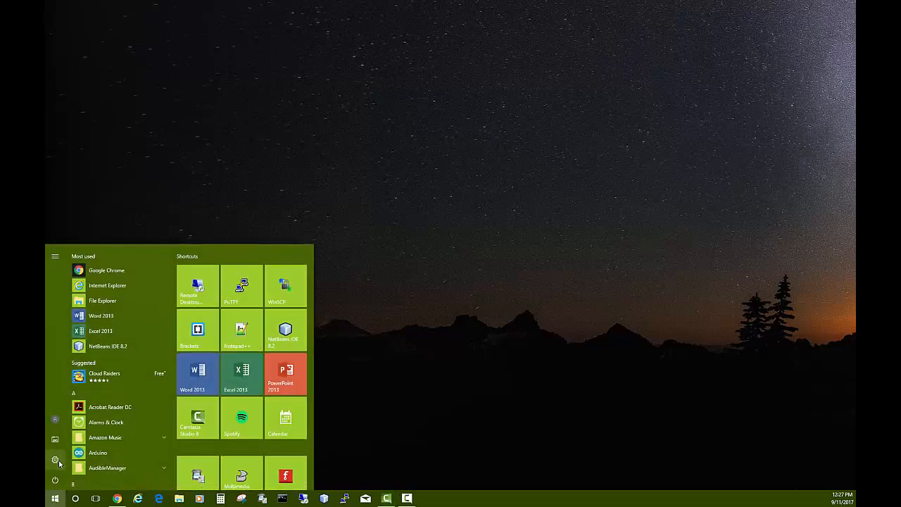
{"action": "scroll", "scroll_direction": "down", "scroll_amount": 3}
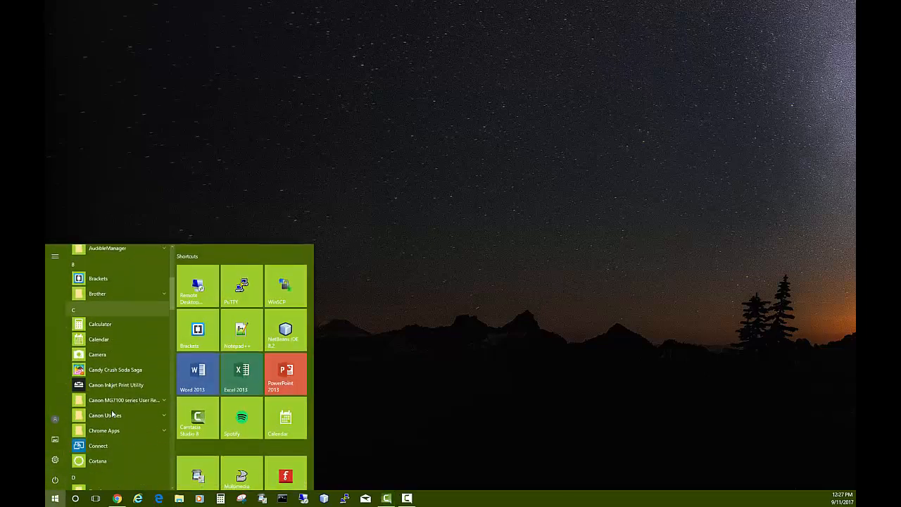
{"action": "scroll", "scroll_direction": "down", "scroll_amount": 3}
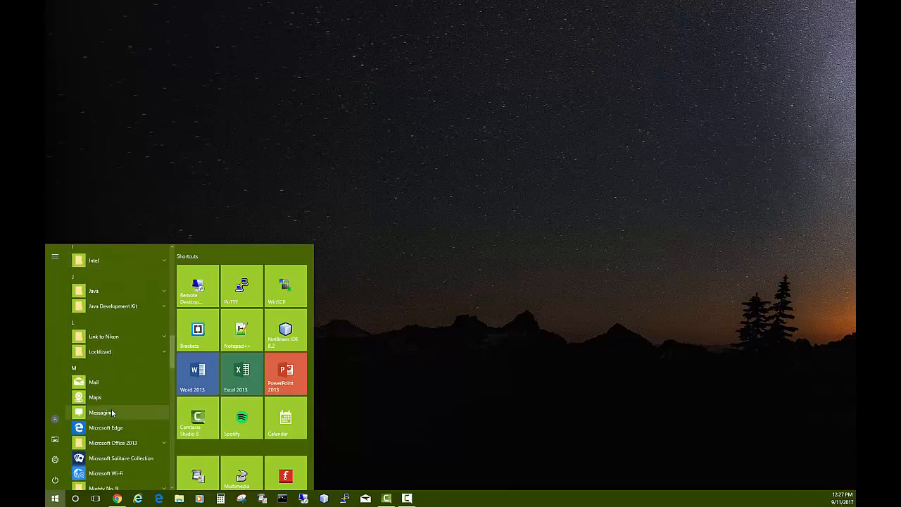
{"action": "scroll", "scroll_direction": "down", "scroll_amount": 3}
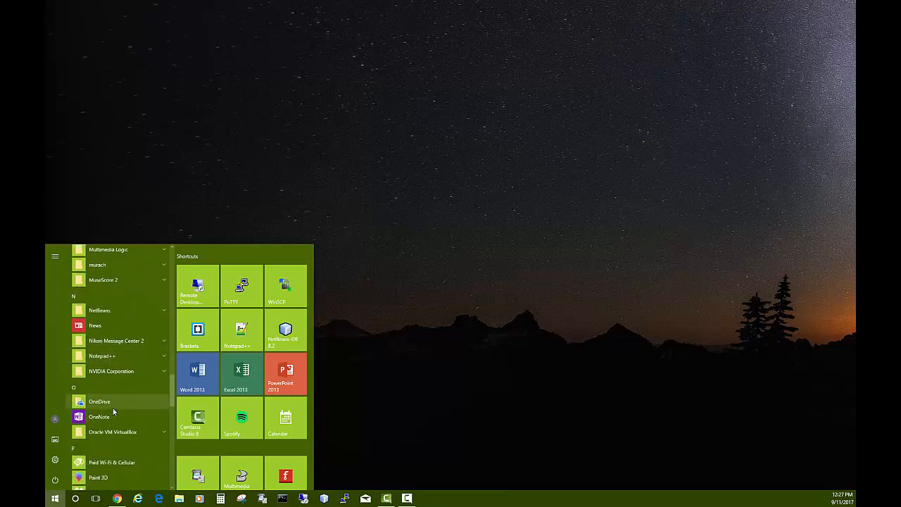
{"action": "scroll", "scroll_direction": "down", "scroll_amount": 3}
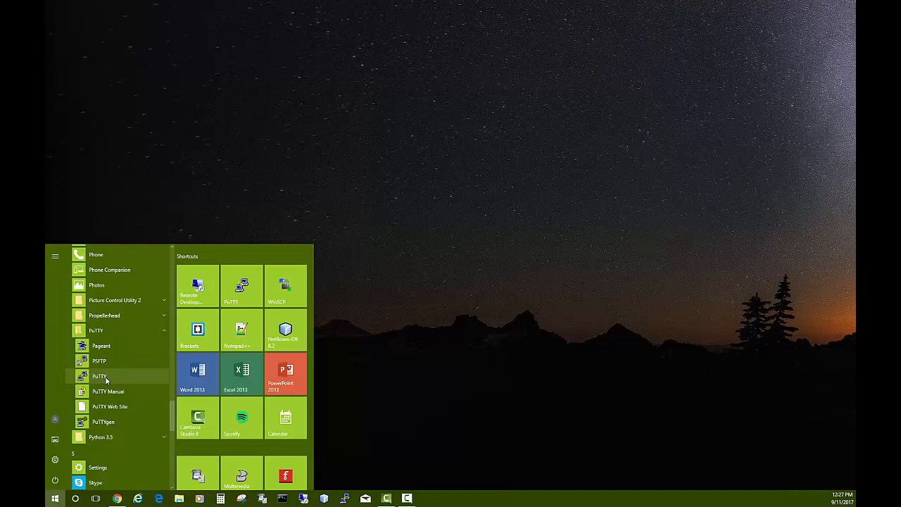
{"action": "mouse_move", "coordinate": [104, 376]}
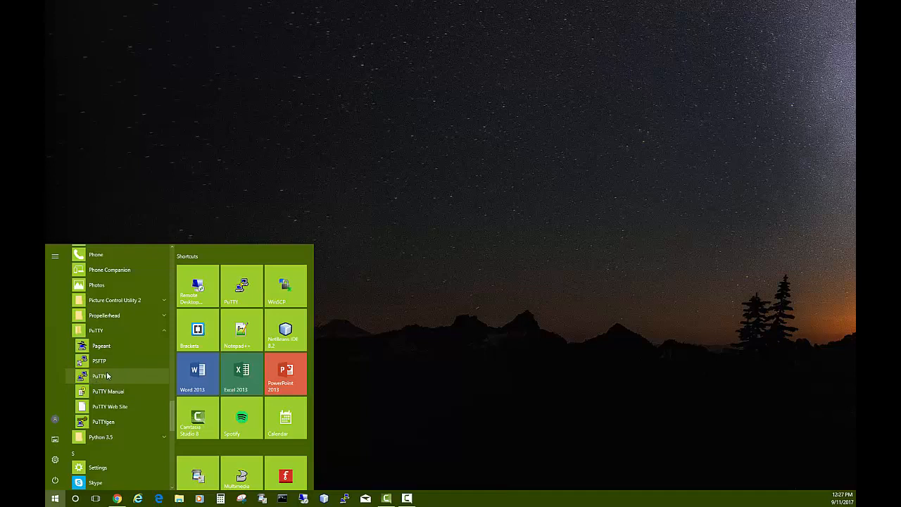
{"action": "mouse_move", "coordinate": [107, 379]}
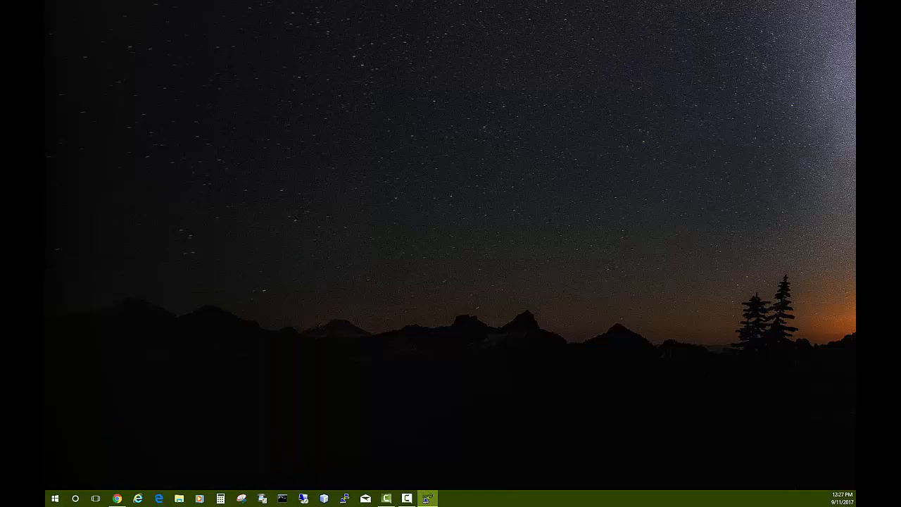
Step: Bring up PuTTYgen and start loading an existing private key file
{"action": "left_click", "coordinate": [428, 499]}
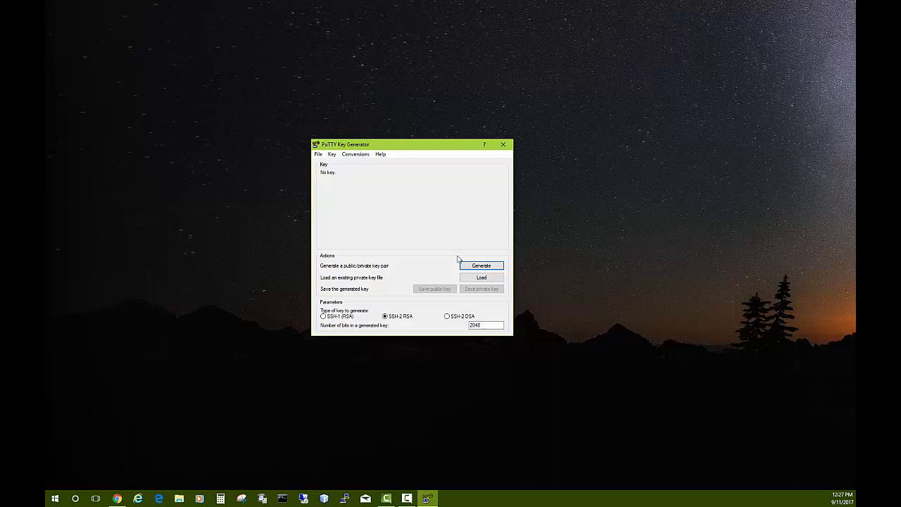
{"action": "mouse_move", "coordinate": [462, 281]}
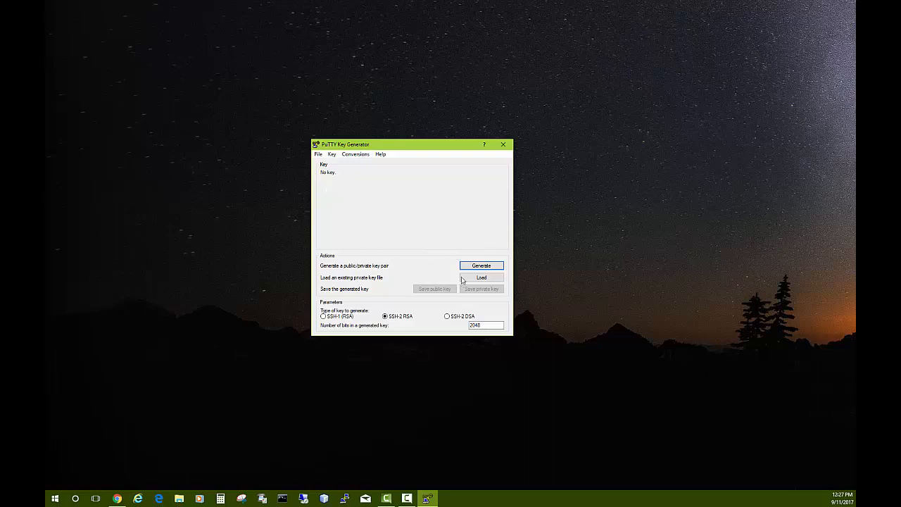
{"action": "left_click", "coordinate": [481, 276]}
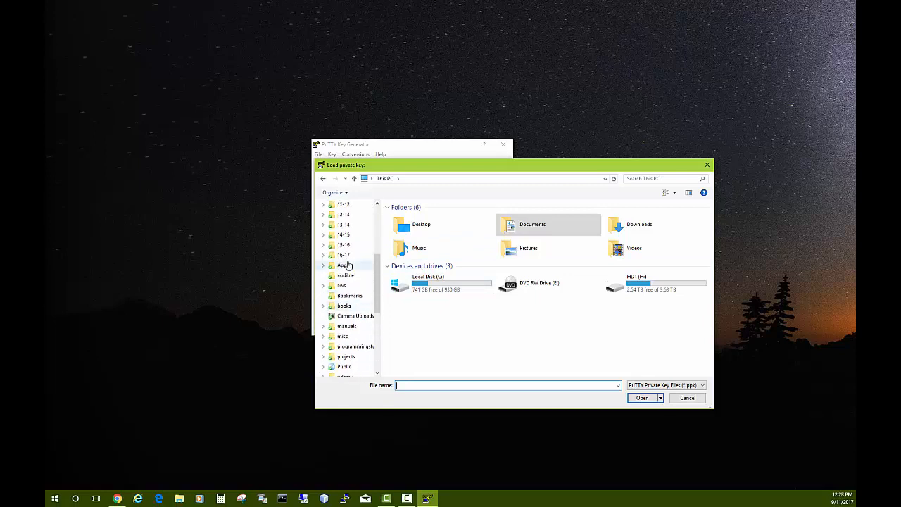
Step: Import the 20170911ubuntukey .pem file from the aws folder, listing all file types
{"action": "double_click", "coordinate": [341, 285]}
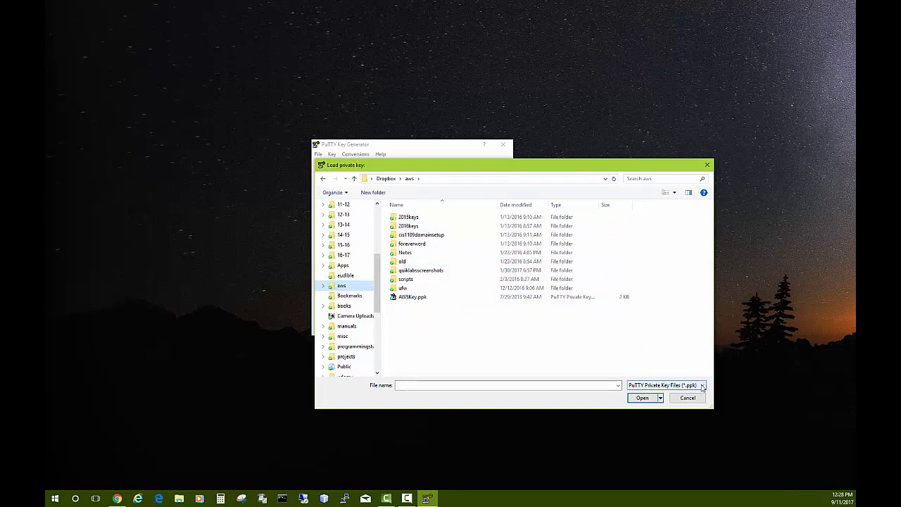
{"action": "left_click", "coordinate": [701, 386]}
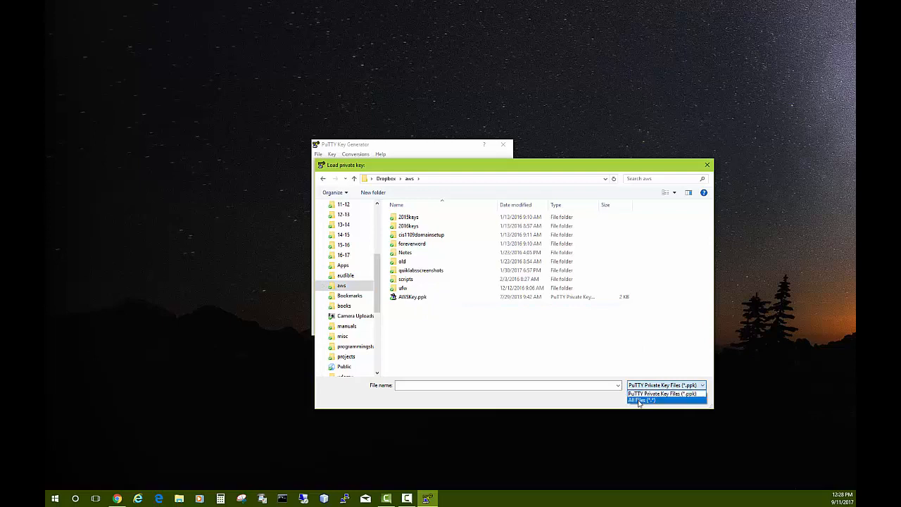
{"action": "left_click", "coordinate": [645, 400]}
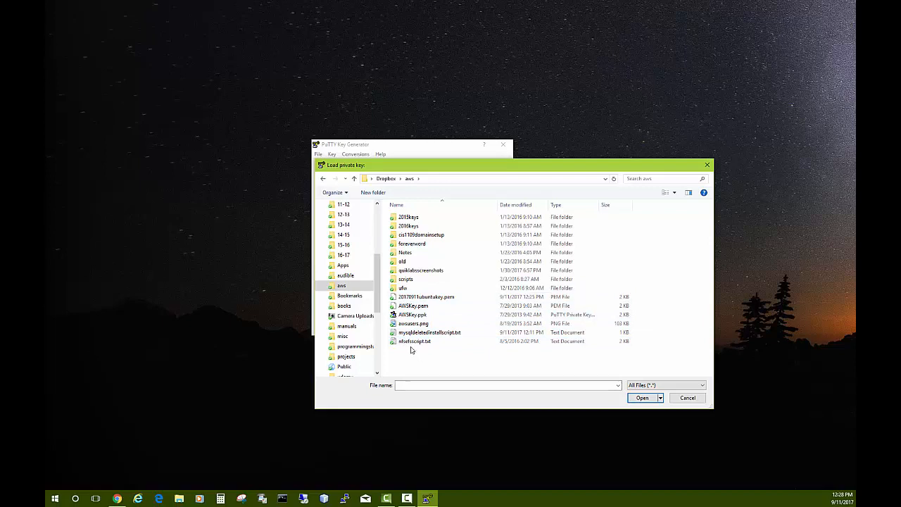
{"action": "left_click", "coordinate": [425, 296]}
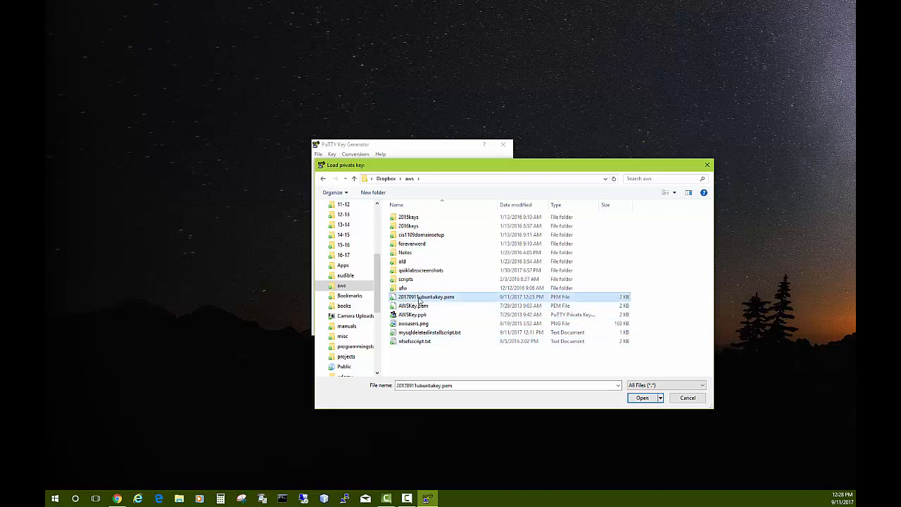
{"action": "mouse_move", "coordinate": [428, 296]}
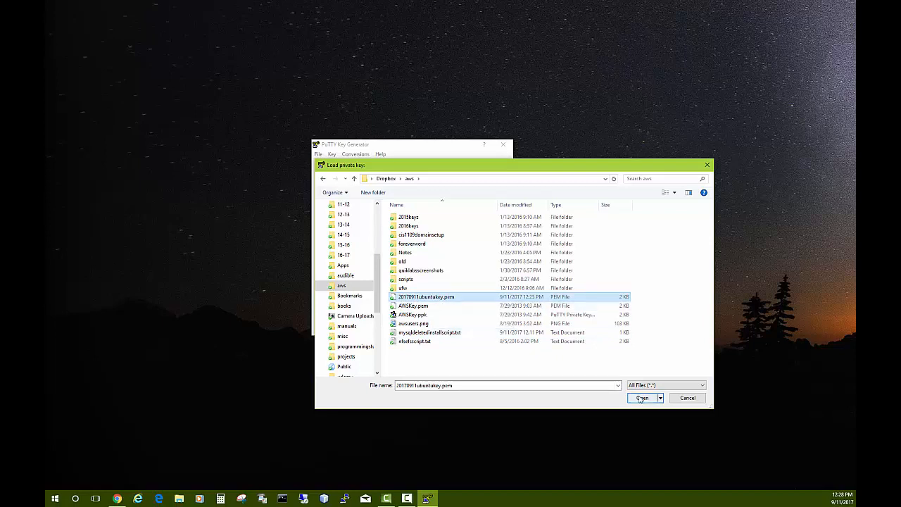
{"action": "left_click", "coordinate": [640, 397]}
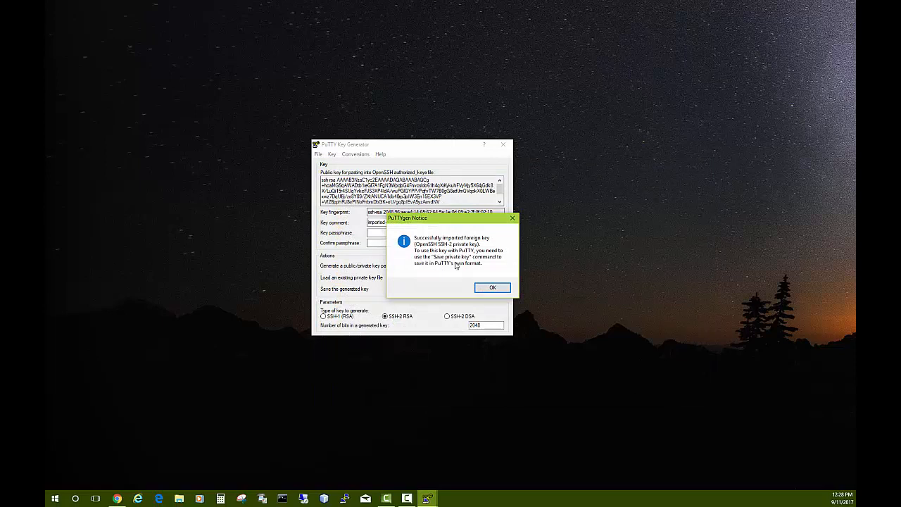
{"action": "left_click", "coordinate": [493, 287]}
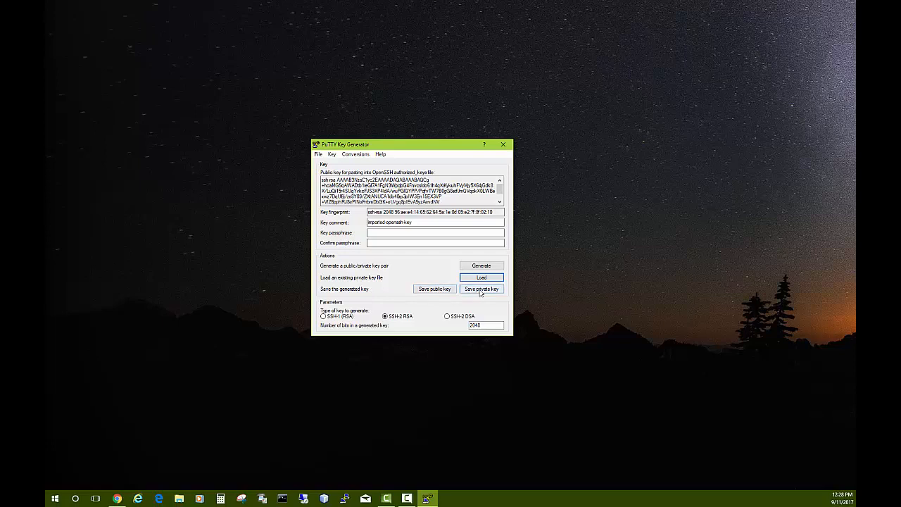
Step: Start saving the imported key in PuTTY's private key format
{"action": "left_click", "coordinate": [481, 290]}
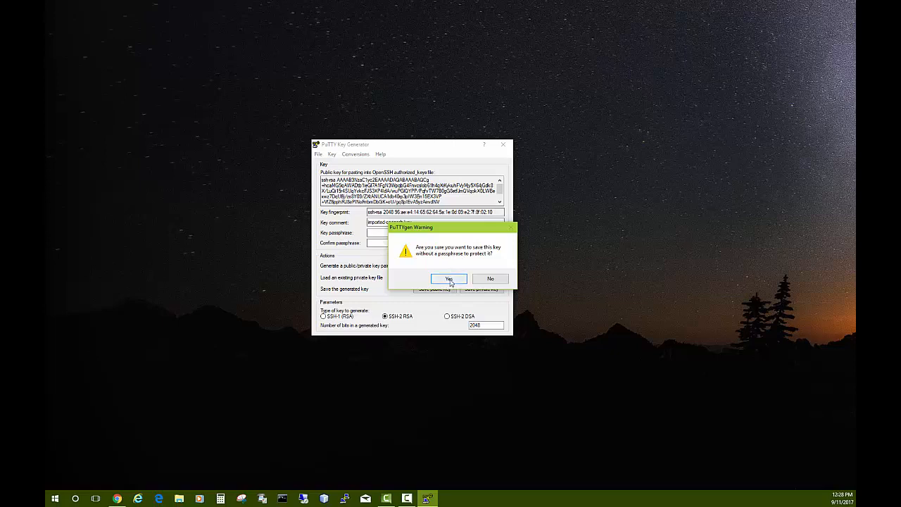
Step: Save the key without a passphrase as 20170911ubuntukey.ppk in the aws folder and close PuTTYgen
{"action": "left_click", "coordinate": [448, 279]}
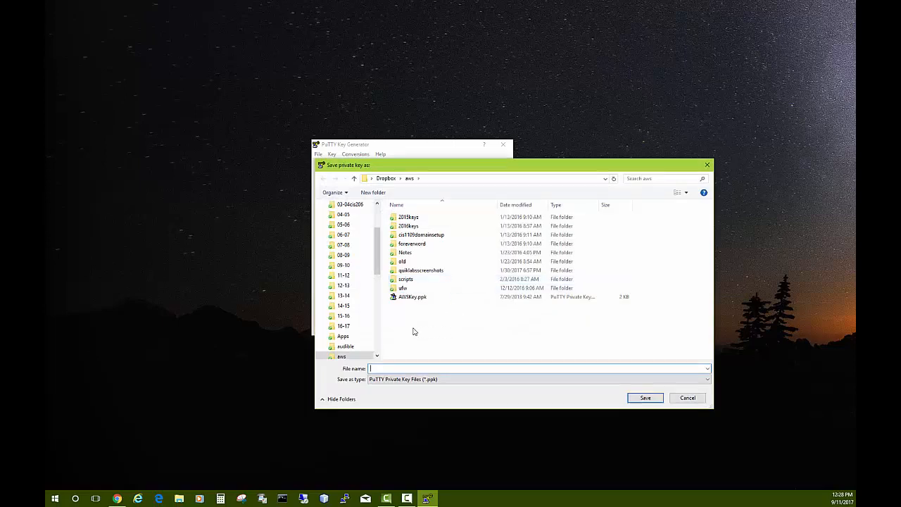
{"action": "type", "text": "2017"}
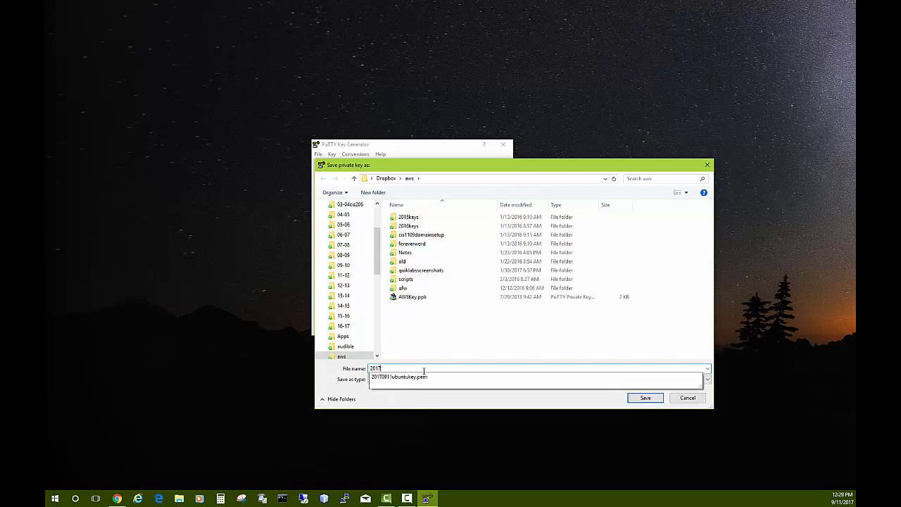
{"action": "mouse_move", "coordinate": [425, 318]}
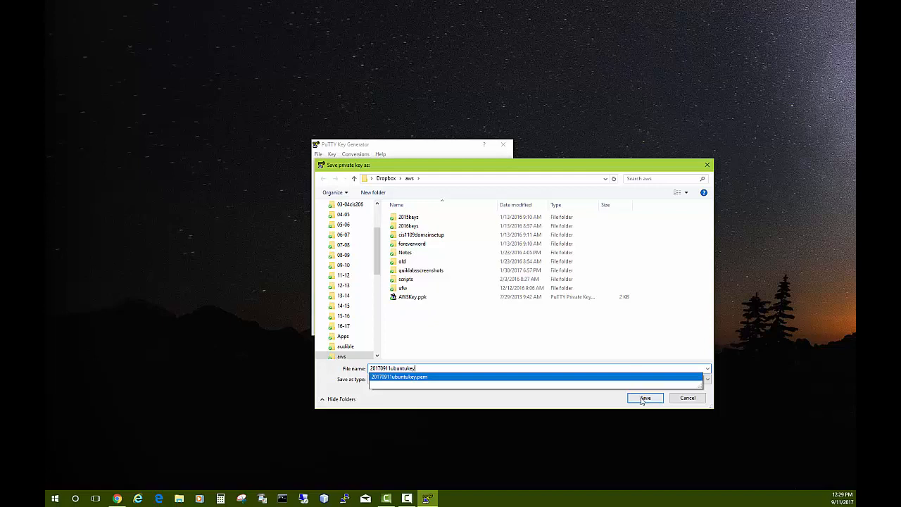
{"action": "left_click", "coordinate": [645, 396]}
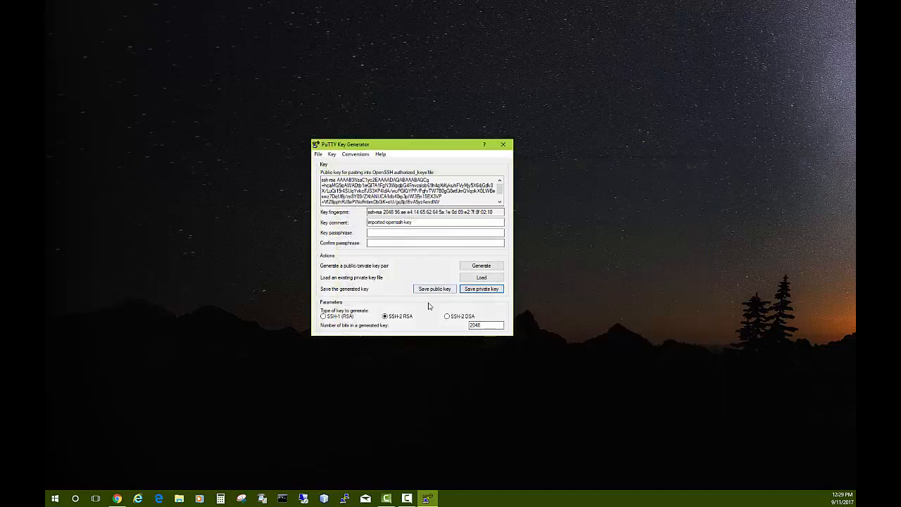
{"action": "left_click", "coordinate": [503, 143]}
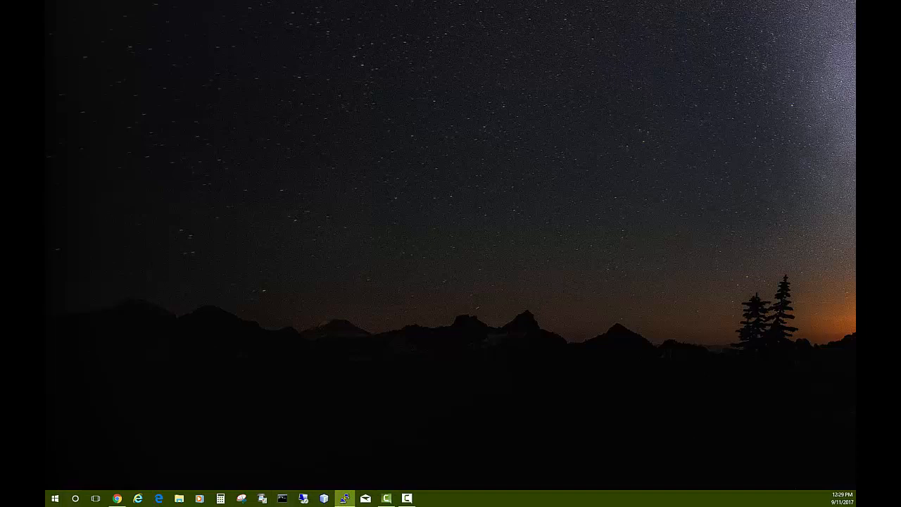
Step: Launch PuTTY and raise the terminal's lines of scrollback under Window
{"action": "left_click", "coordinate": [343, 499]}
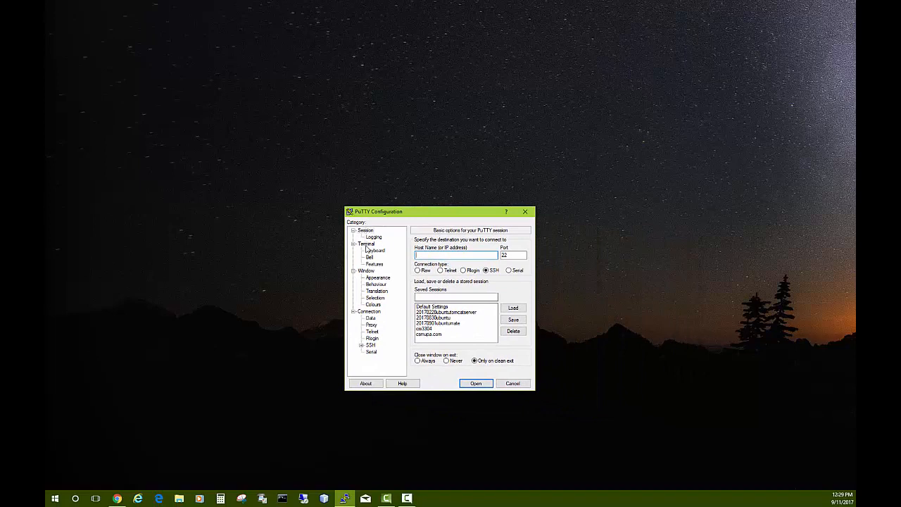
{"action": "left_click", "coordinate": [366, 271]}
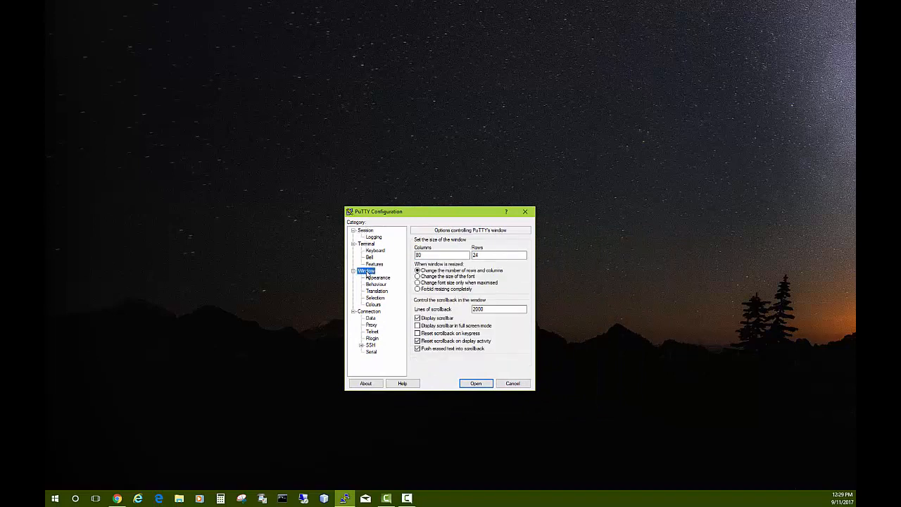
{"action": "left_click", "coordinate": [499, 309]}
{"action": "type", "text": "00"}
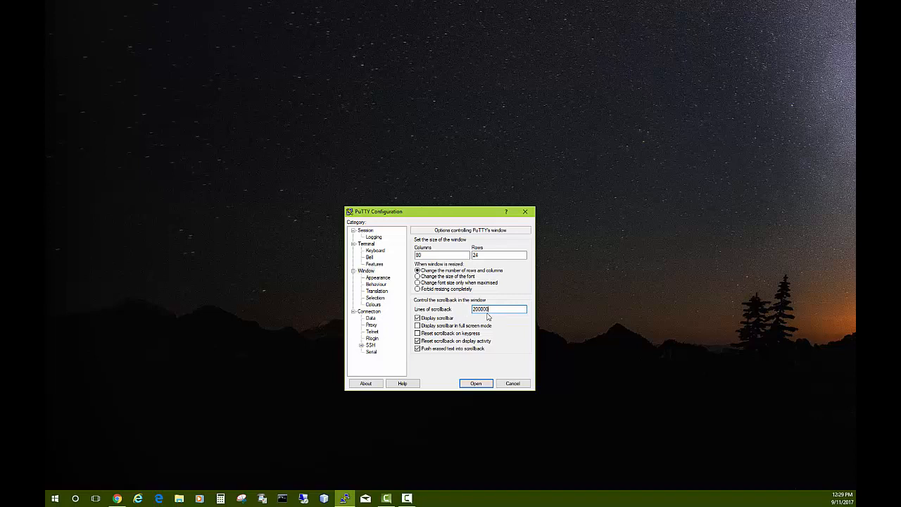
Step: Change the terminal font to Consolas 10-point under Window > Appearance
{"action": "left_click", "coordinate": [377, 277]}
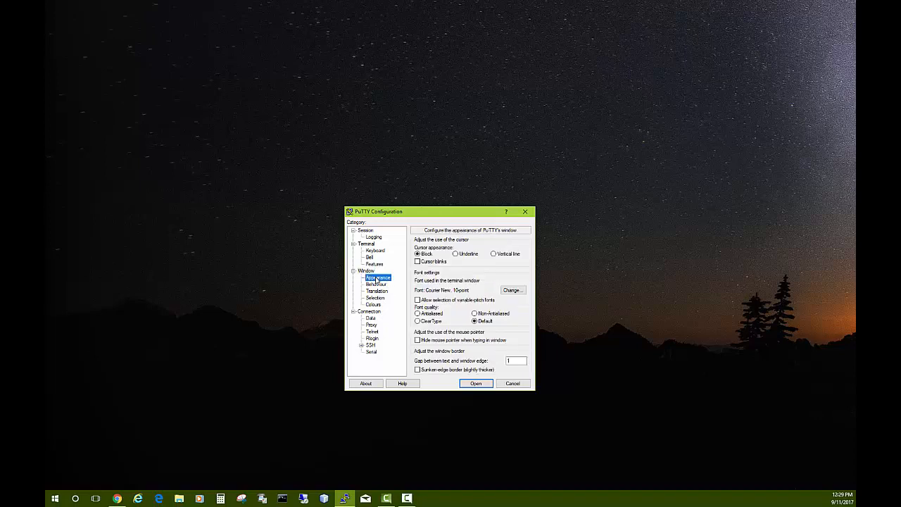
{"action": "left_click", "coordinate": [513, 290]}
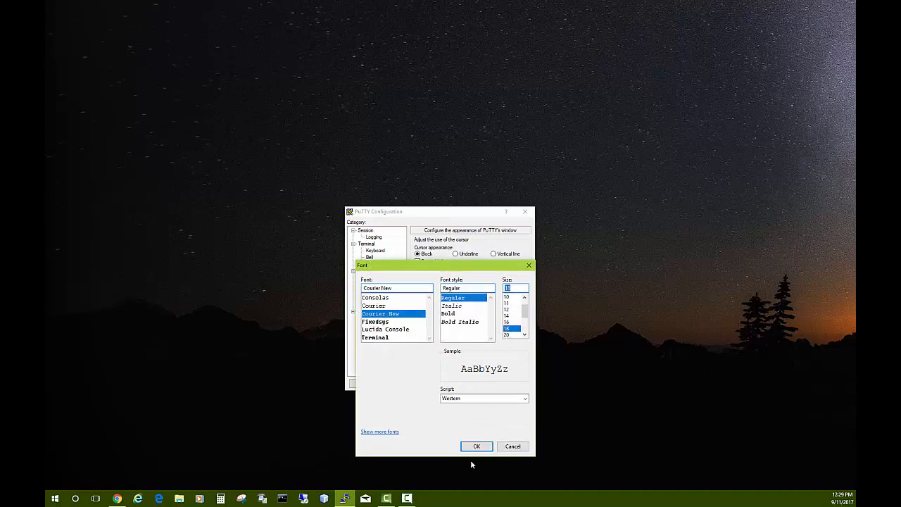
{"action": "left_click", "coordinate": [476, 446]}
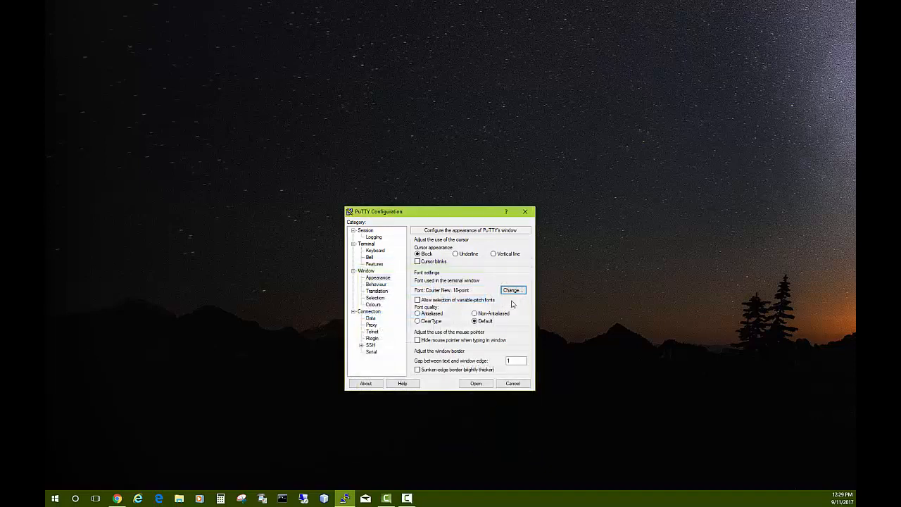
{"action": "left_click", "coordinate": [512, 290]}
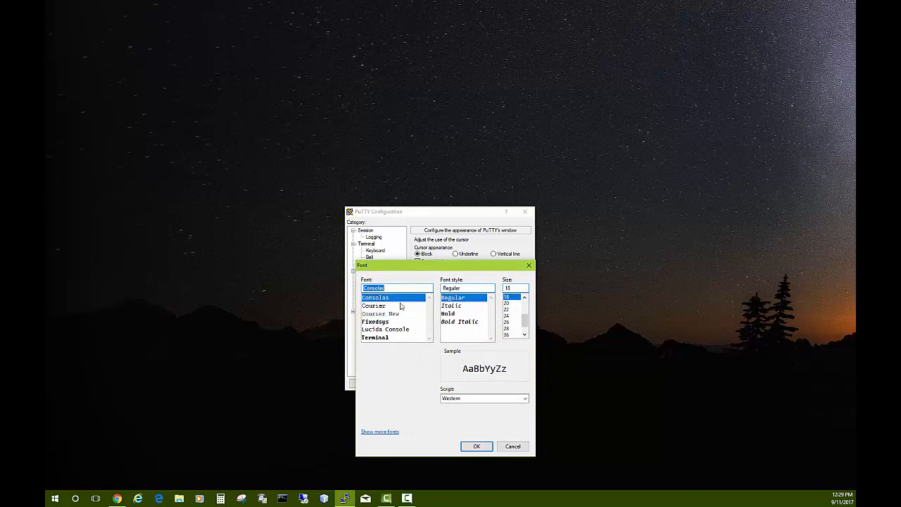
{"action": "left_click", "coordinate": [475, 446]}
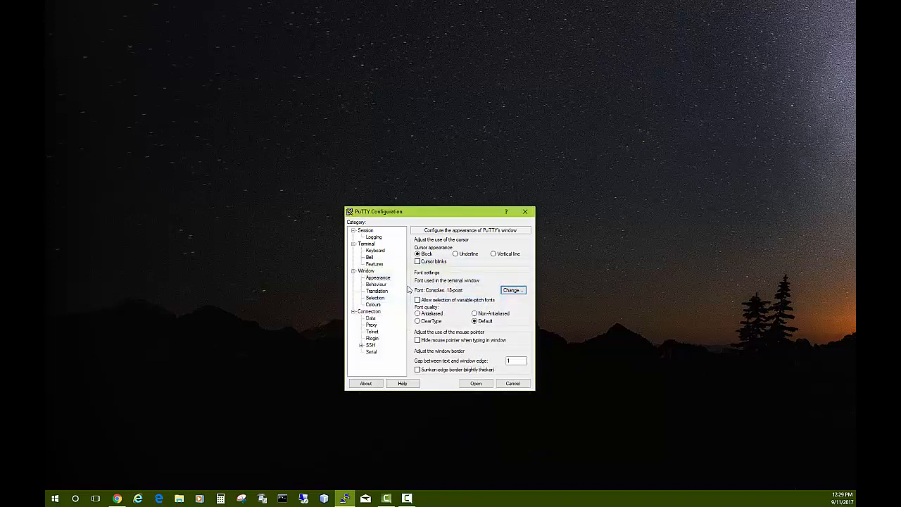
{"action": "left_click", "coordinate": [373, 304]}
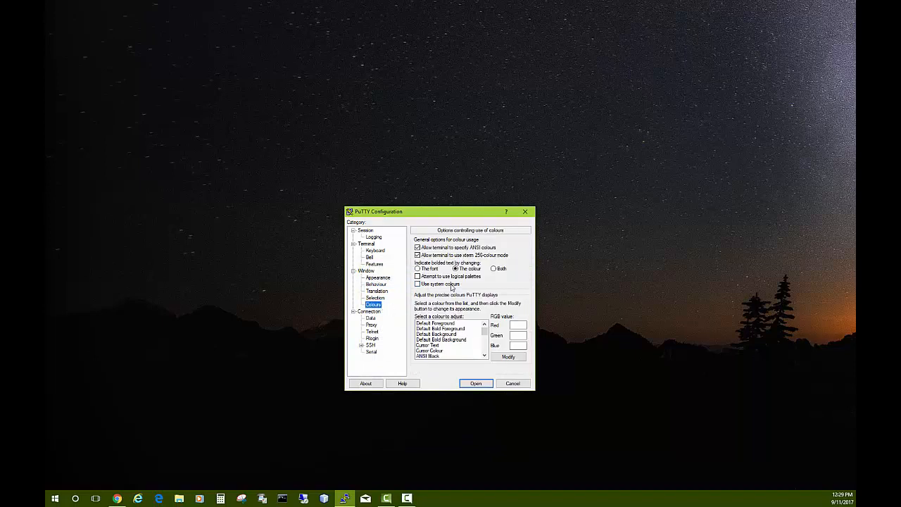
Step: Set Connection keepalives to 60 seconds and bring up the SSH Auth settings
{"action": "left_click", "coordinate": [417, 284]}
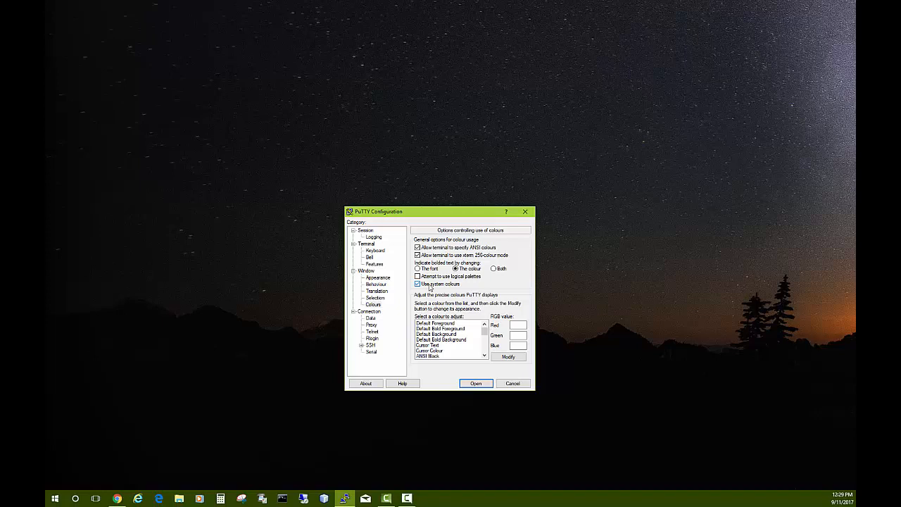
{"action": "left_click", "coordinate": [416, 284]}
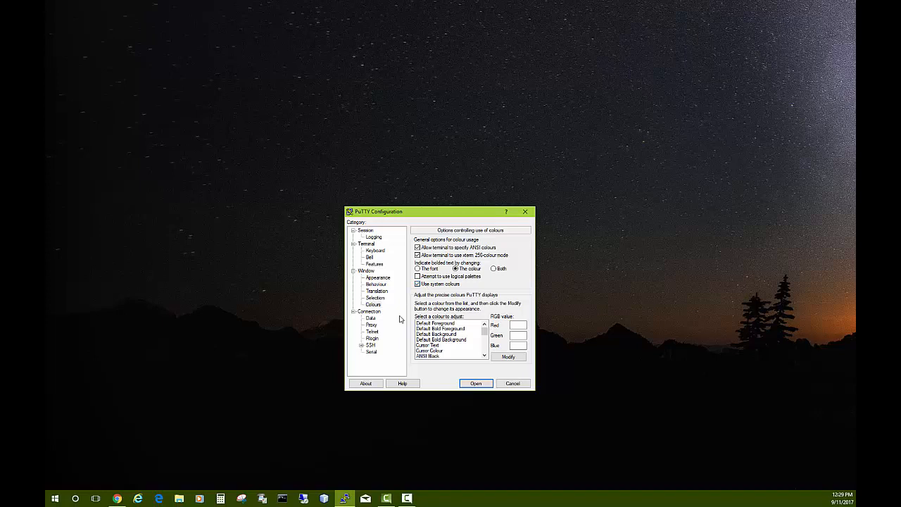
{"action": "left_click", "coordinate": [369, 312]}
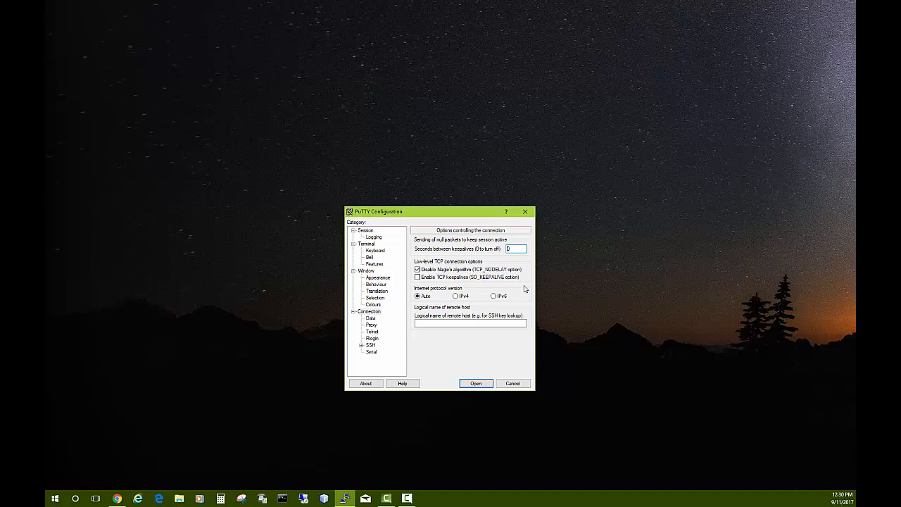
{"action": "type", "text": "60"}
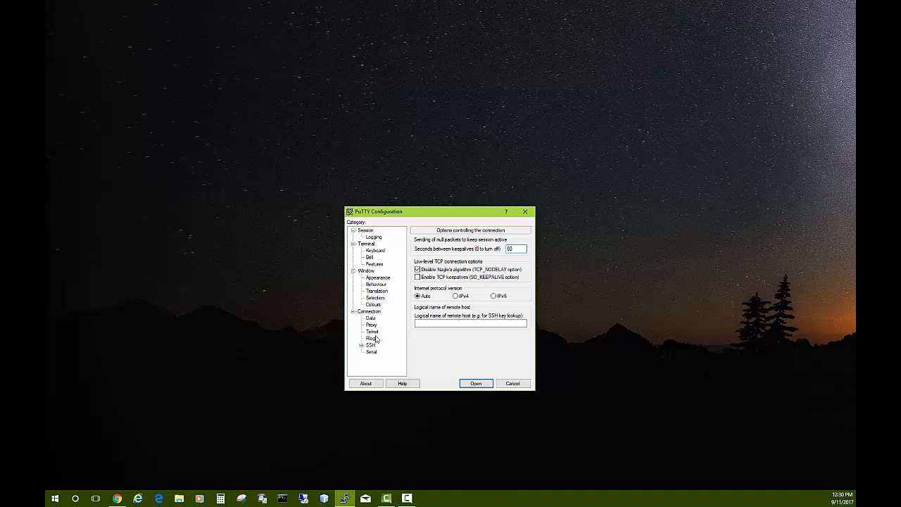
{"action": "left_click", "coordinate": [372, 345]}
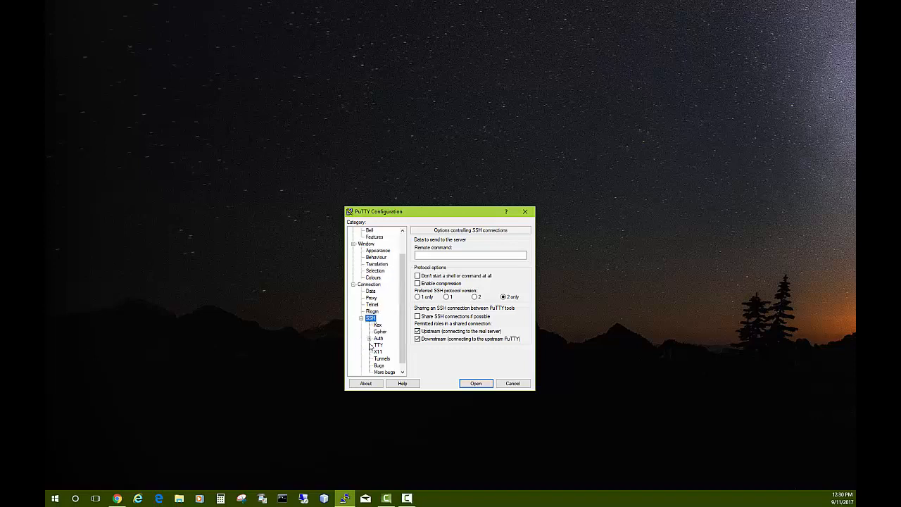
{"action": "left_click", "coordinate": [377, 338]}
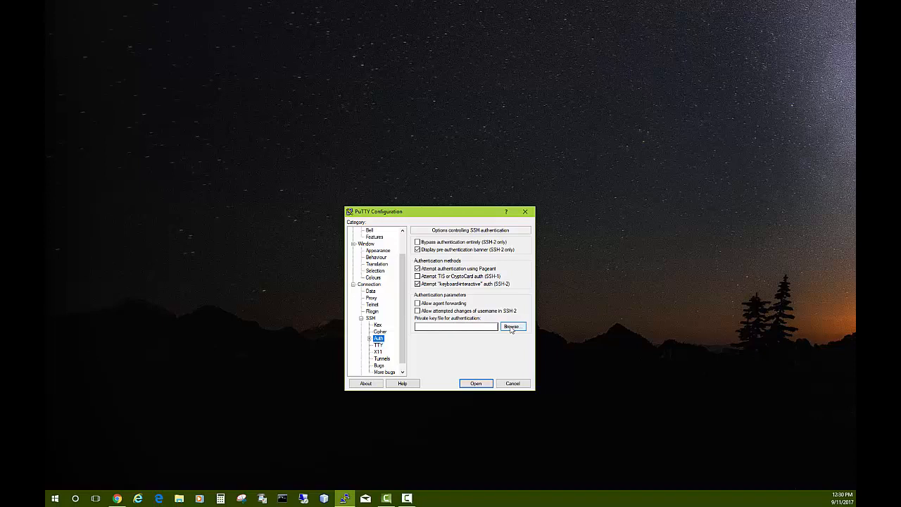
Step: Select the 20170911ubuntukey .ppk as the authentication private key and return to Session
{"action": "left_click", "coordinate": [512, 326]}
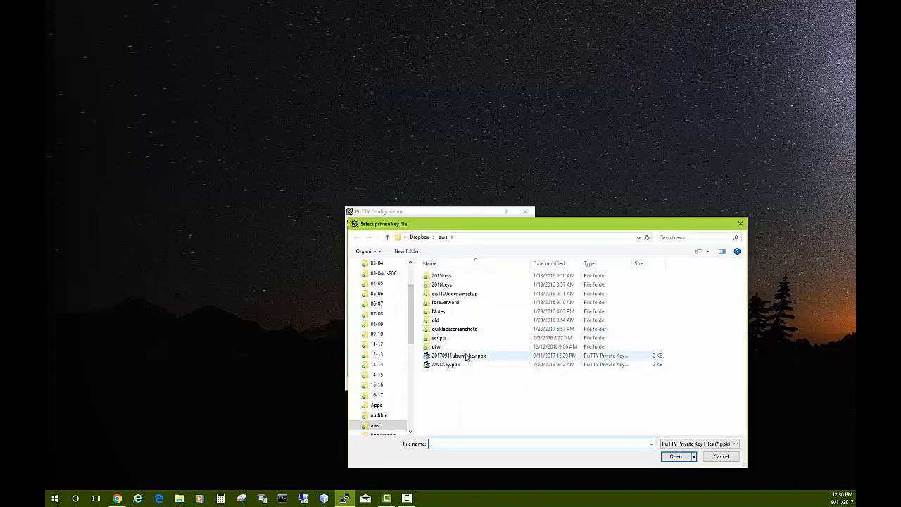
{"action": "left_click", "coordinate": [459, 355]}
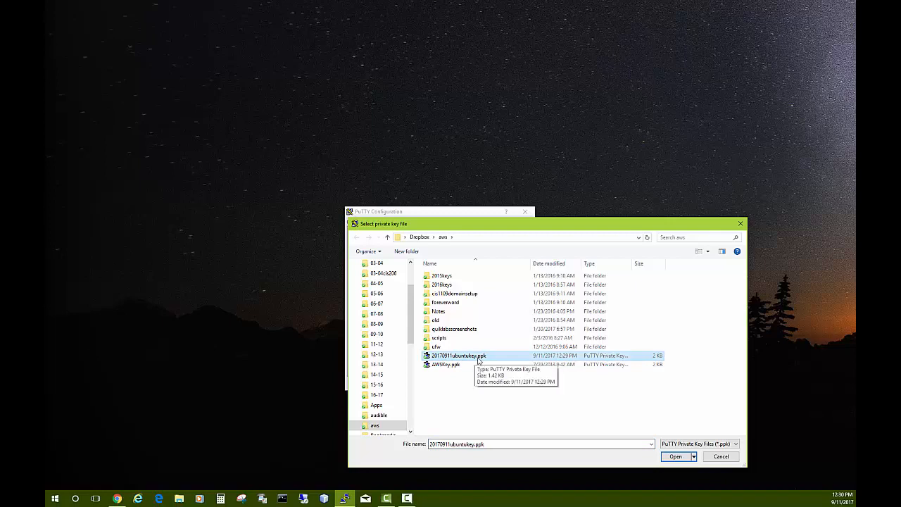
{"action": "mouse_move", "coordinate": [465, 361]}
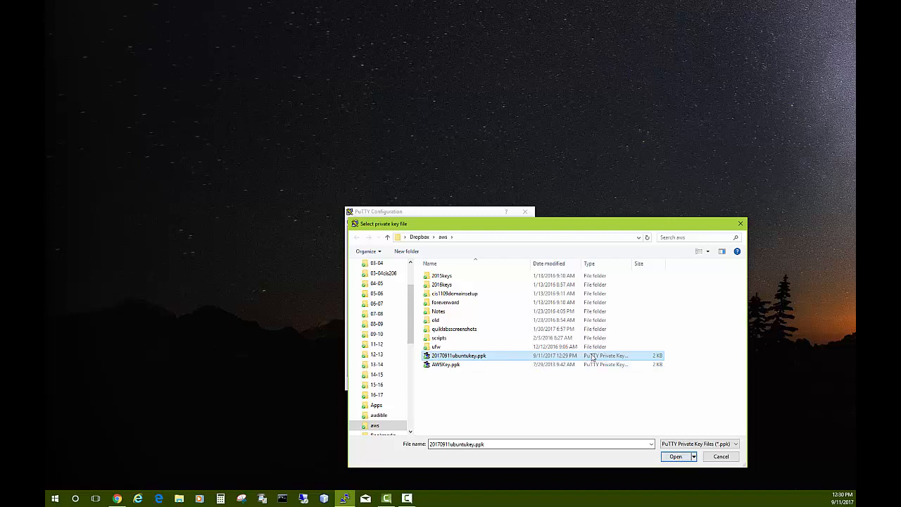
{"action": "mouse_move", "coordinate": [690, 476]}
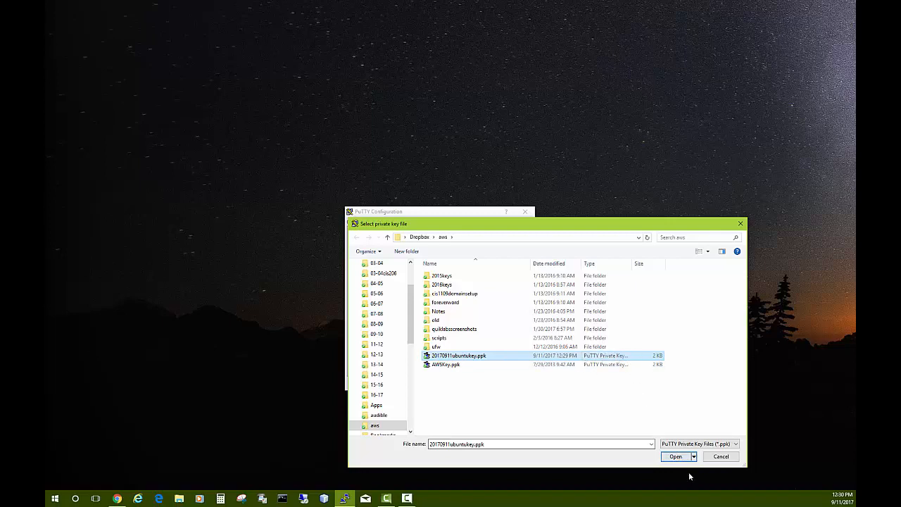
{"action": "left_click", "coordinate": [676, 456]}
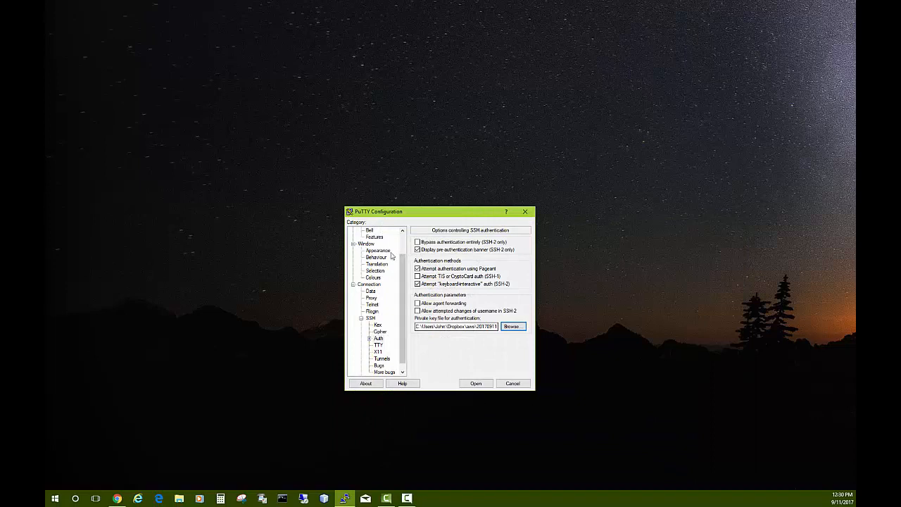
{"action": "left_click", "coordinate": [365, 231]}
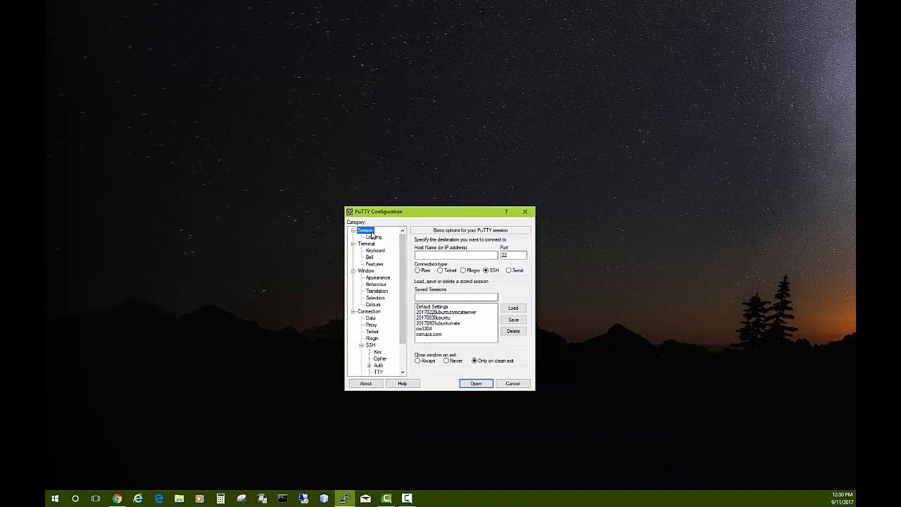
Step: Start naming a saved session, then switch to the EC2 console showing the running instance
{"action": "left_click", "coordinate": [456, 296]}
{"action": "type", "text": "2017"}
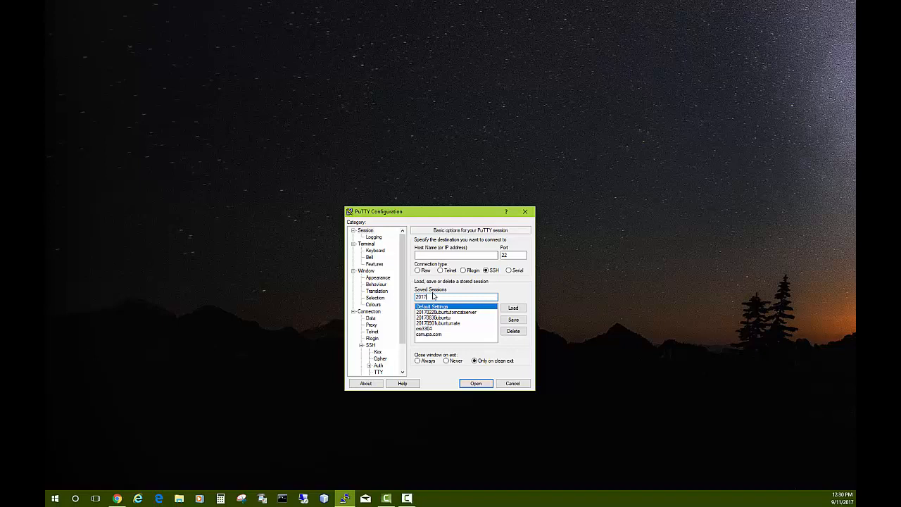
{"action": "left_click", "coordinate": [428, 330]}
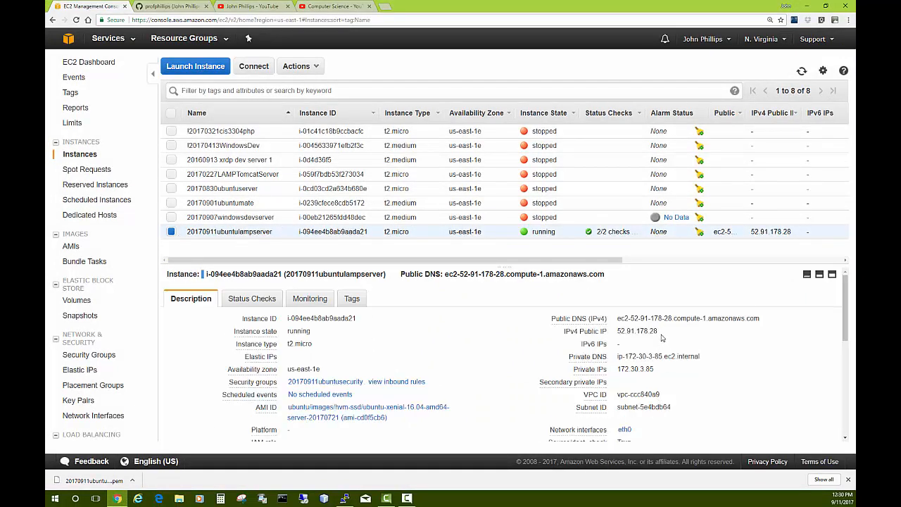
Step: Copy the running instance's IPv4 public IP to use as the PuTTY host name
{"action": "double_click", "coordinate": [636, 331]}
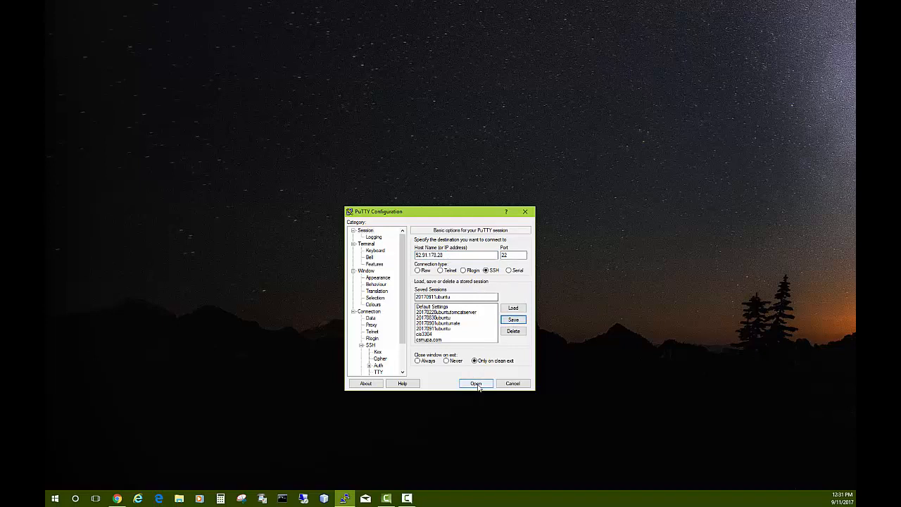
Step: Connect the saved PuTTY session and trust the instance's host key
{"action": "left_click", "coordinate": [476, 383]}
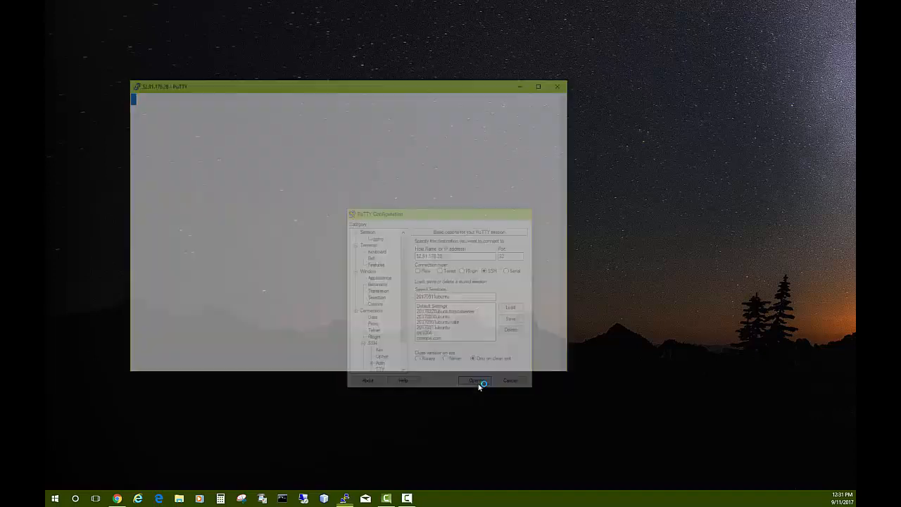
{"action": "left_click", "coordinate": [476, 380]}
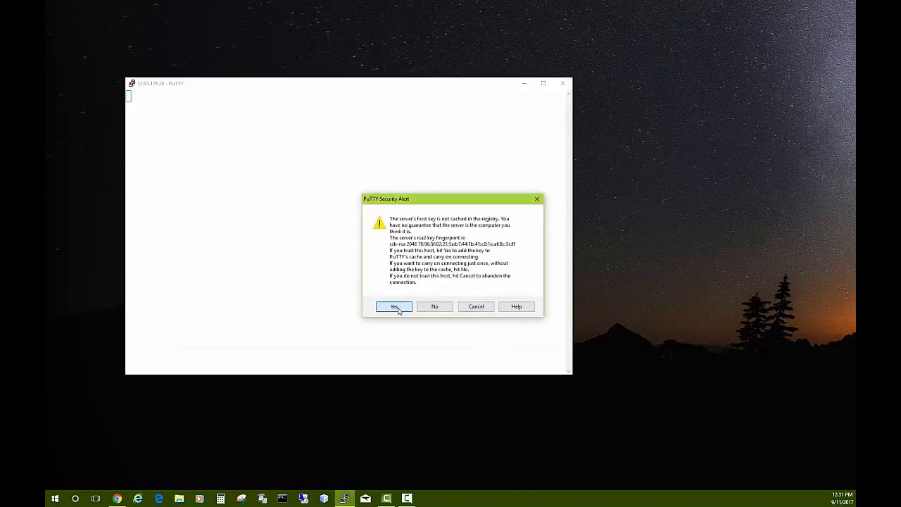
{"action": "left_click", "coordinate": [394, 307]}
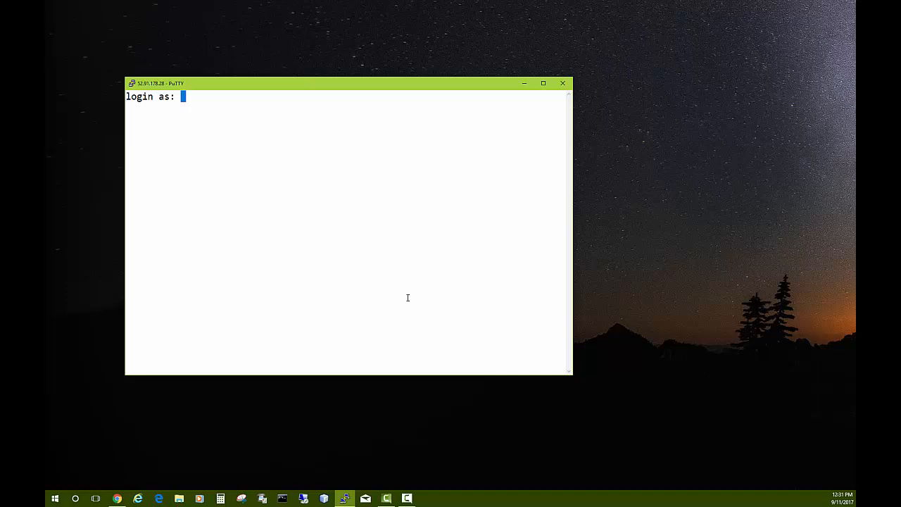
Step: Log in to the instance as ubuntu at the shell prompt, then log out
{"action": "type", "text": "ubn"}
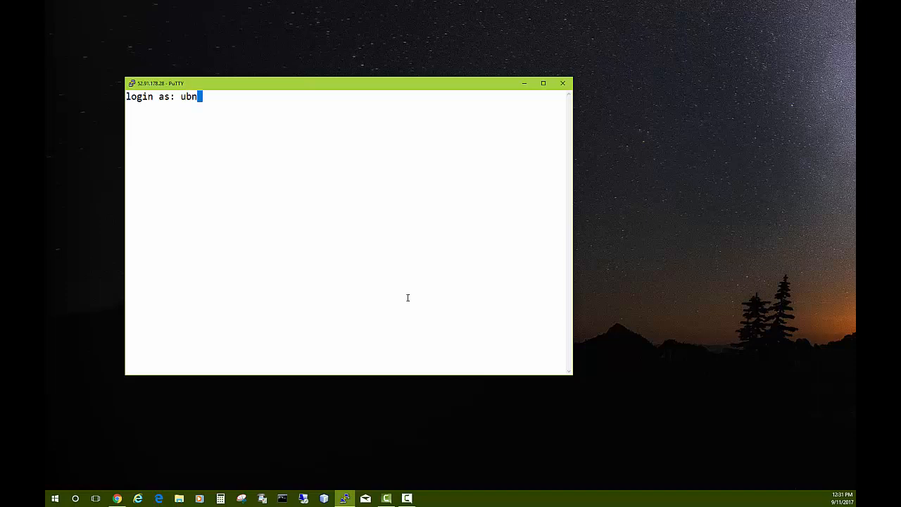
{"action": "type", "text": "u"}
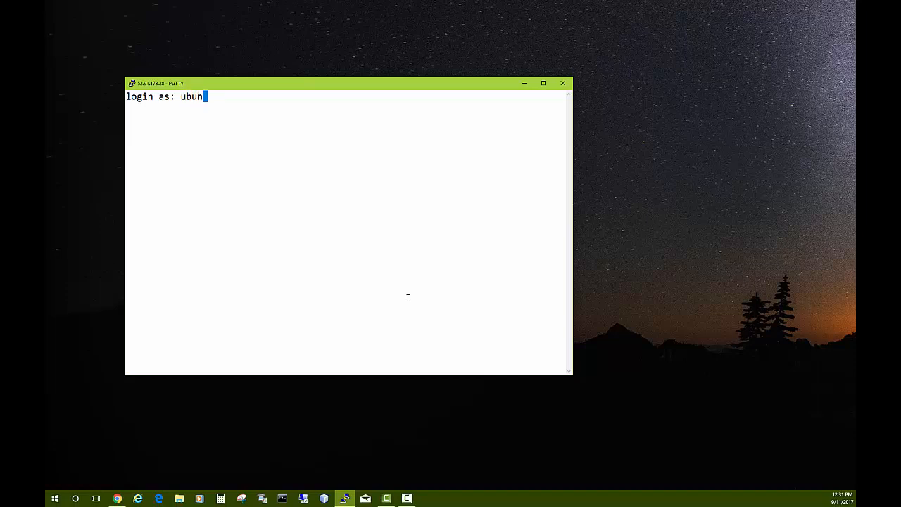
{"action": "type", "text": "tu"}
{"action": "type", "text": "l"}
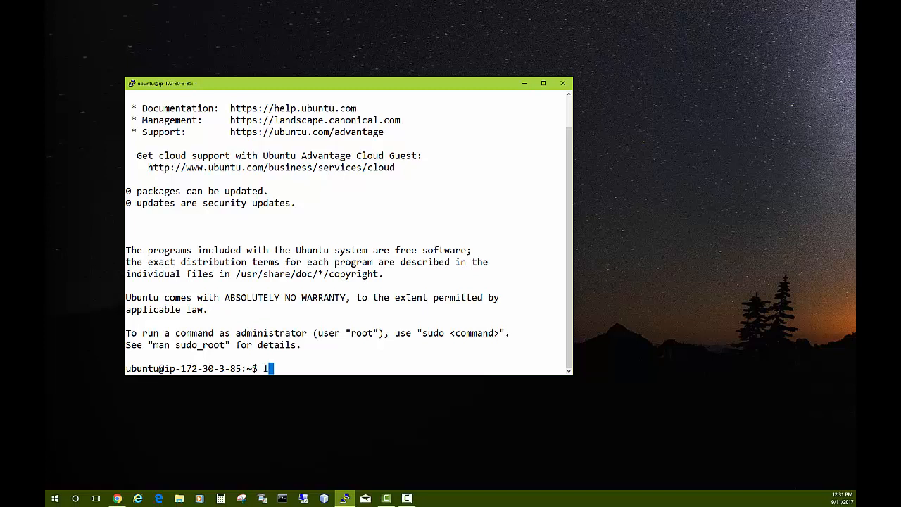
{"action": "type", "text": "ogout"}
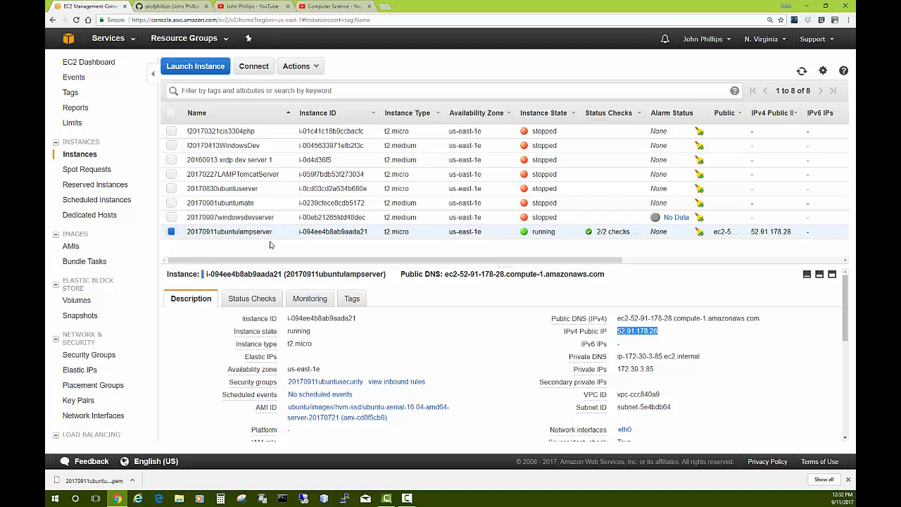
{"action": "mouse_move", "coordinate": [281, 253]}
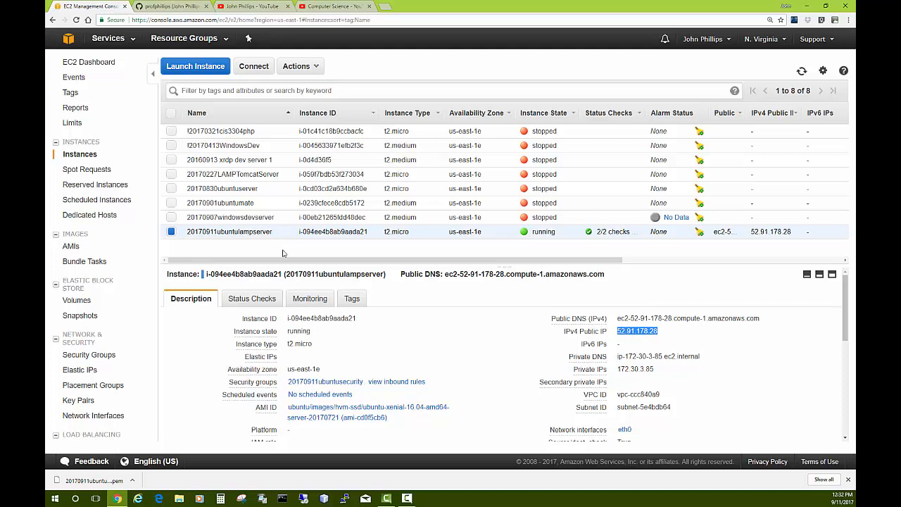
{"action": "mouse_move", "coordinate": [247, 254]}
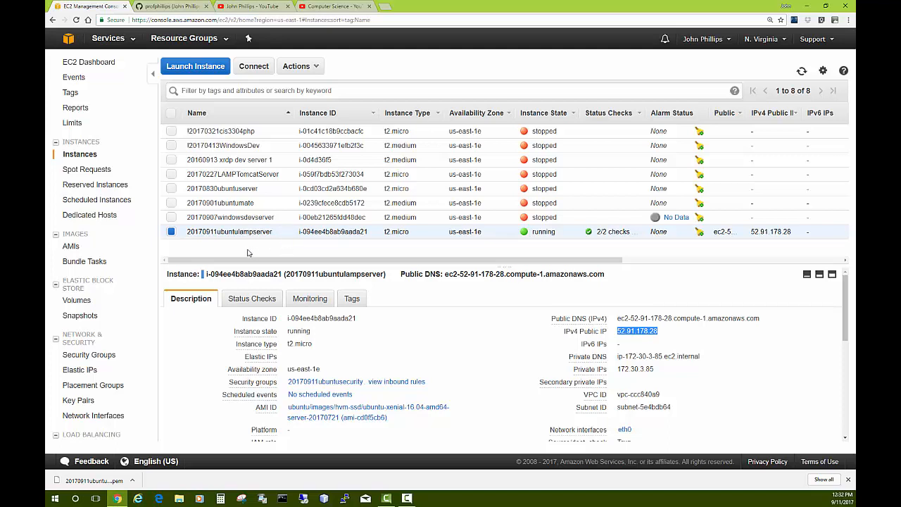
{"action": "mouse_move", "coordinate": [256, 254]}
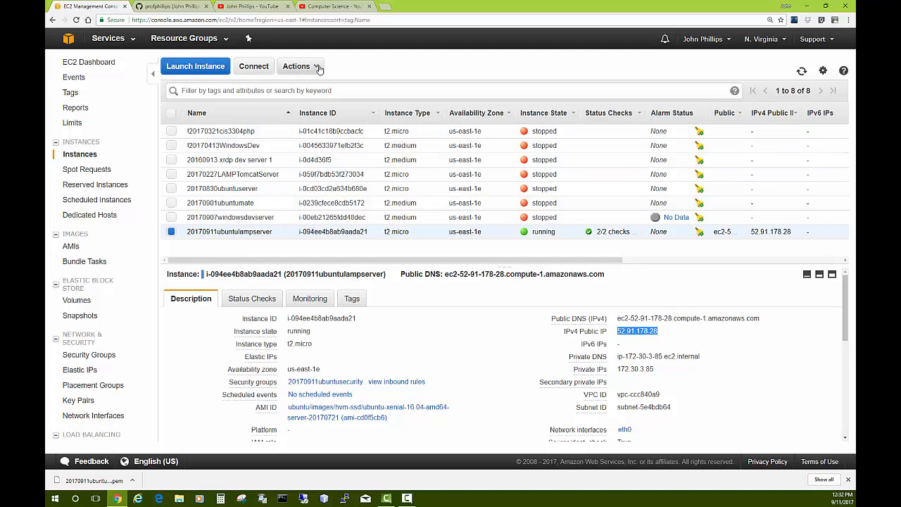
Step: Show the Actions menu with Instance State options for 20170911ubuntulampserver
{"action": "left_click", "coordinate": [299, 66]}
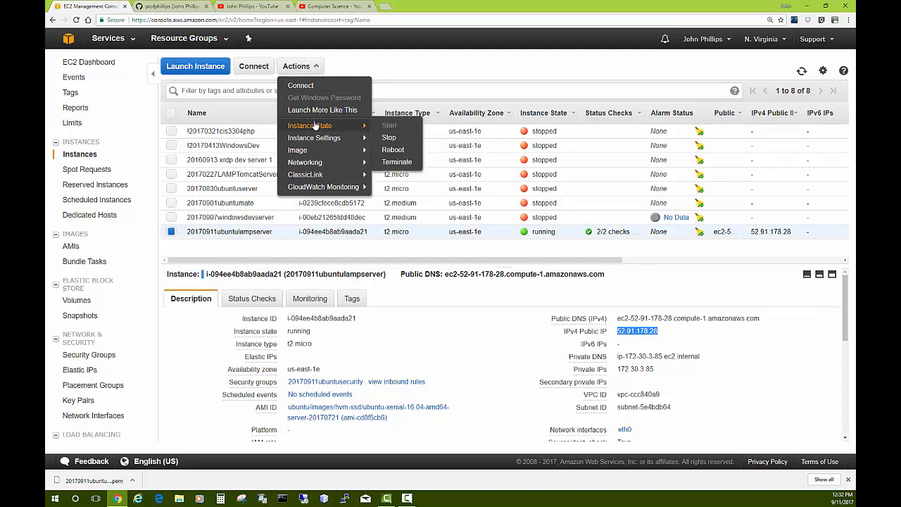
{"action": "mouse_move", "coordinate": [388, 124]}
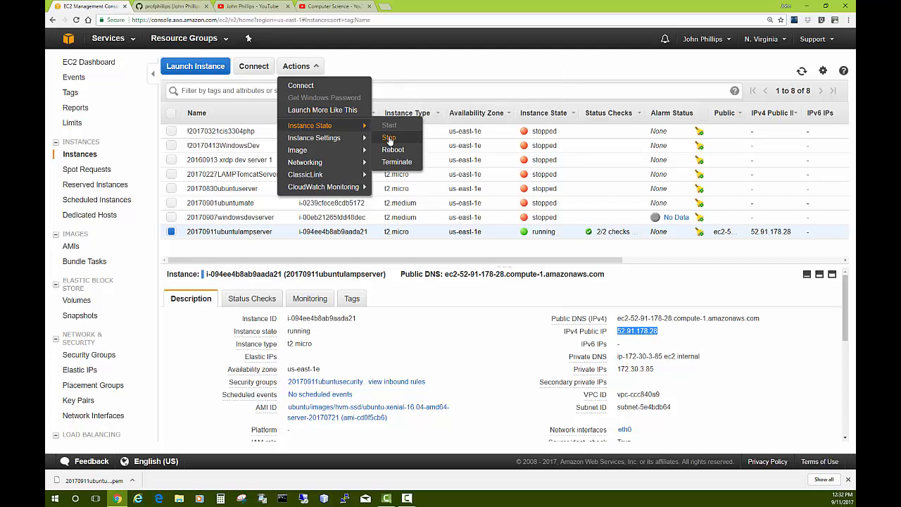
{"action": "mouse_move", "coordinate": [313, 138]}
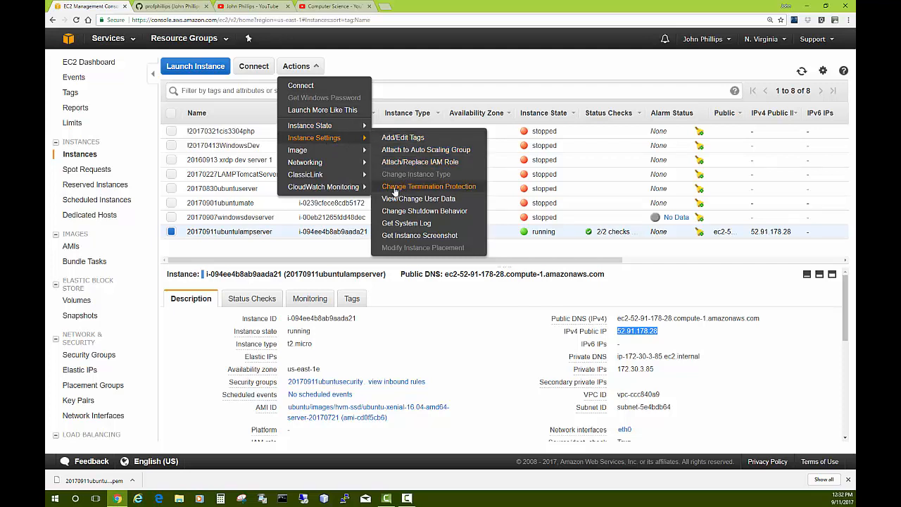
{"action": "mouse_move", "coordinate": [439, 191]}
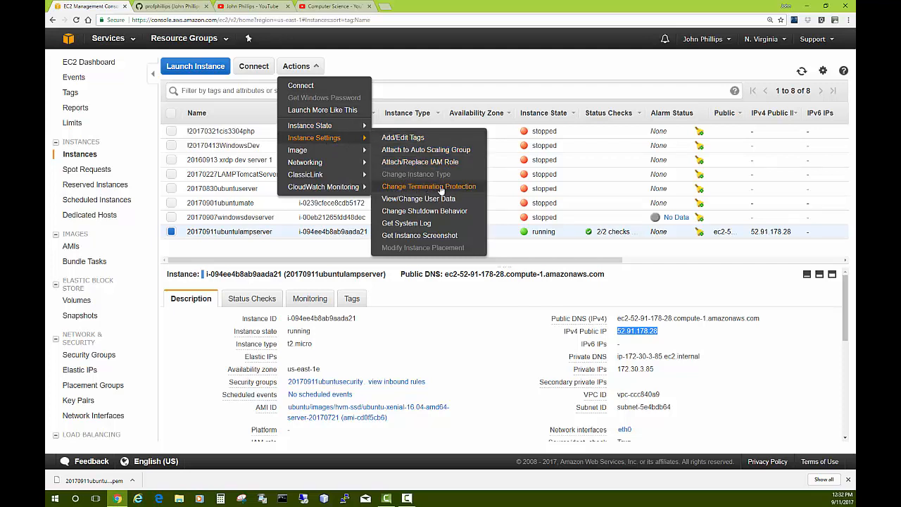